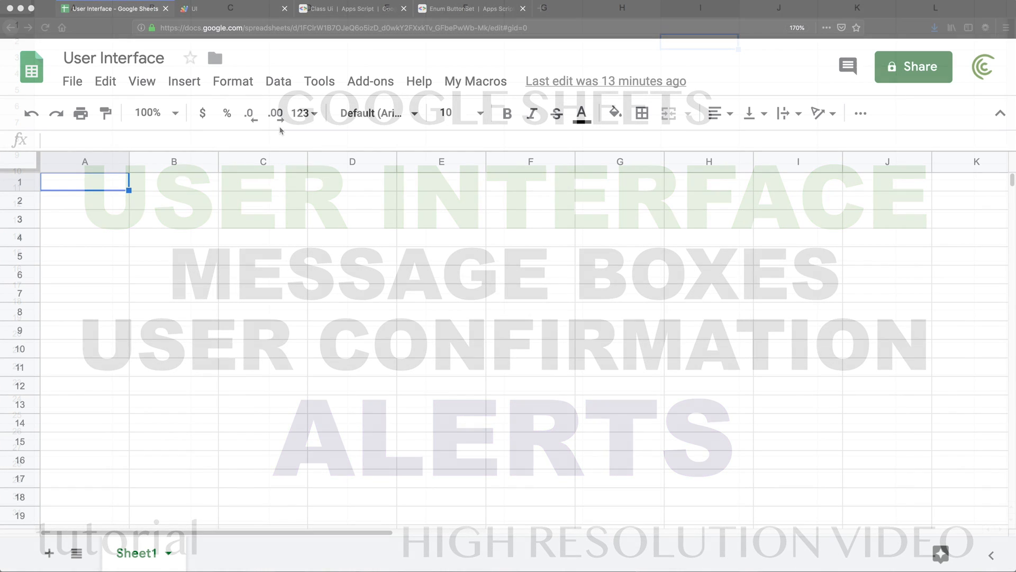
# Run the Show The Box menu item in Sheets, type a test answer, and close the prompt
pyautogui.click(475, 81)
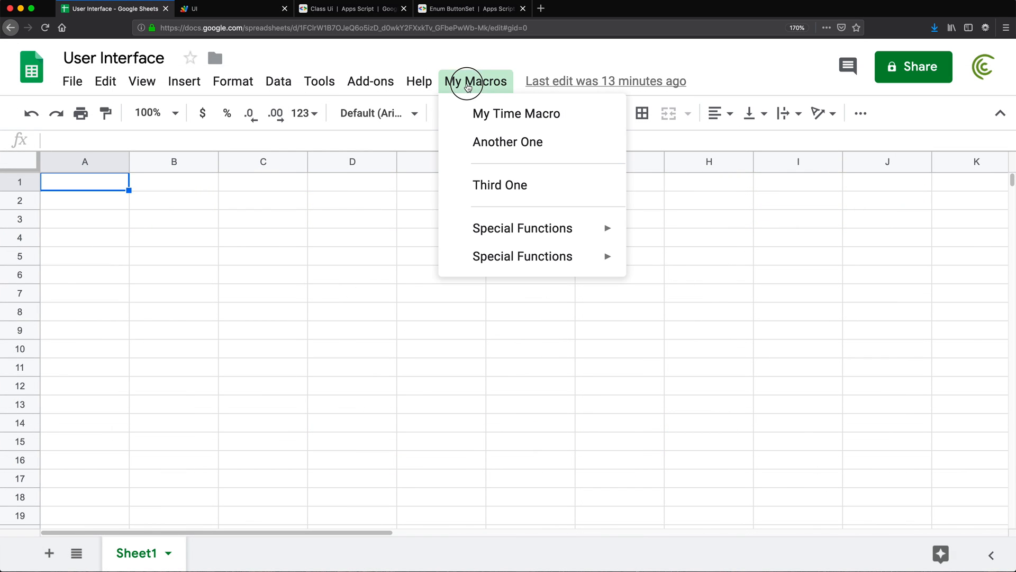
pyautogui.moveTo(485, 90)
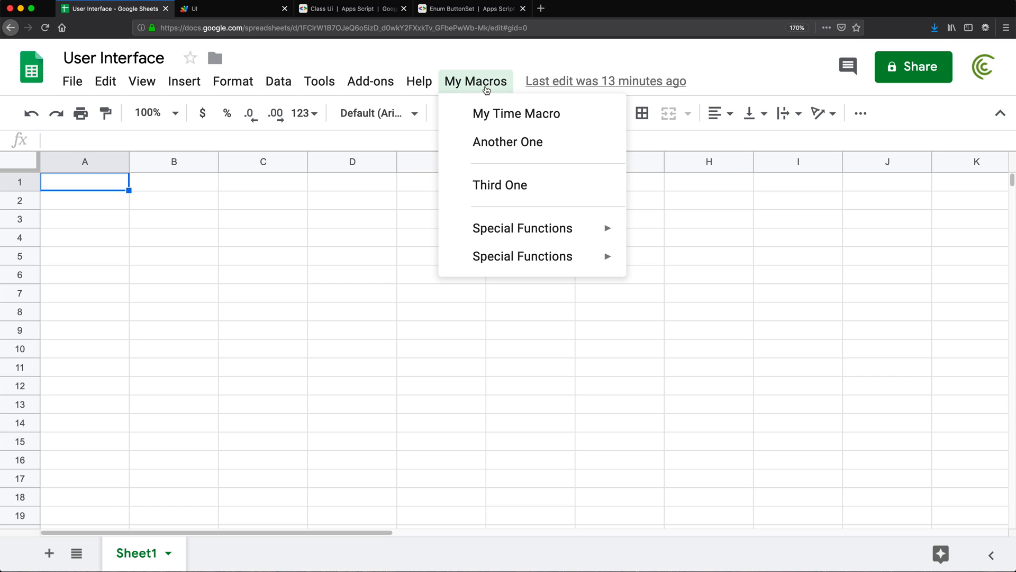
pyautogui.moveTo(523, 228)
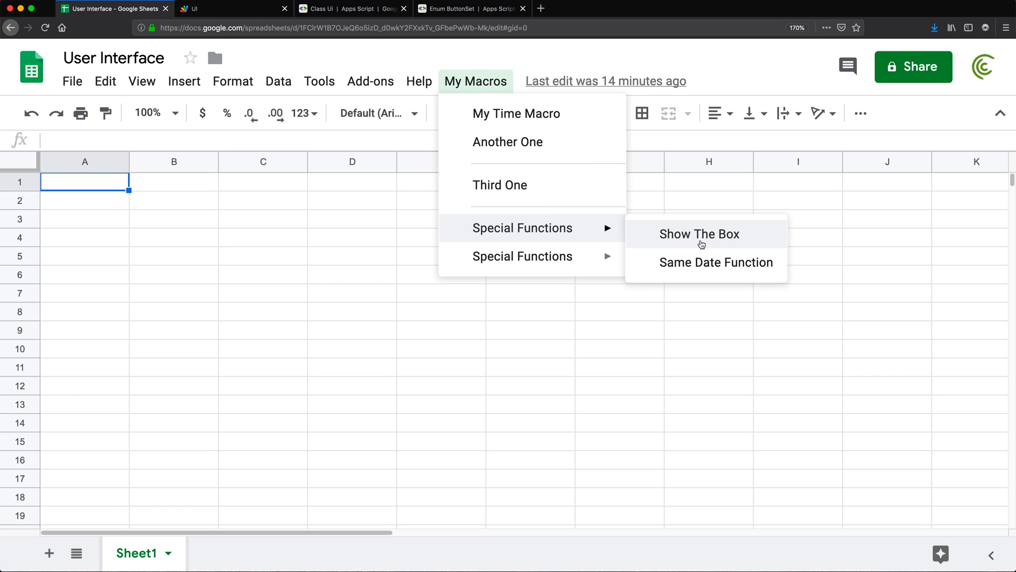
pyautogui.moveTo(692, 239)
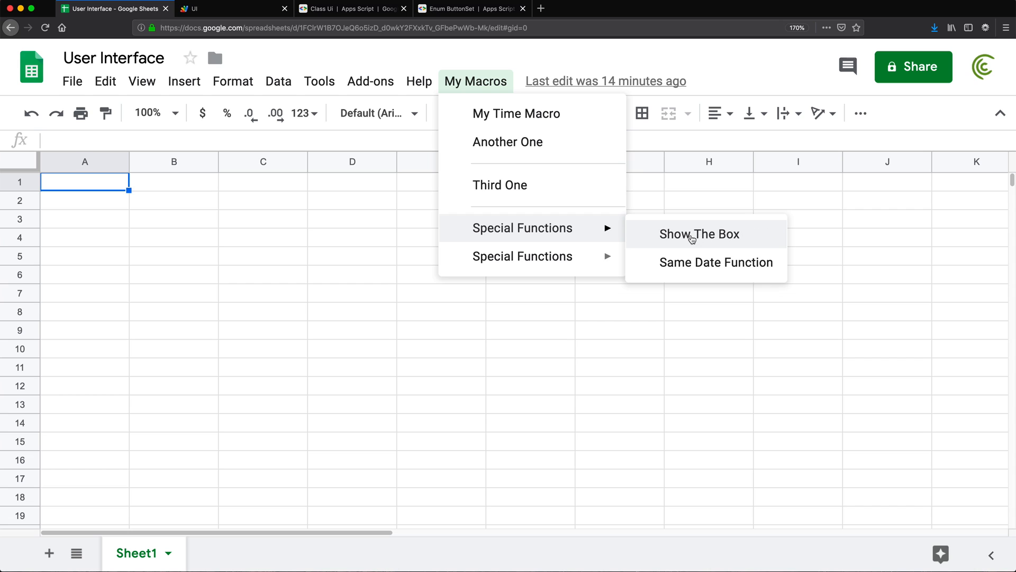
pyautogui.click(698, 234)
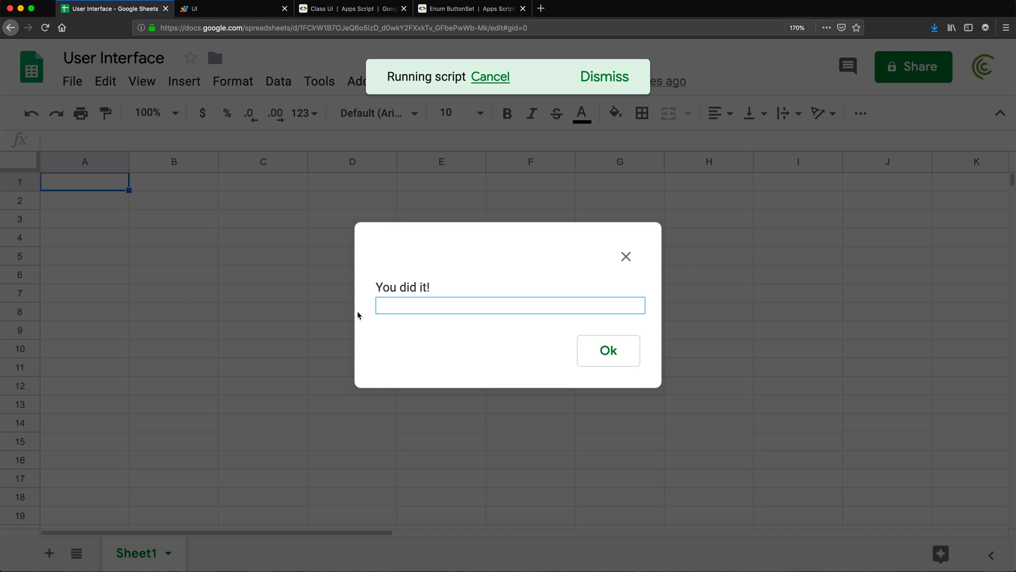
pyautogui.click(510, 306)
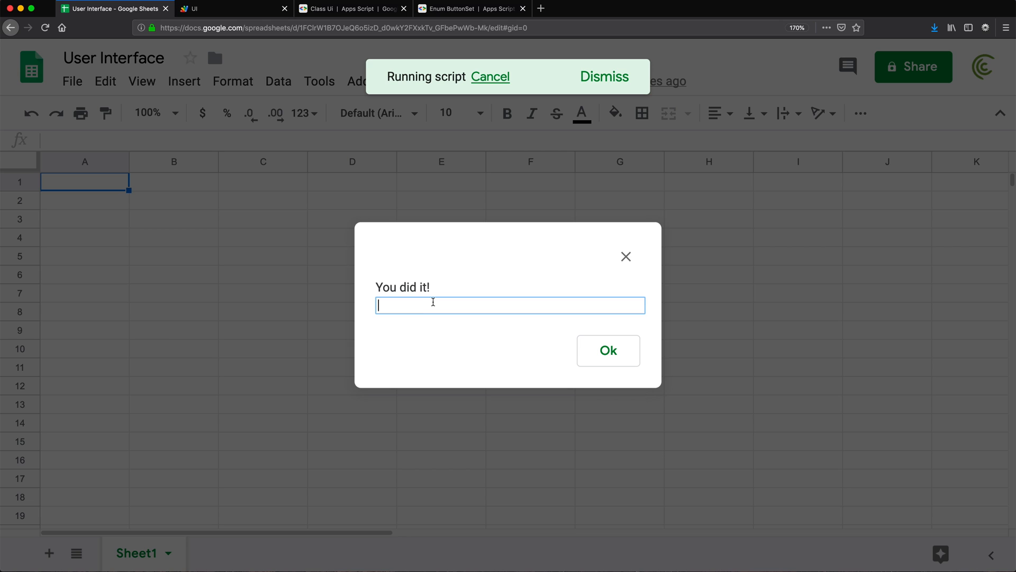
pyautogui.write('fdgdfgdfgf')
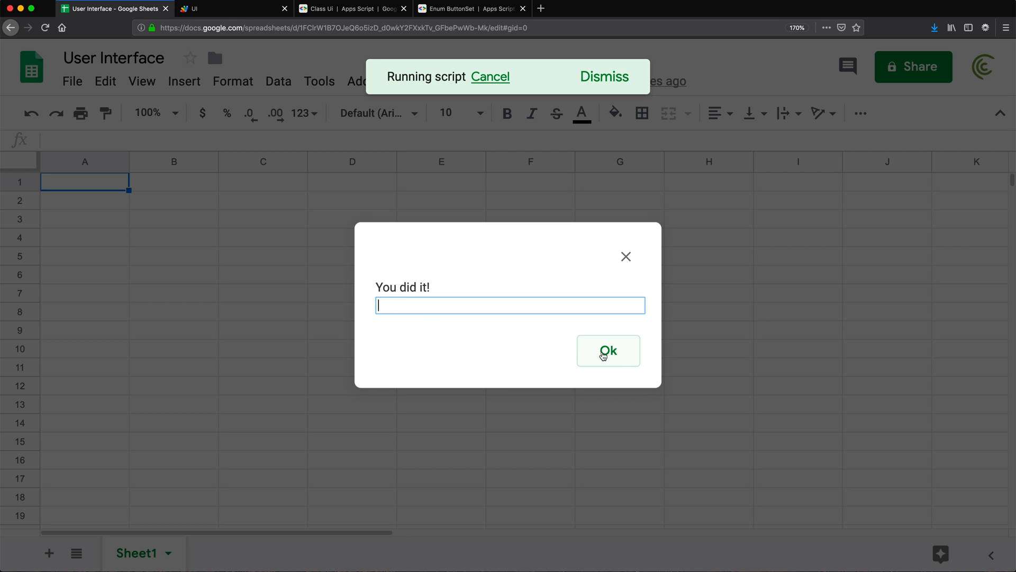
pyautogui.moveTo(625, 256)
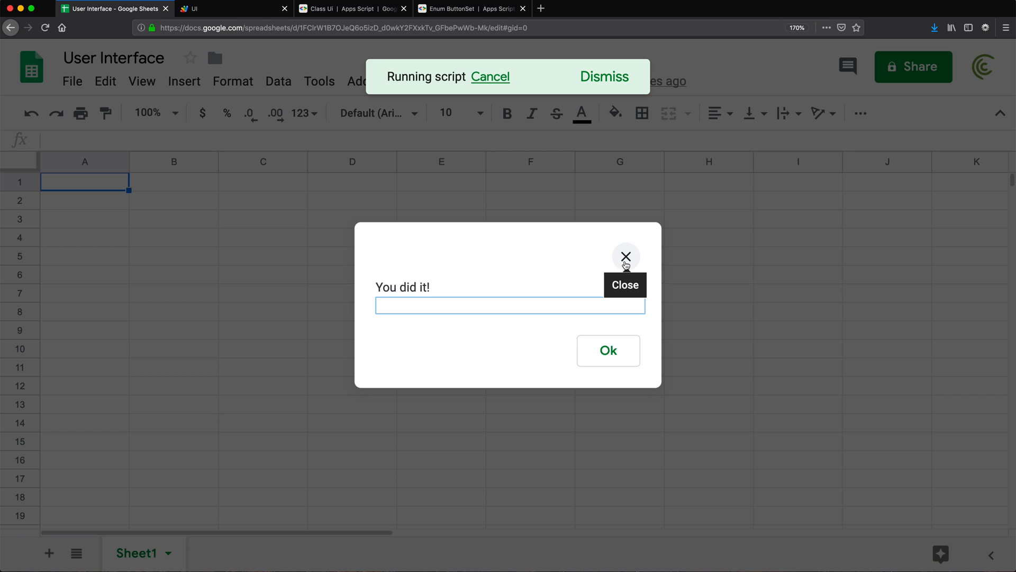
pyautogui.click(509, 305)
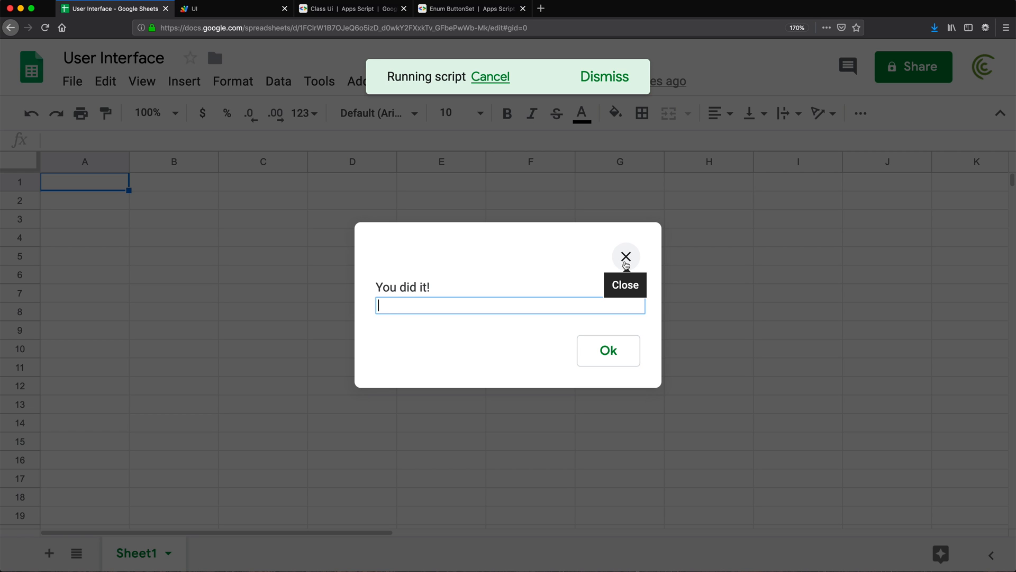
pyautogui.click(626, 256)
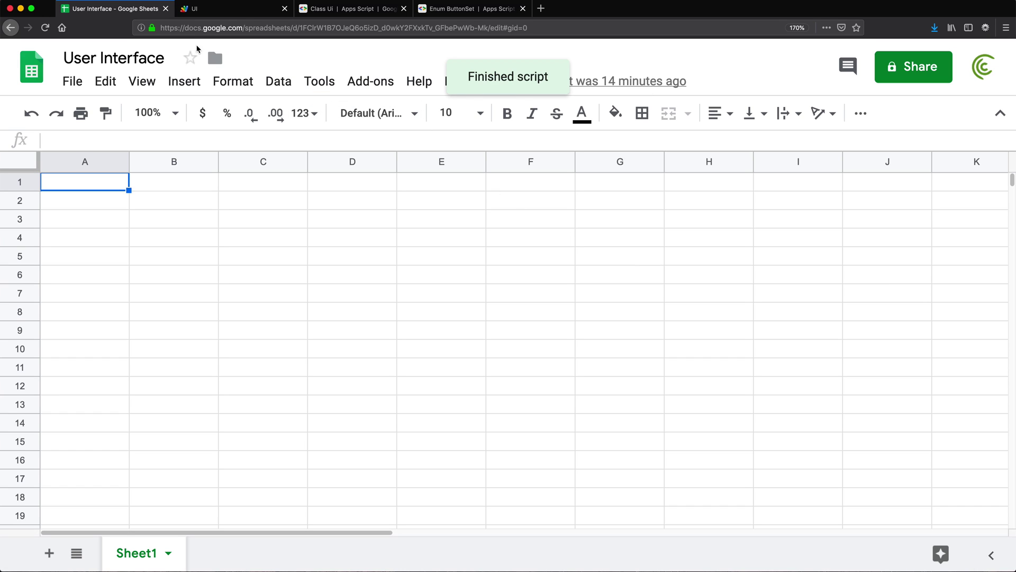
# Point line 11 at showMessage labeled 'Message', then select initMenu to run
pyautogui.click(231, 9)
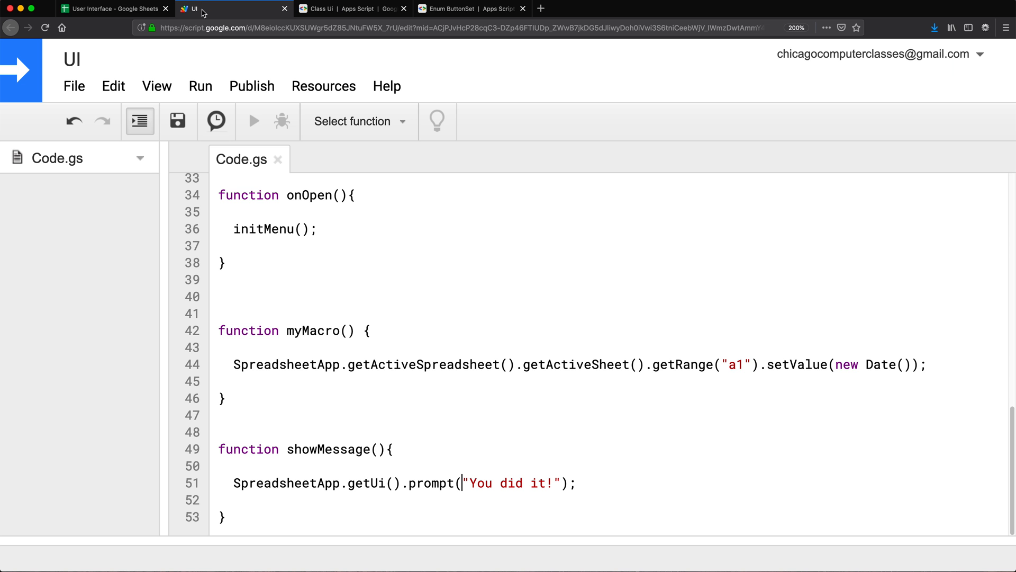
pyautogui.moveTo(366, 360)
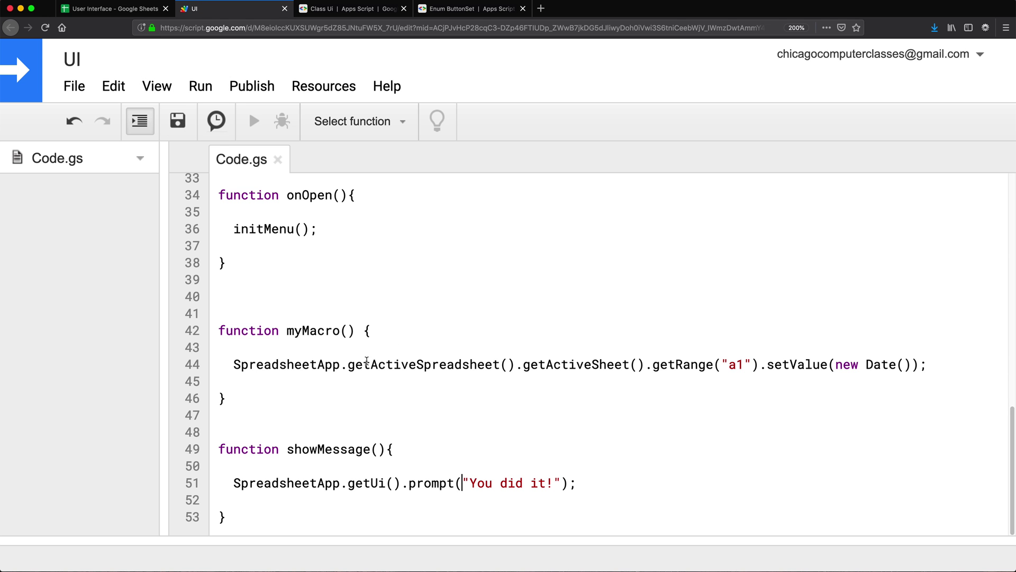
pyautogui.click(110, 8)
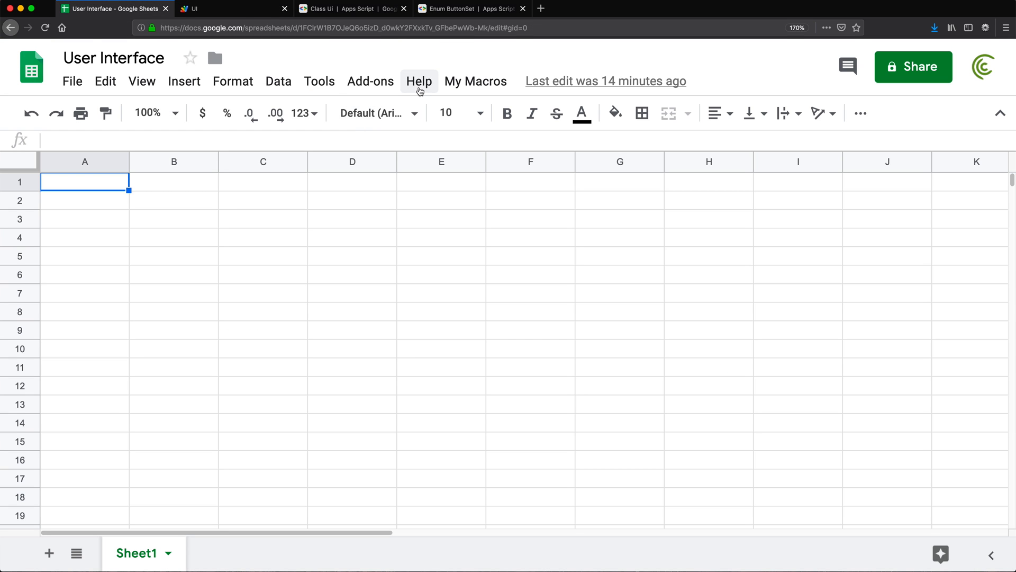
pyautogui.click(319, 81)
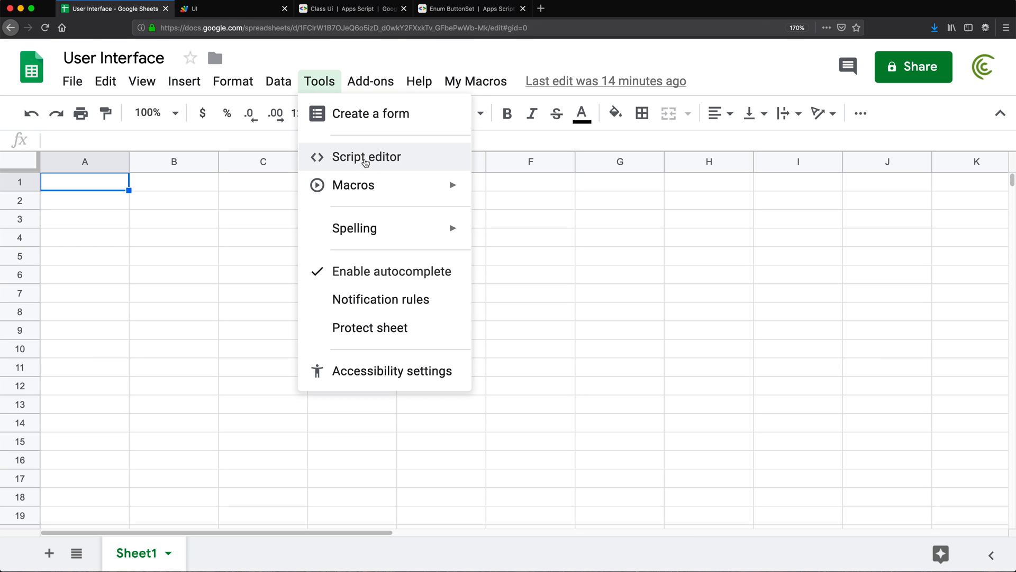
pyautogui.moveTo(133, 188)
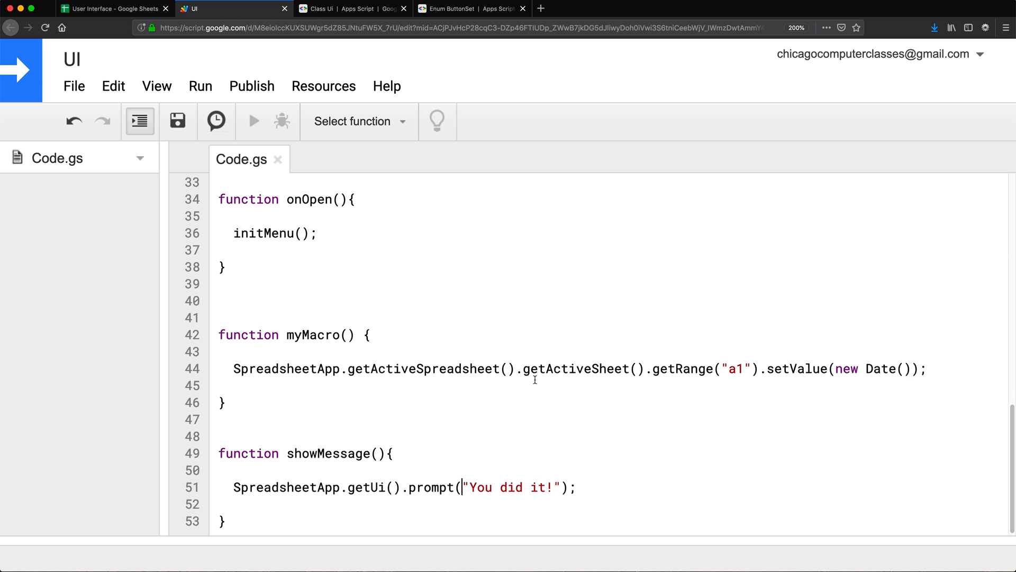
pyautogui.scroll(3)
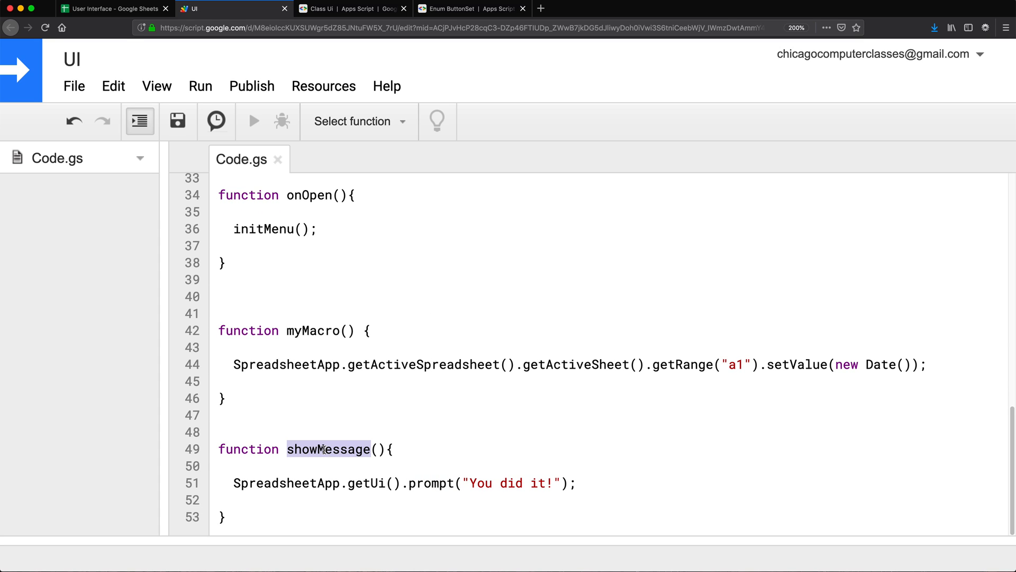
pyautogui.scroll(3)
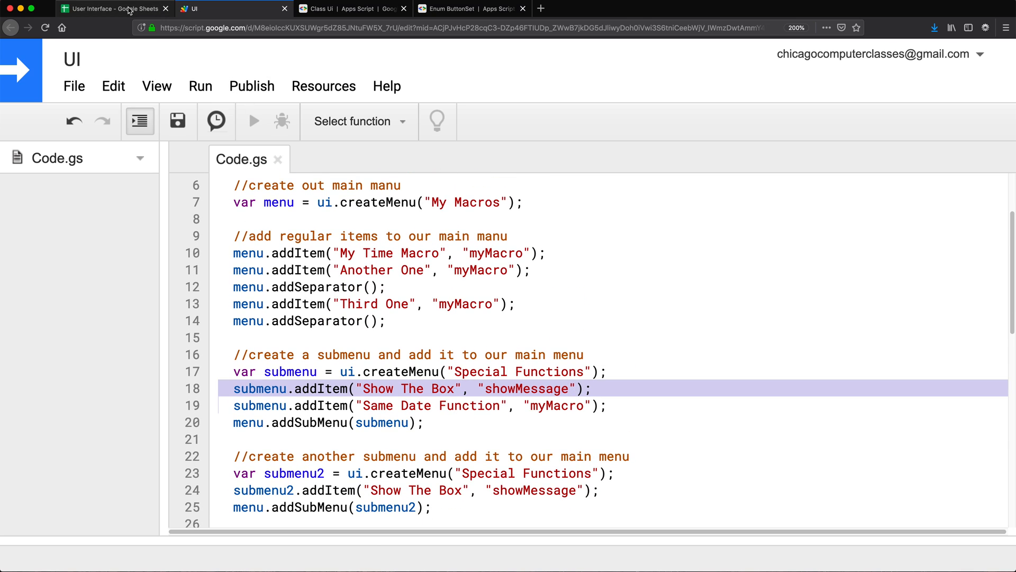
pyautogui.click(114, 9)
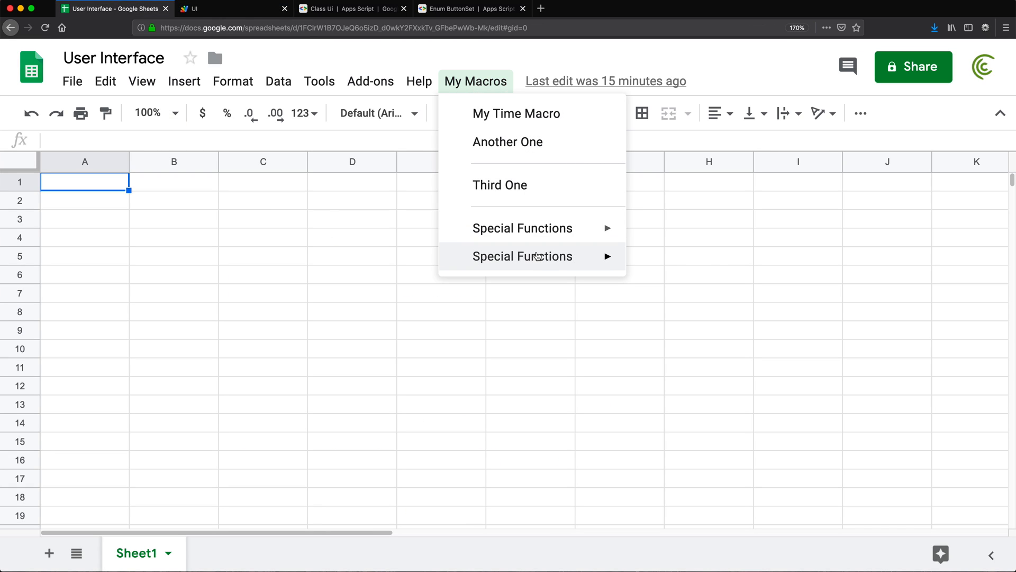
pyautogui.moveTo(508, 142)
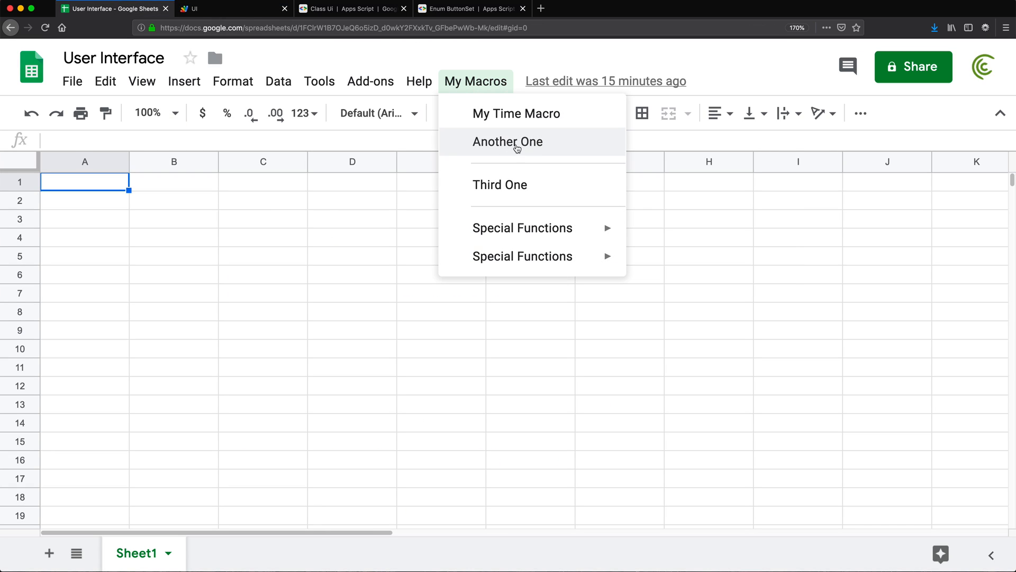
pyautogui.moveTo(507, 149)
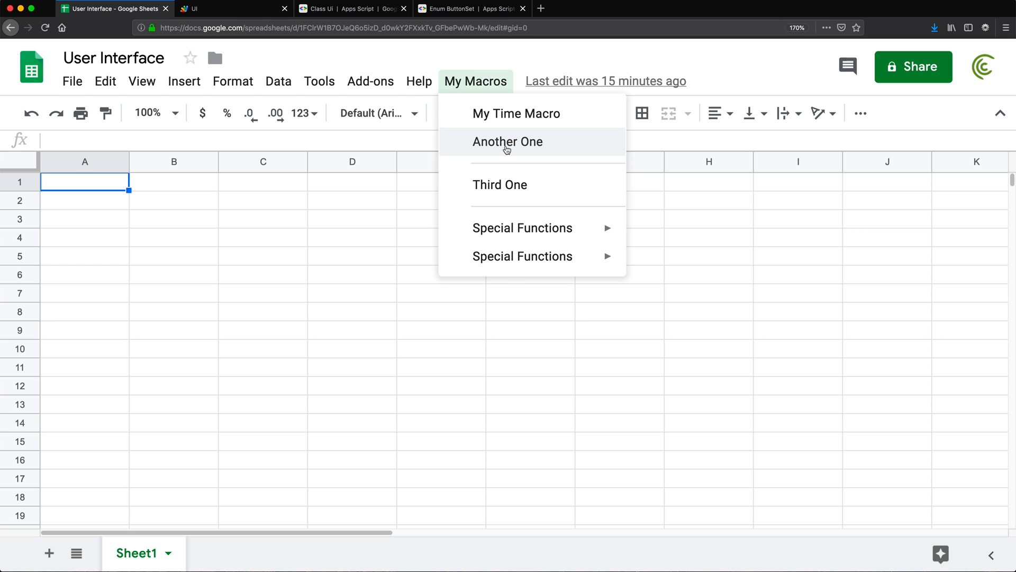
pyautogui.click(223, 9)
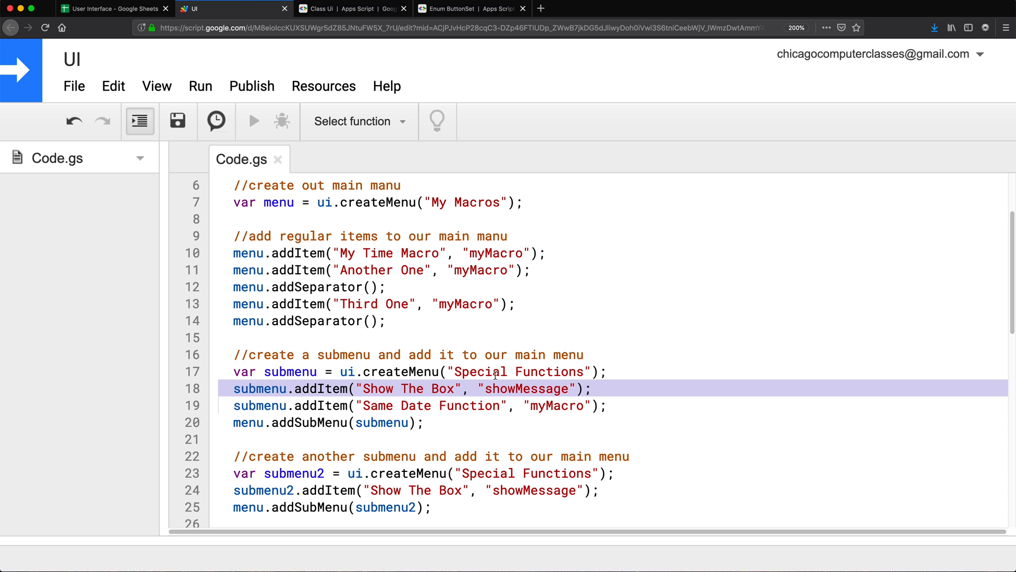
pyautogui.doubleClick(526, 388)
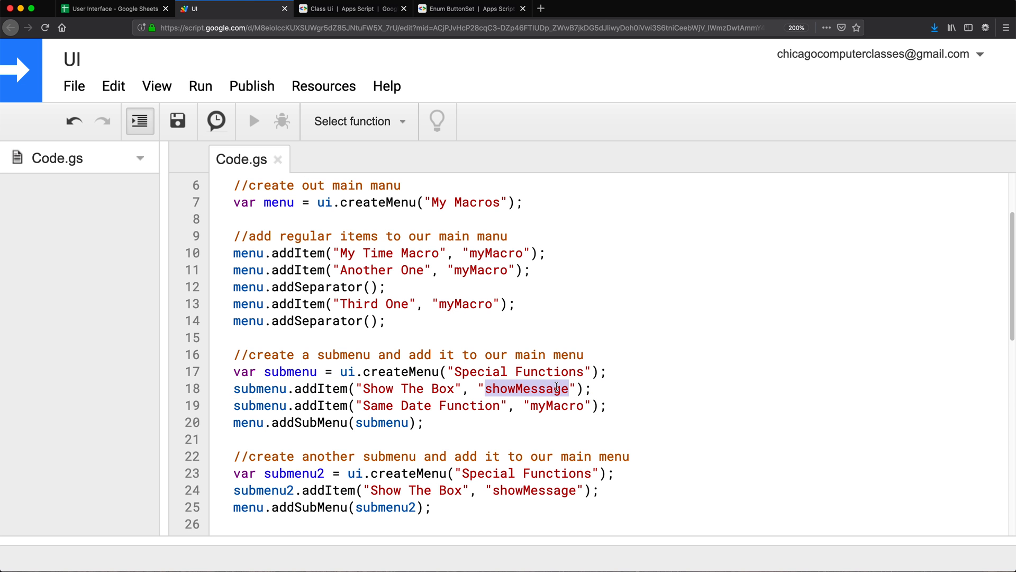
pyautogui.moveTo(473, 264)
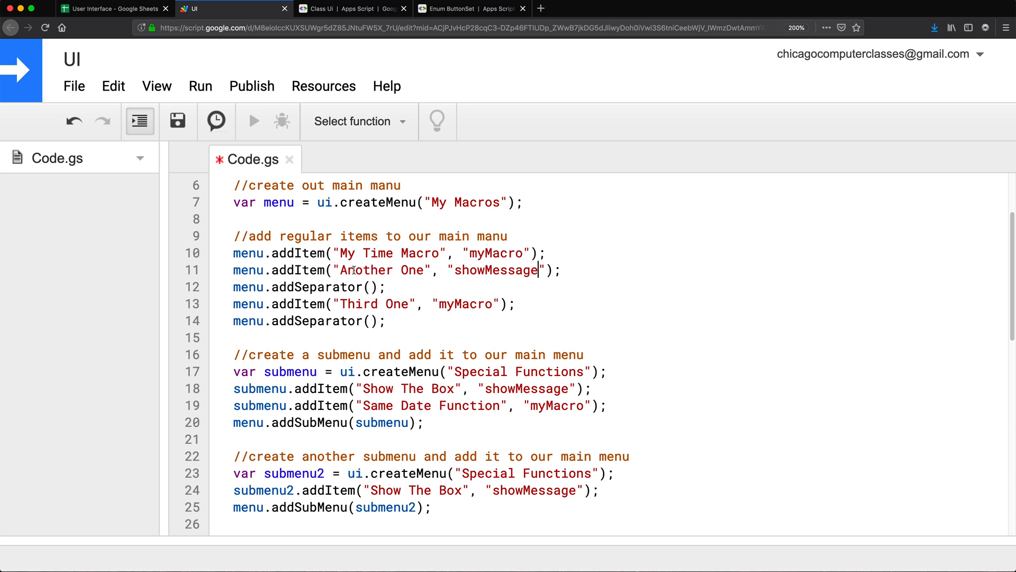
pyautogui.doubleClick(382, 269)
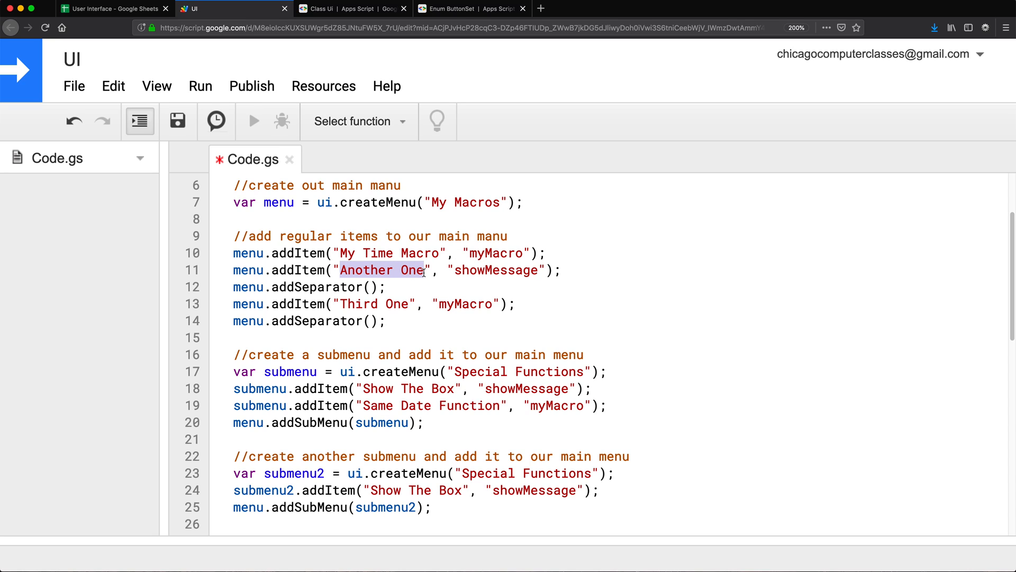
pyautogui.write('Message')
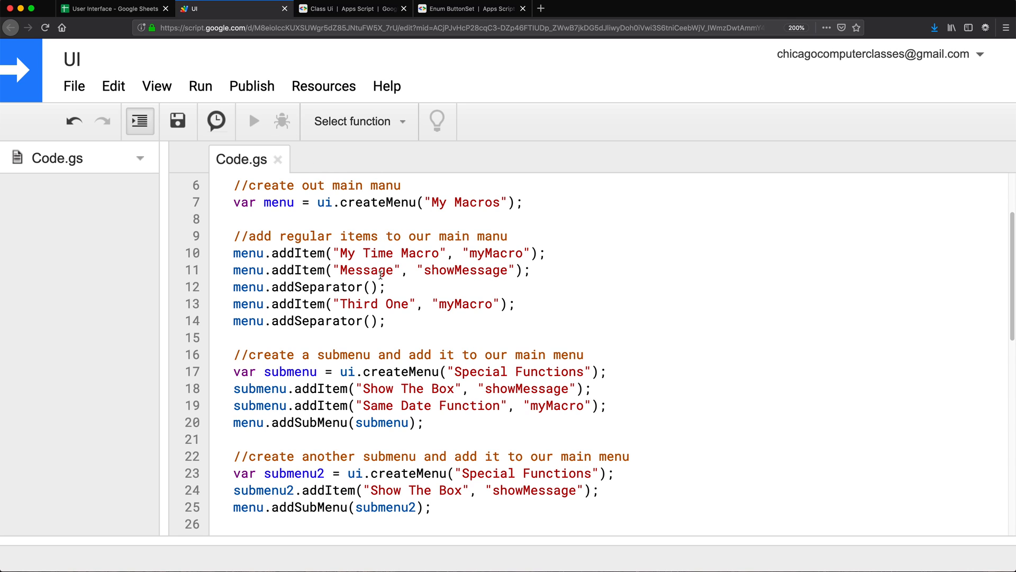
pyautogui.scroll(3)
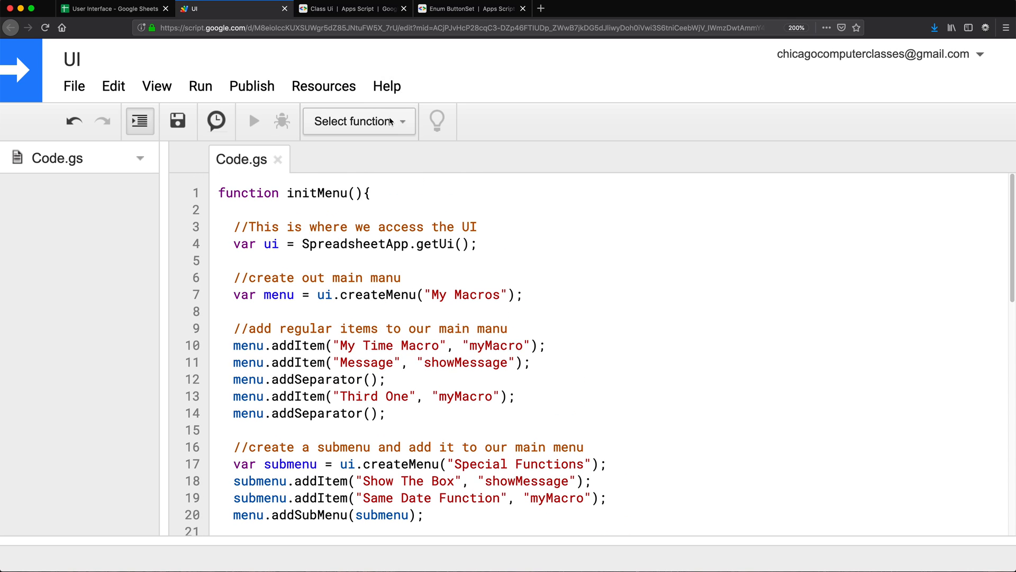
pyautogui.click(359, 121)
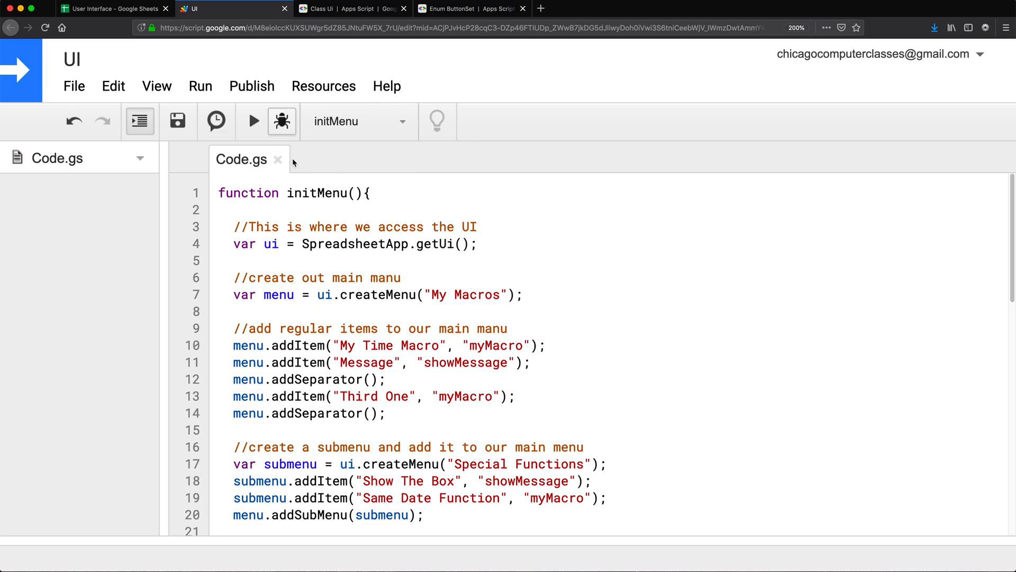
# Run the renamed Message menu item in Sheets, close its prompt, and return to Code.gs
pyautogui.click(114, 9)
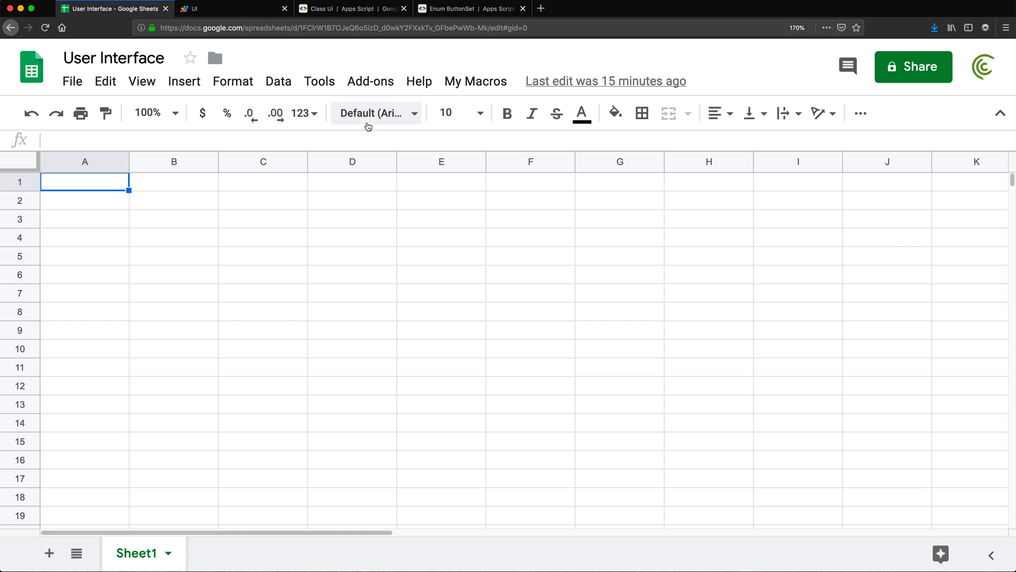
pyautogui.click(476, 81)
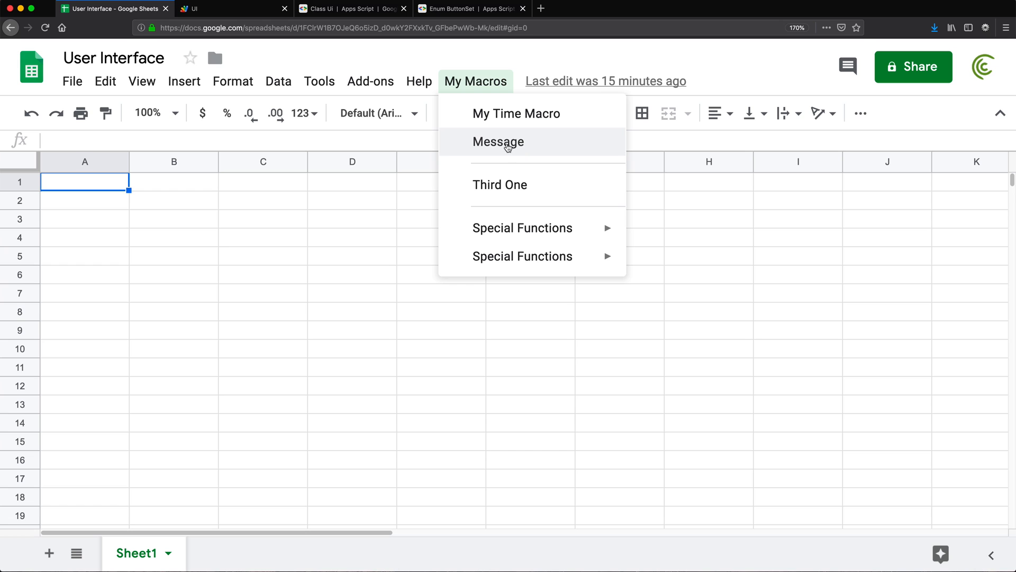
pyautogui.click(497, 141)
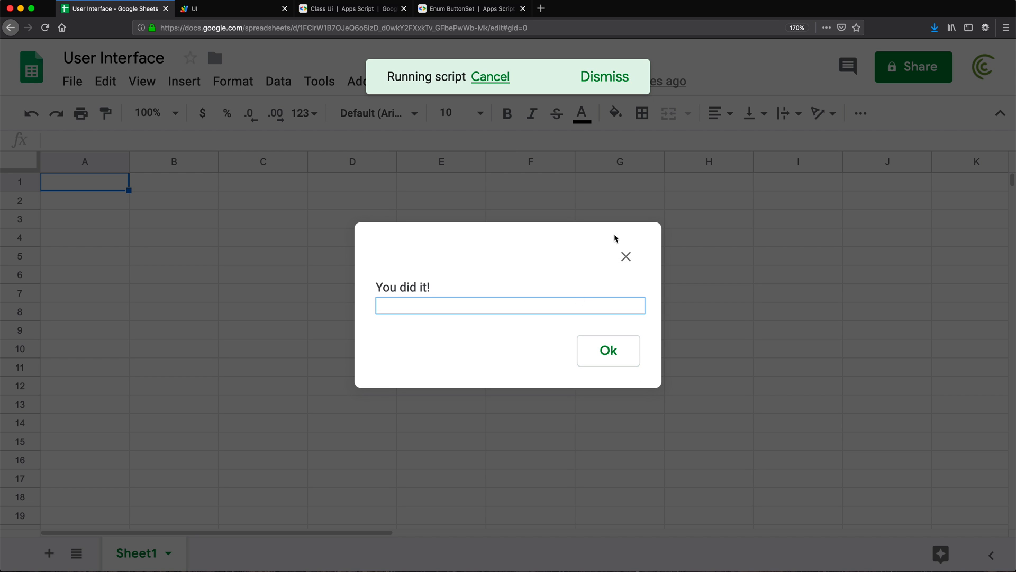
pyautogui.click(607, 350)
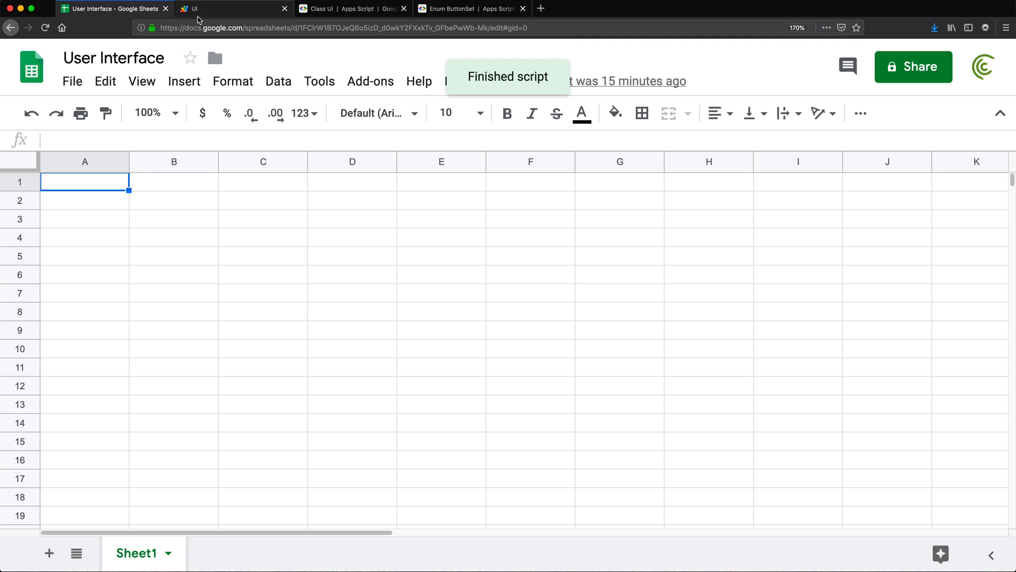
pyautogui.click(233, 8)
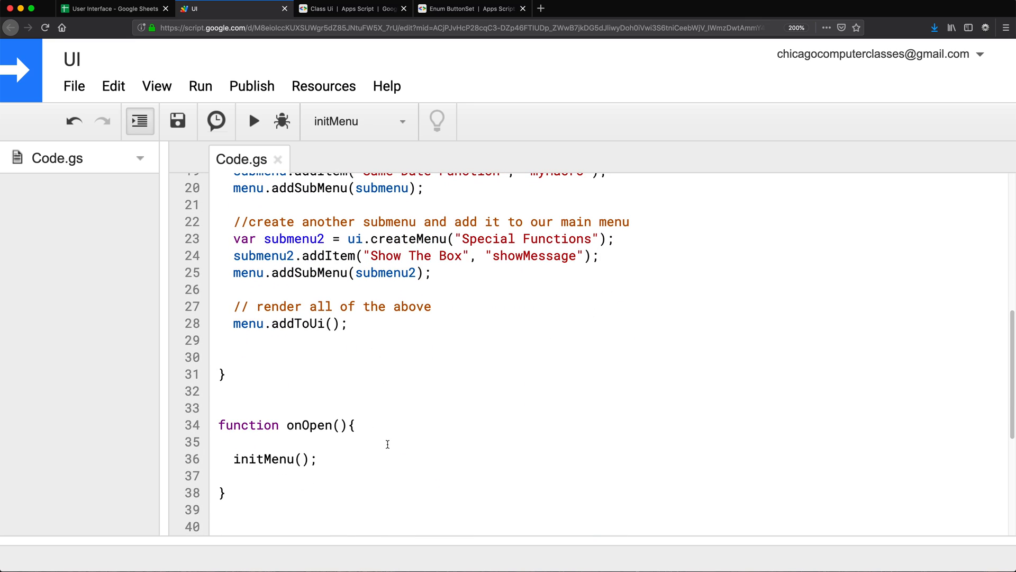
# Write SpreadsheetApp.getUi().alert("Hello!!") in showMessage
pyautogui.scroll(-3)
pyautogui.write('SpreadsheetApp.getUi().;')
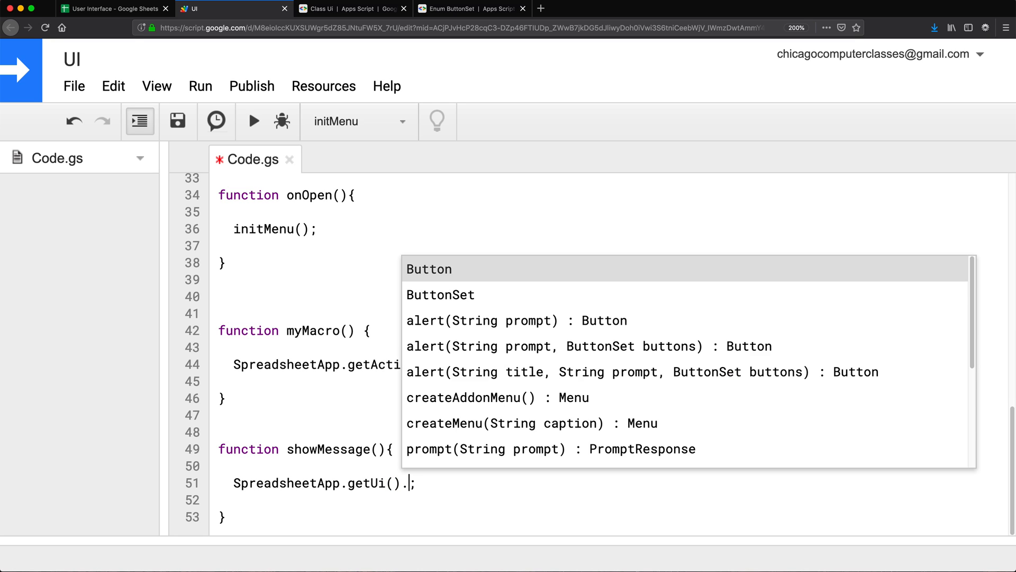
pyautogui.write('alert(prompt')
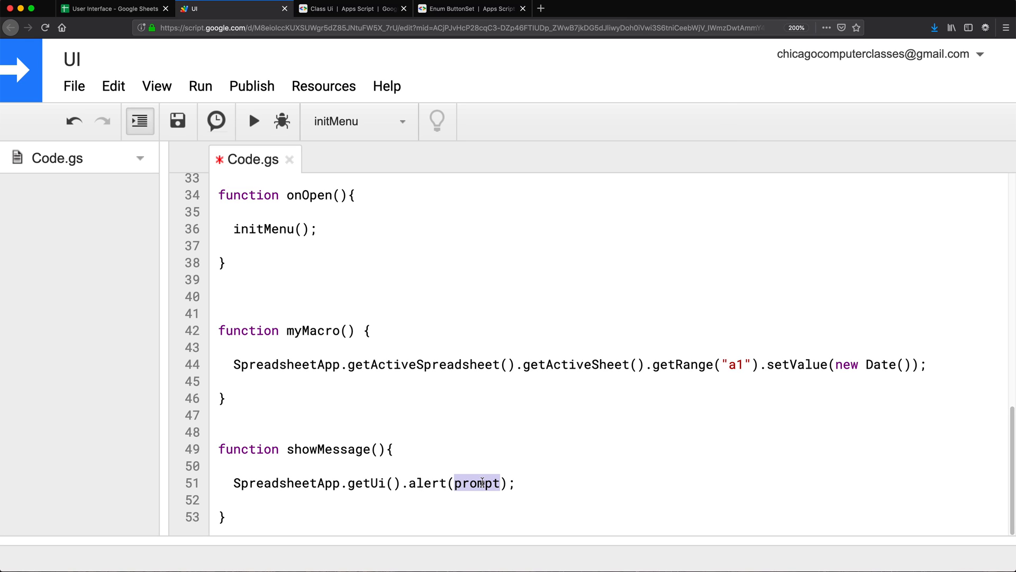
pyautogui.write('""')
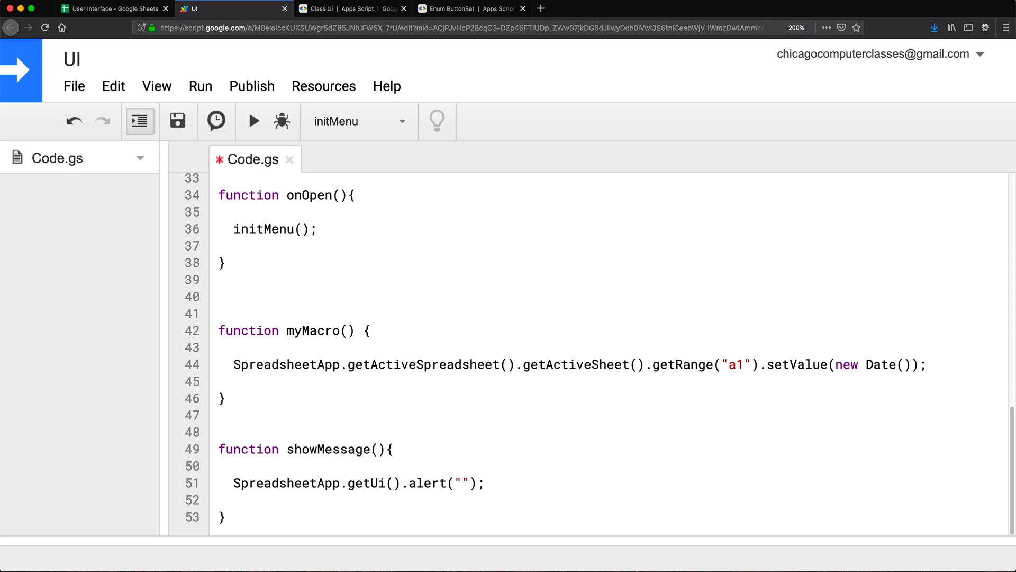
pyautogui.write('H')
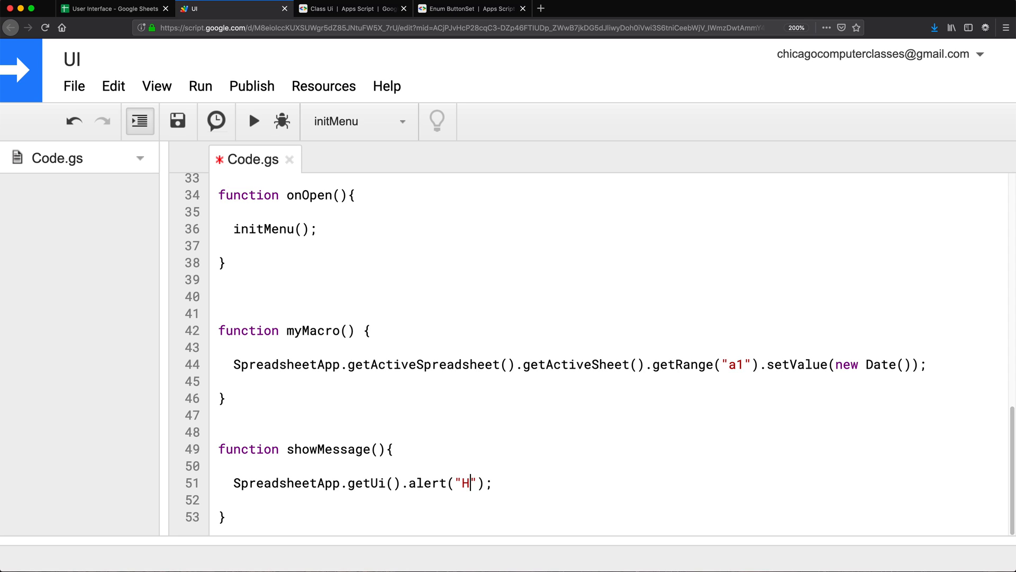
pyautogui.write('ello!!')
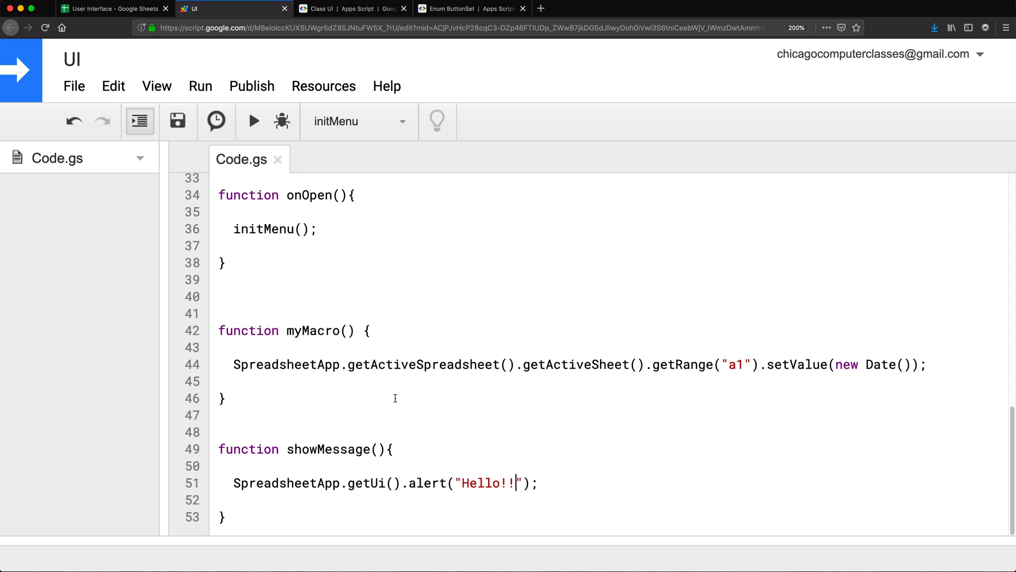
# Run My Macros > Message twice in Sheets, dismissing the Hello!! alert
pyautogui.click(110, 8)
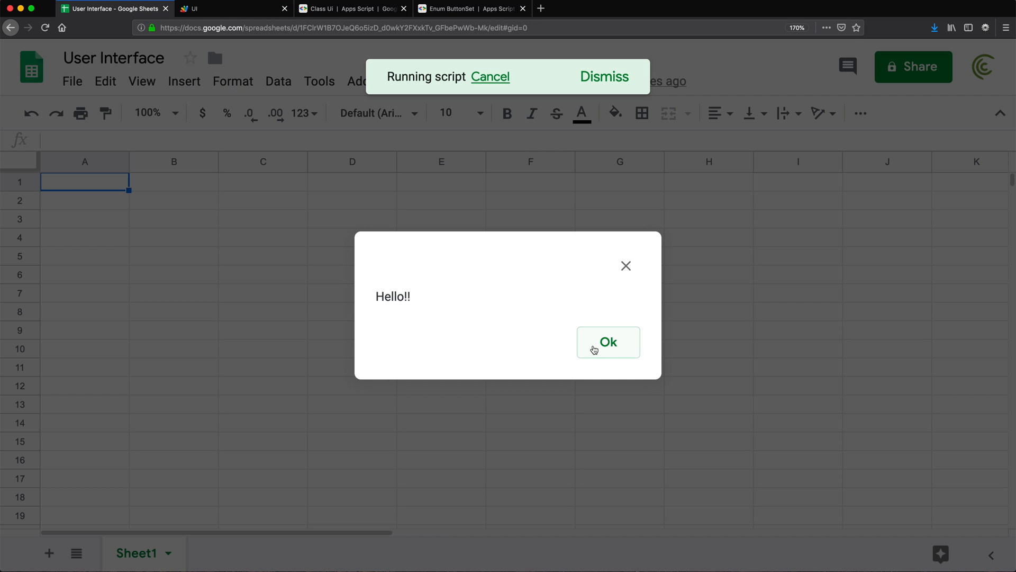
pyautogui.moveTo(620, 354)
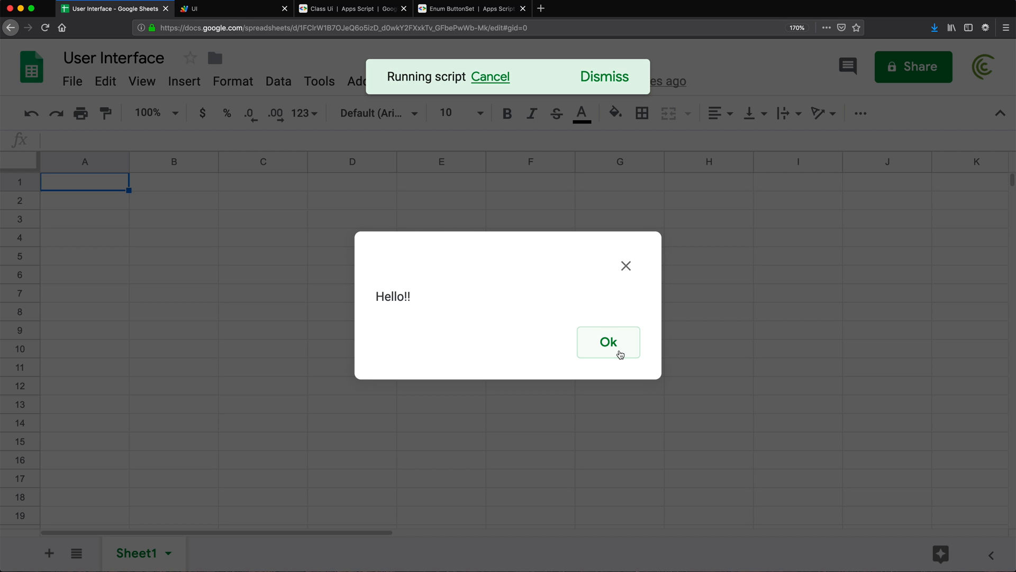
pyautogui.click(233, 8)
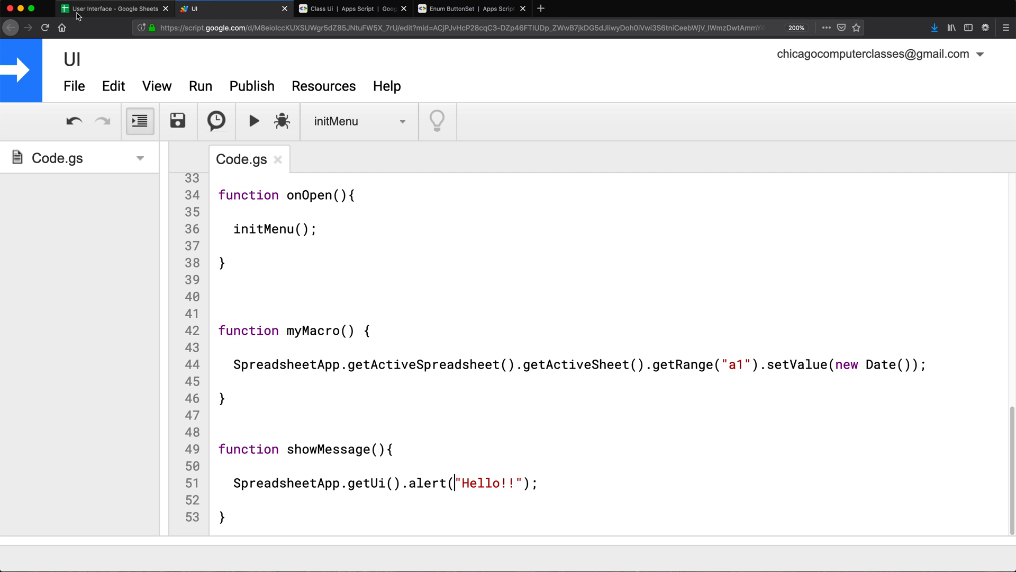
pyautogui.click(476, 81)
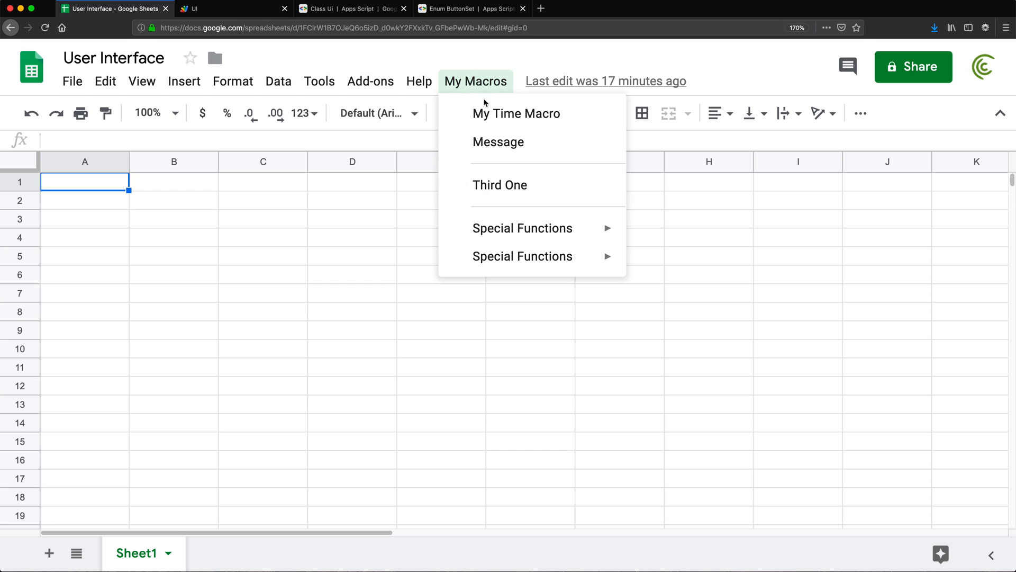
pyautogui.click(498, 141)
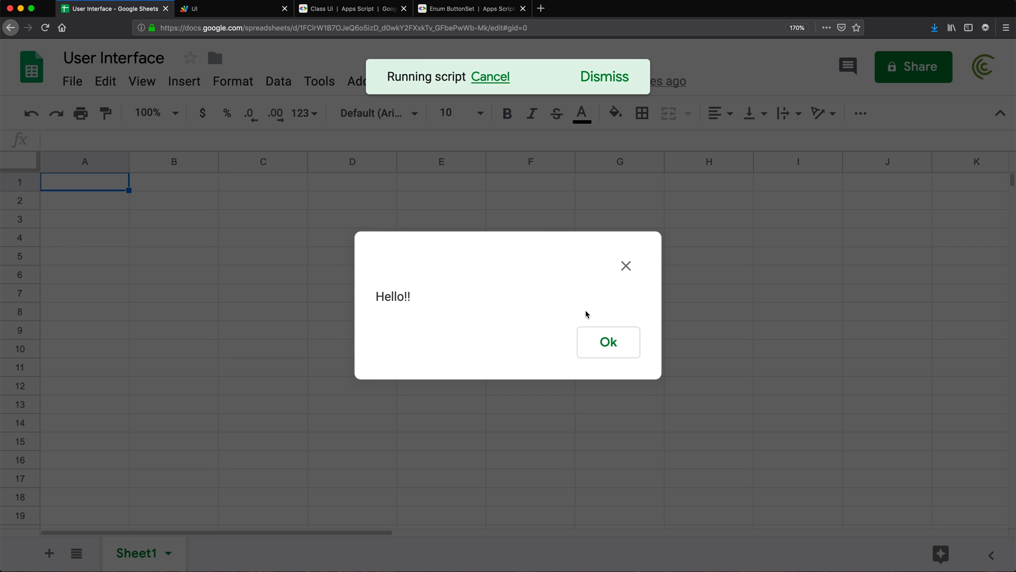
pyautogui.moveTo(608, 342)
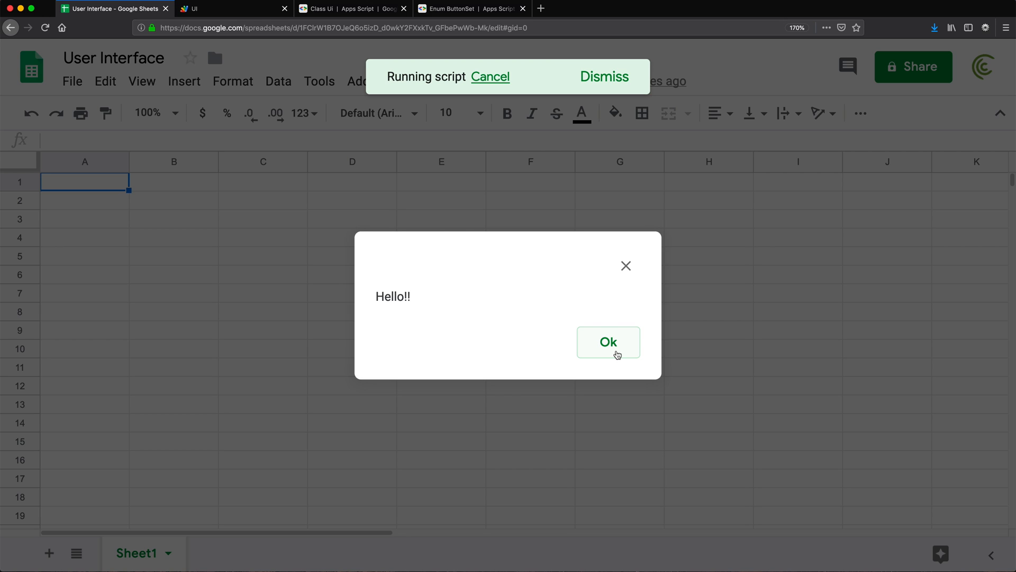
pyautogui.click(608, 342)
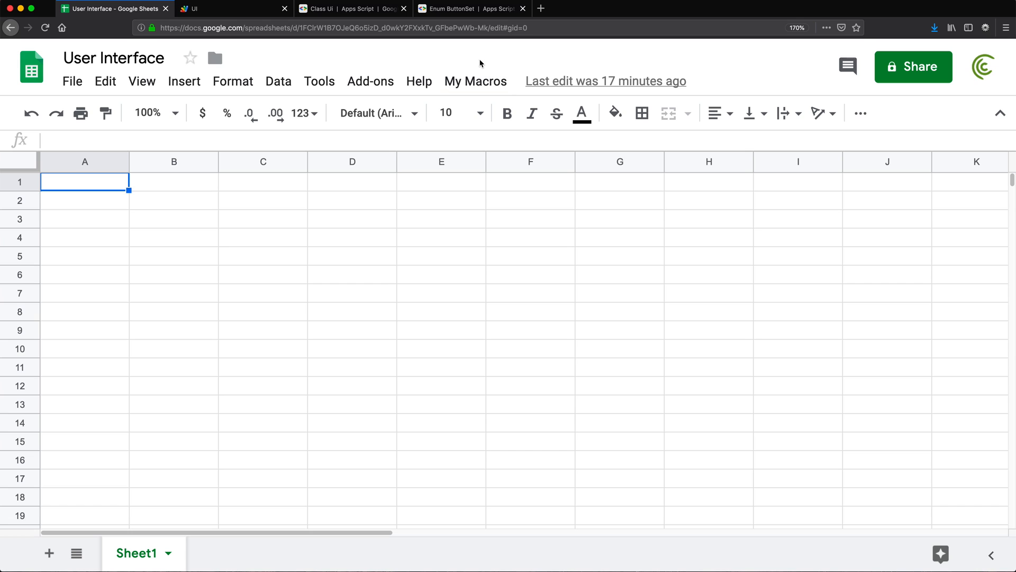
pyautogui.click(476, 81)
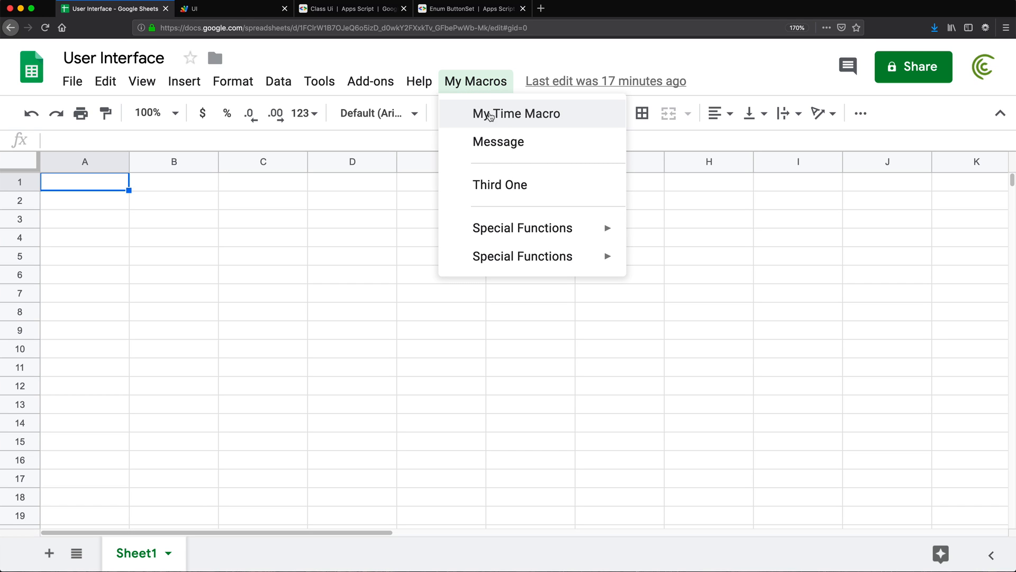
pyautogui.click(518, 113)
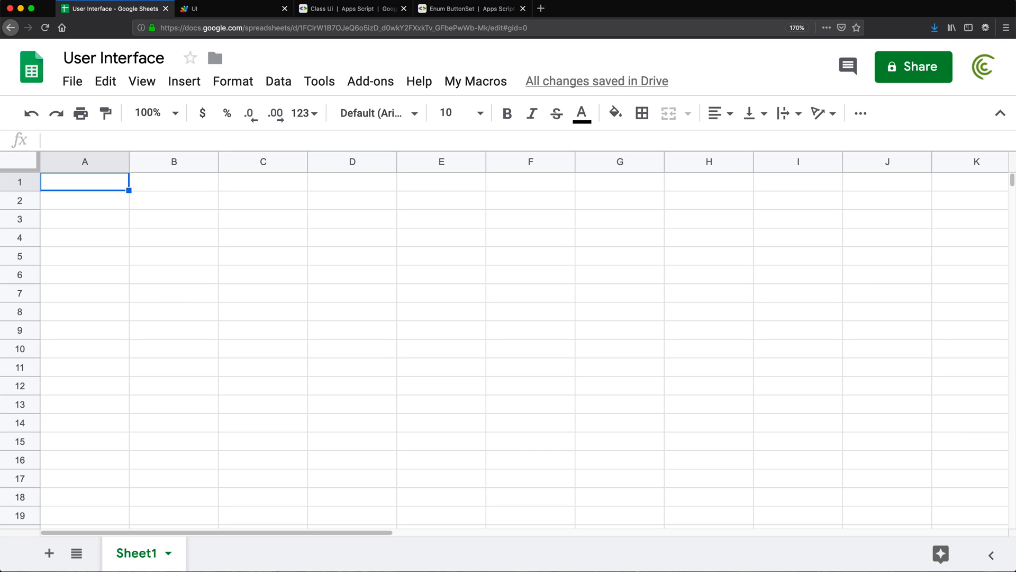
pyautogui.moveTo(233, 8)
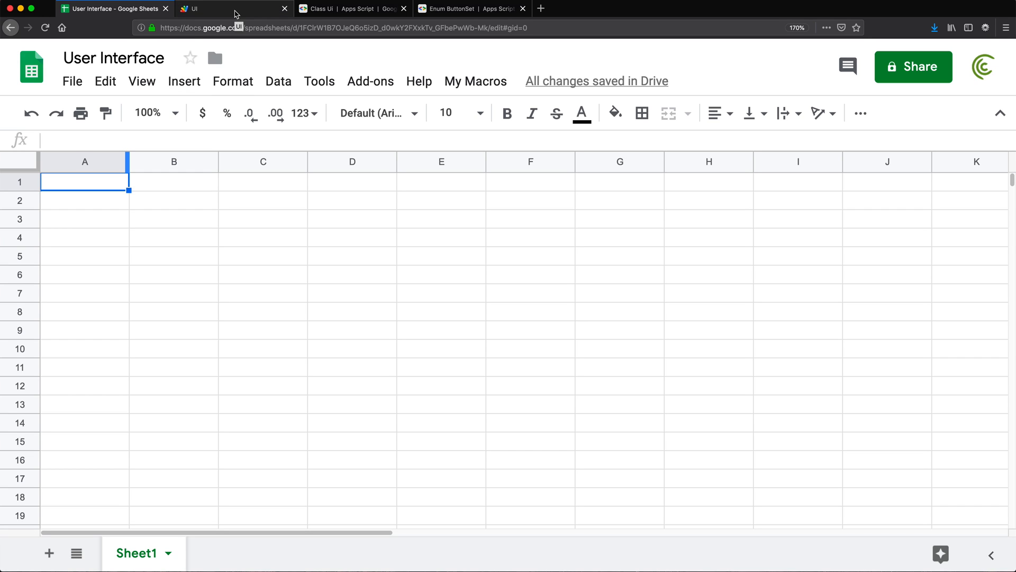
# Assign SpreadsheetApp.getUi() to var ui and call ui.alert("Hello!!")
pyautogui.click(223, 8)
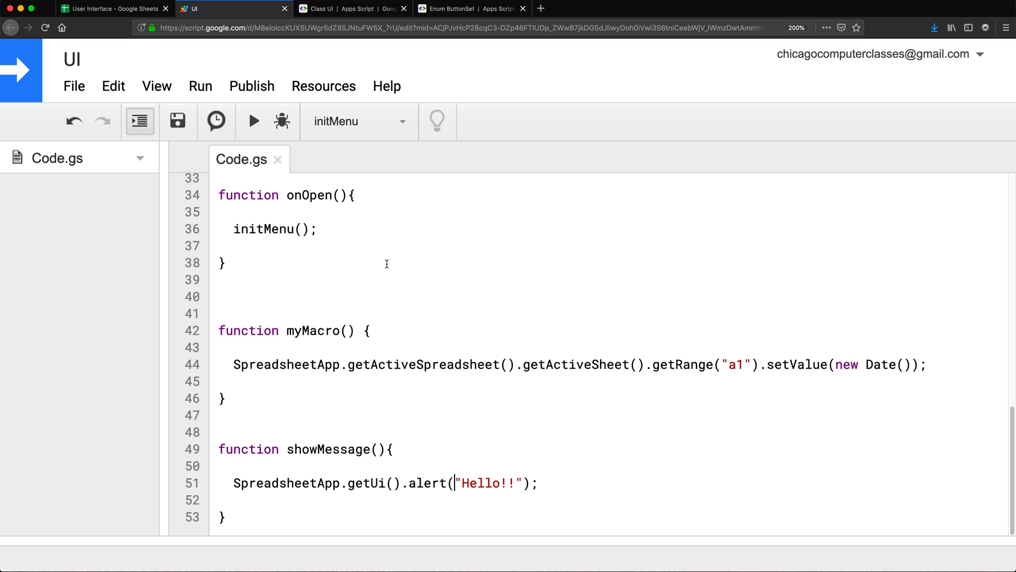
pyautogui.scroll(3)
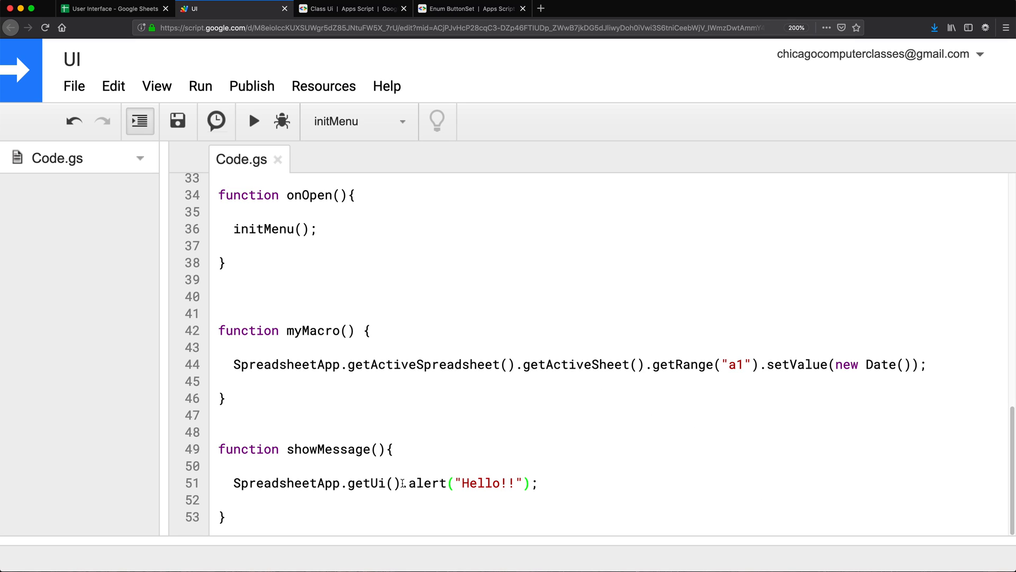
pyautogui.press('enter')
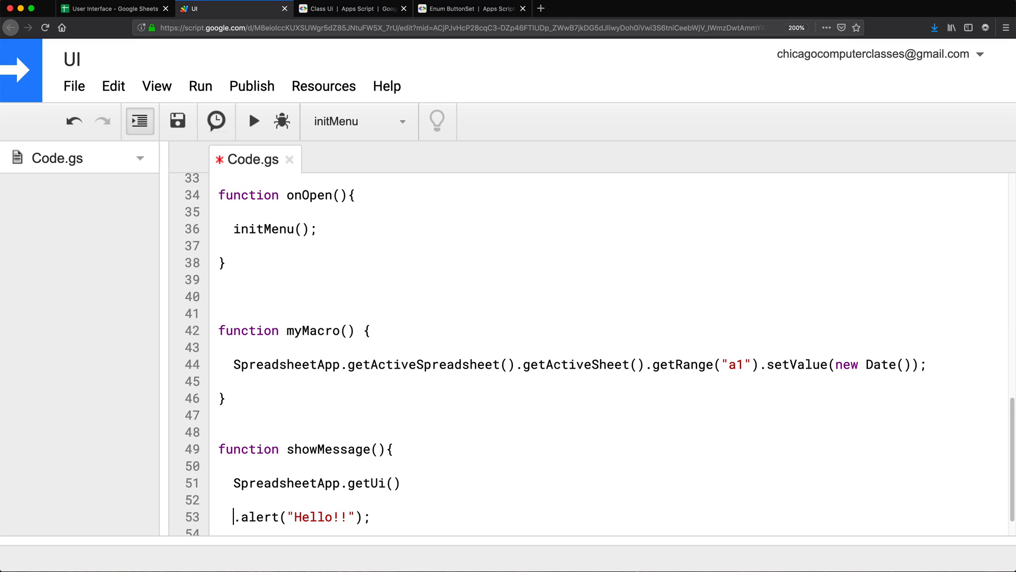
pyautogui.write('var')
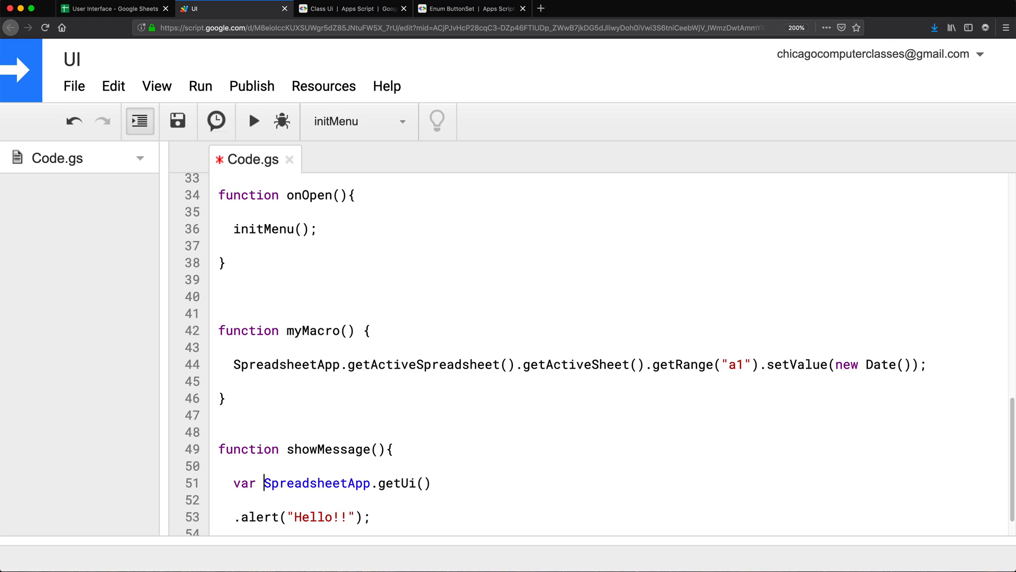
pyautogui.write('ui =')
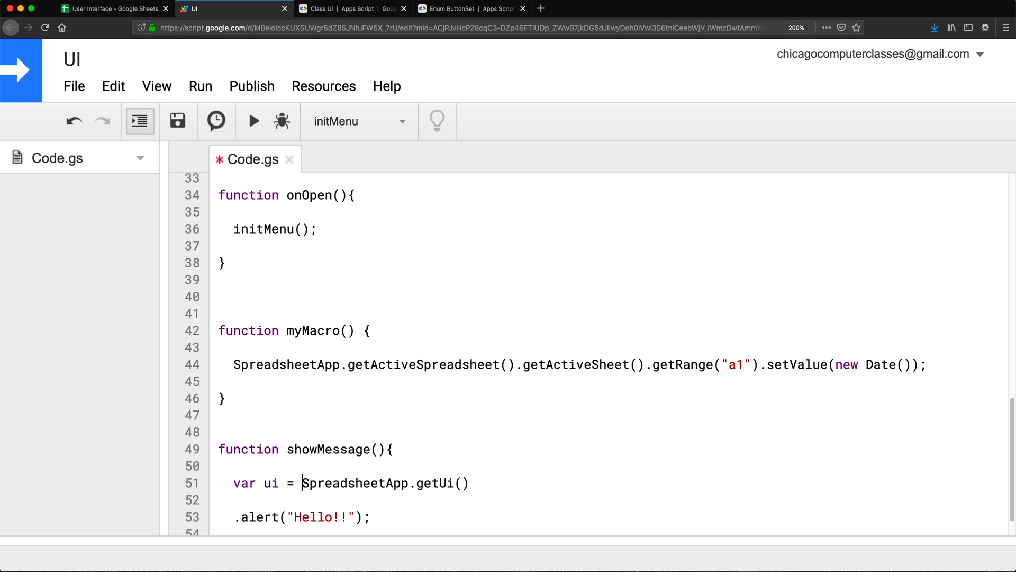
pyautogui.click(270, 517)
pyautogui.write('ui')
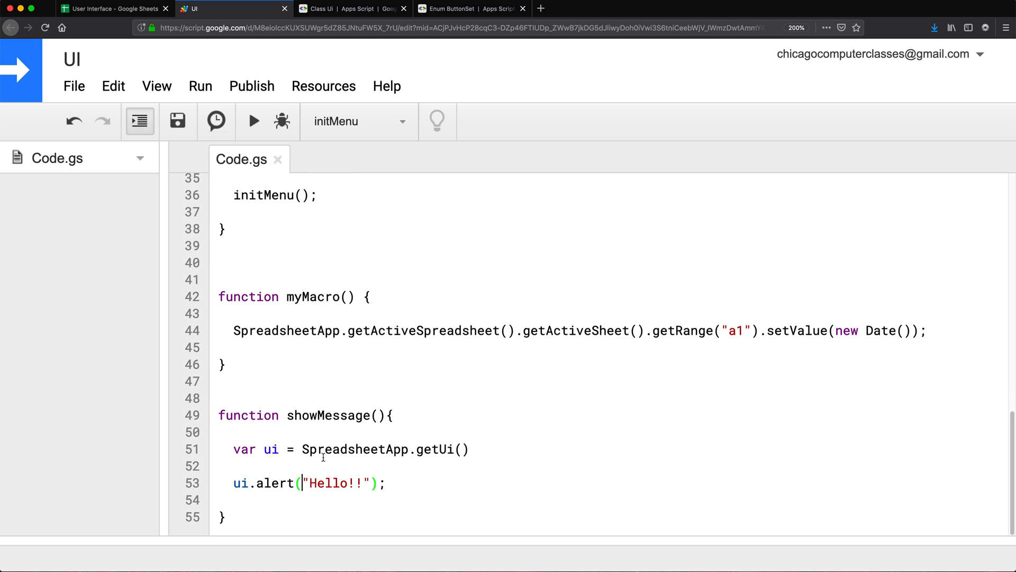
pyautogui.write(';')
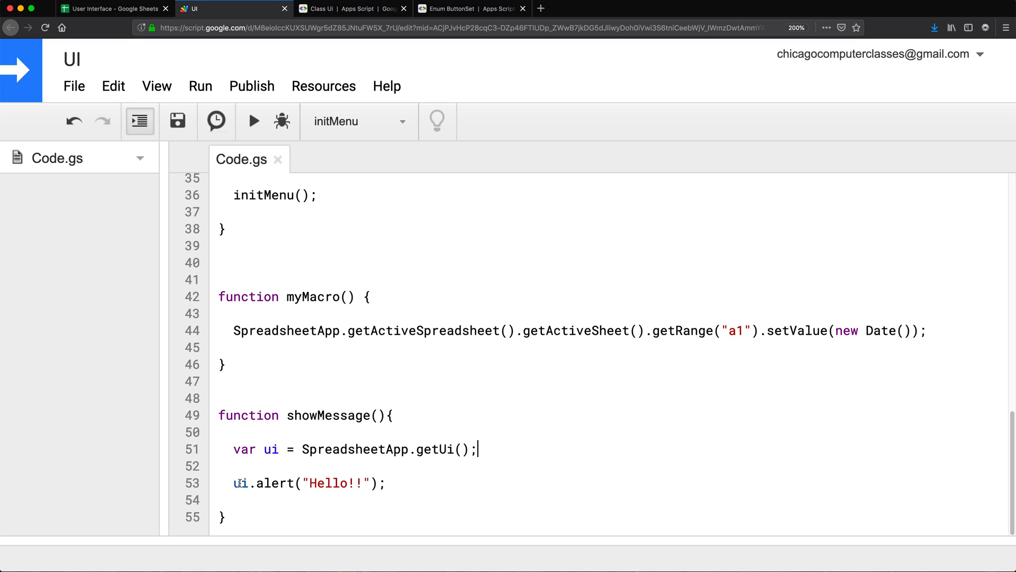
pyautogui.doubleClick(332, 448)
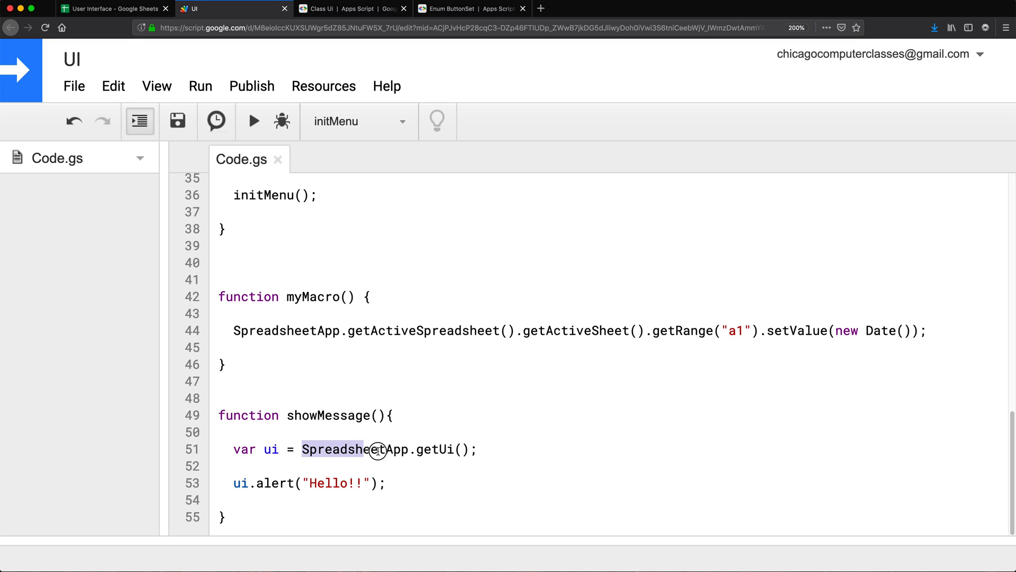
pyautogui.doubleClick(271, 448)
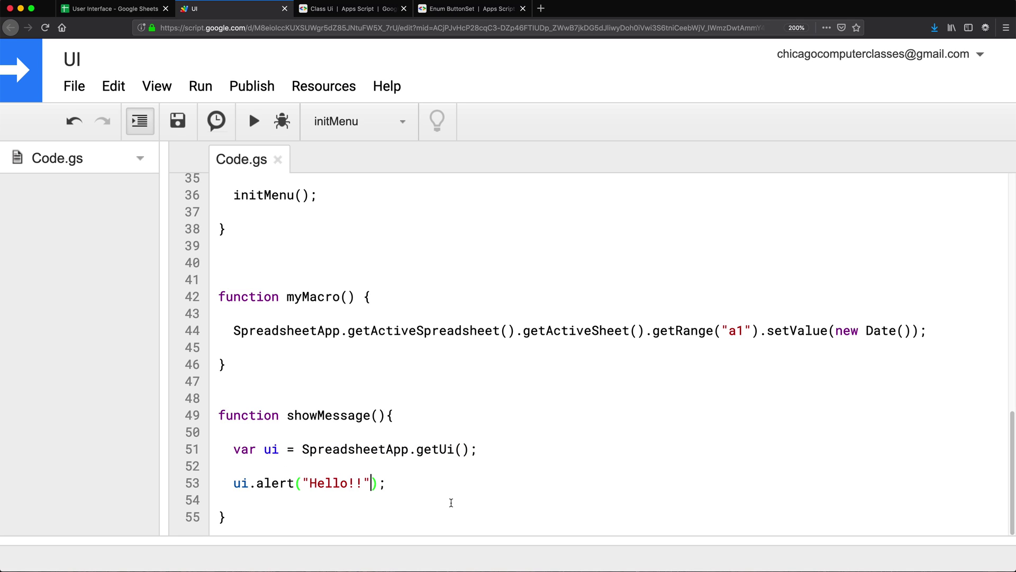
# Pass ui.ButtonSet.OK as the alert's button set
pyautogui.write(',')
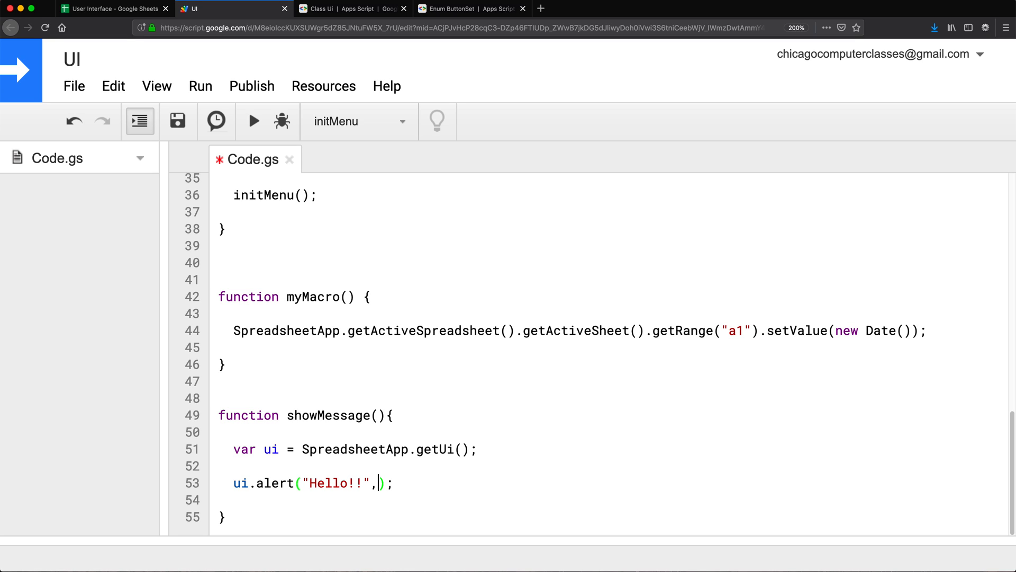
pyautogui.write('ui')
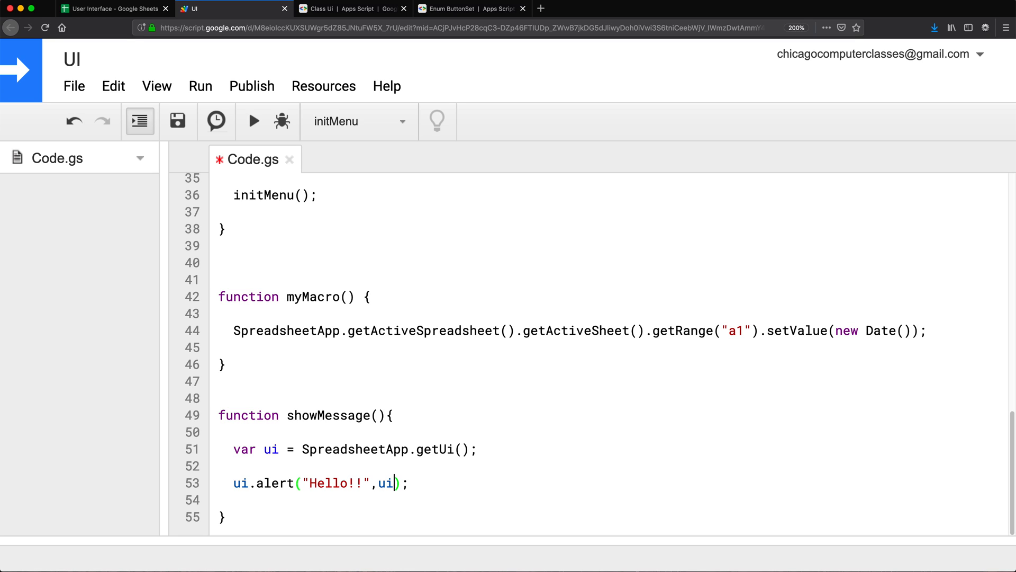
pyautogui.write('.ButtonSet.')
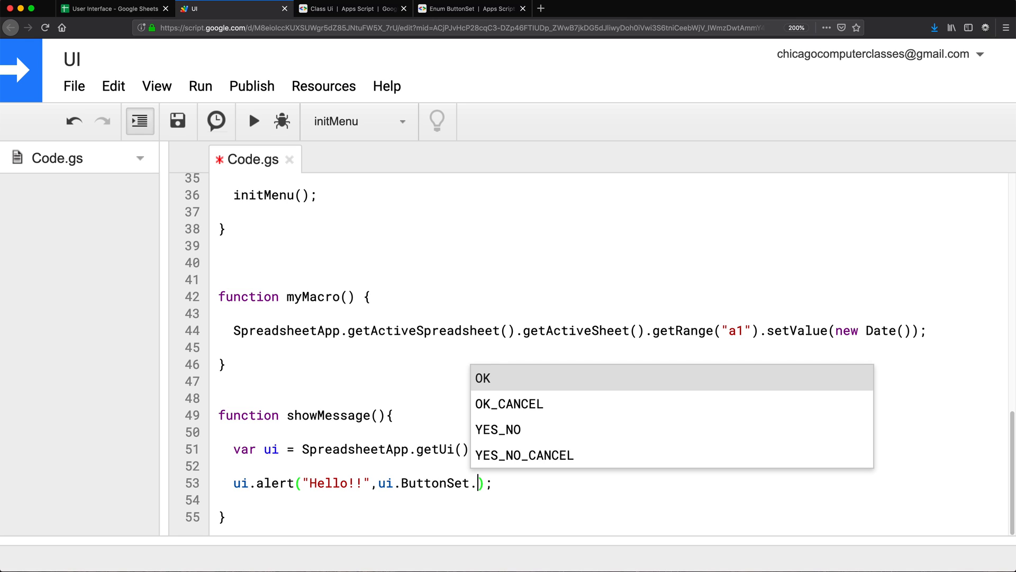
pyautogui.click(482, 378)
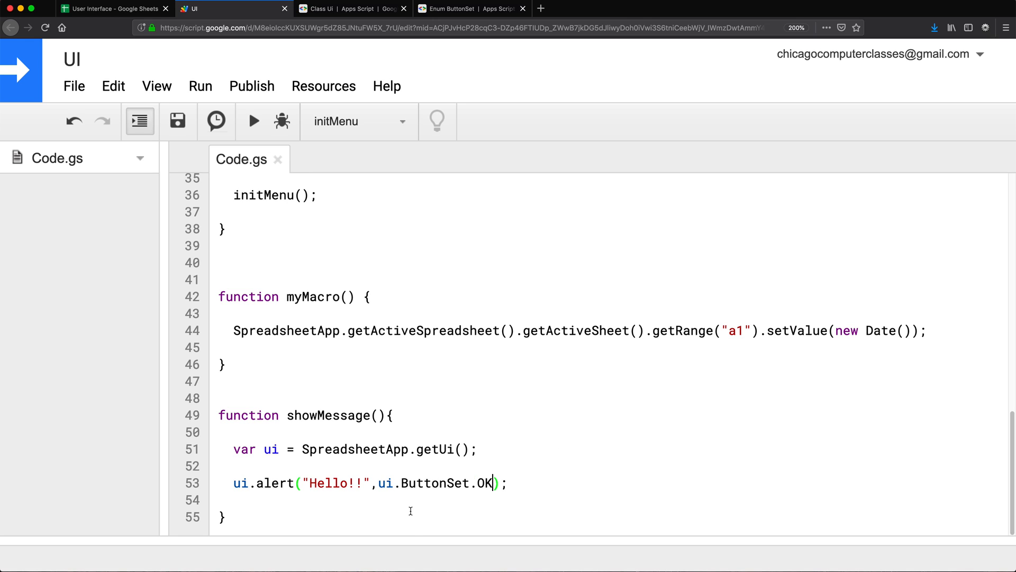
# Test the OK alert in Sheets, then switch the button set to OK_CANCEL
pyautogui.click(110, 8)
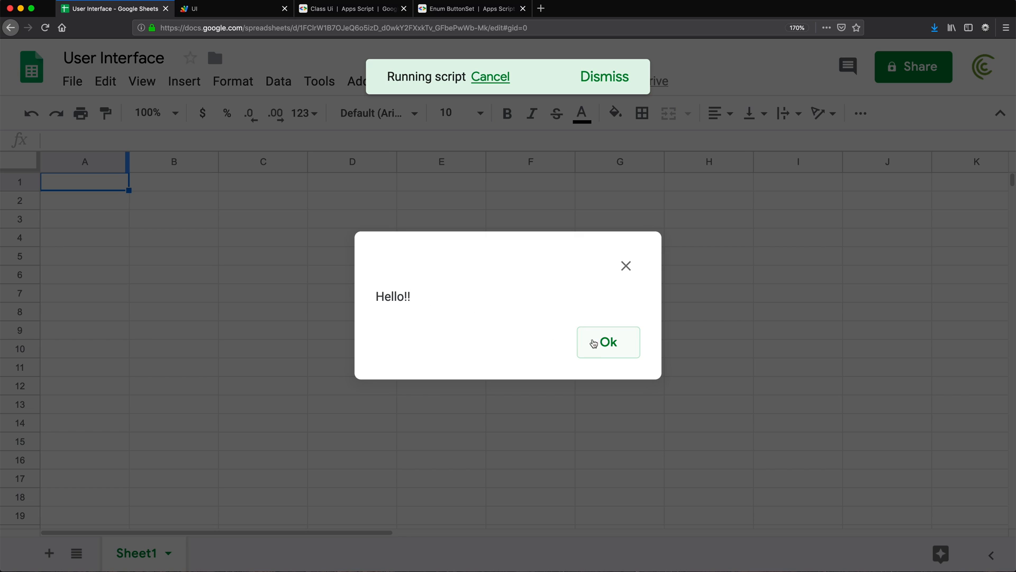
pyautogui.click(608, 342)
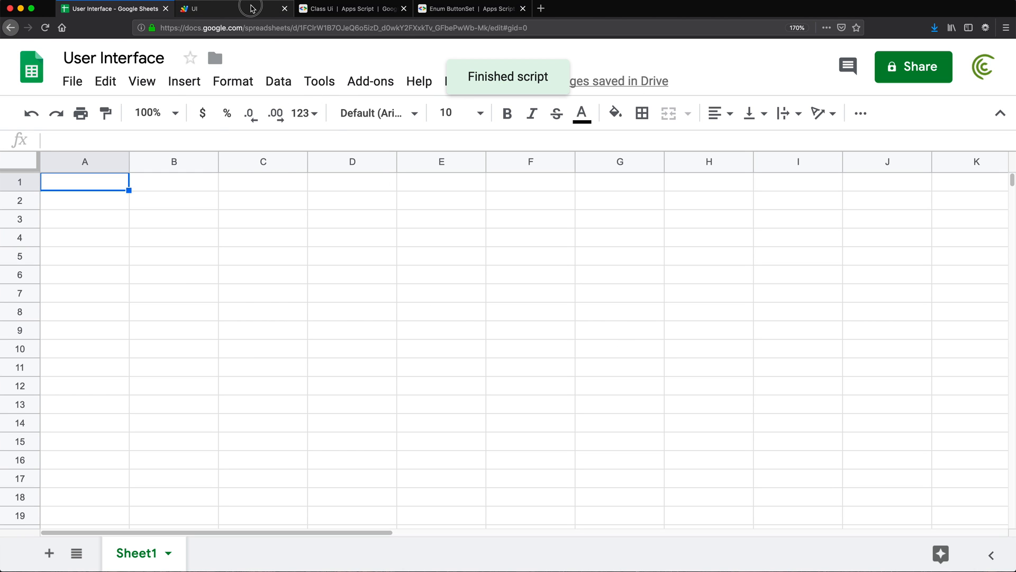
pyautogui.click(220, 9)
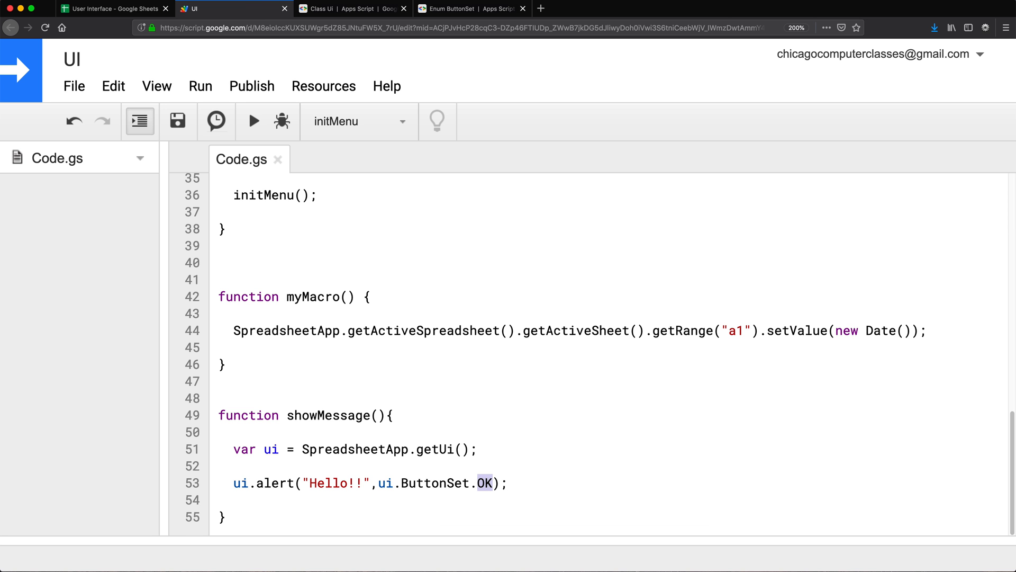
pyautogui.press('Backspace')
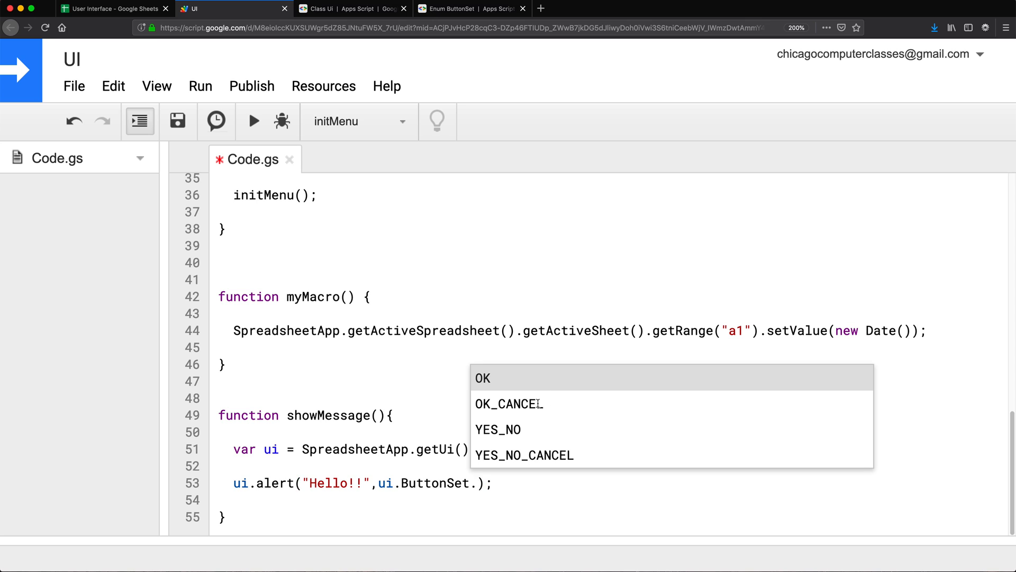
pyautogui.click(509, 403)
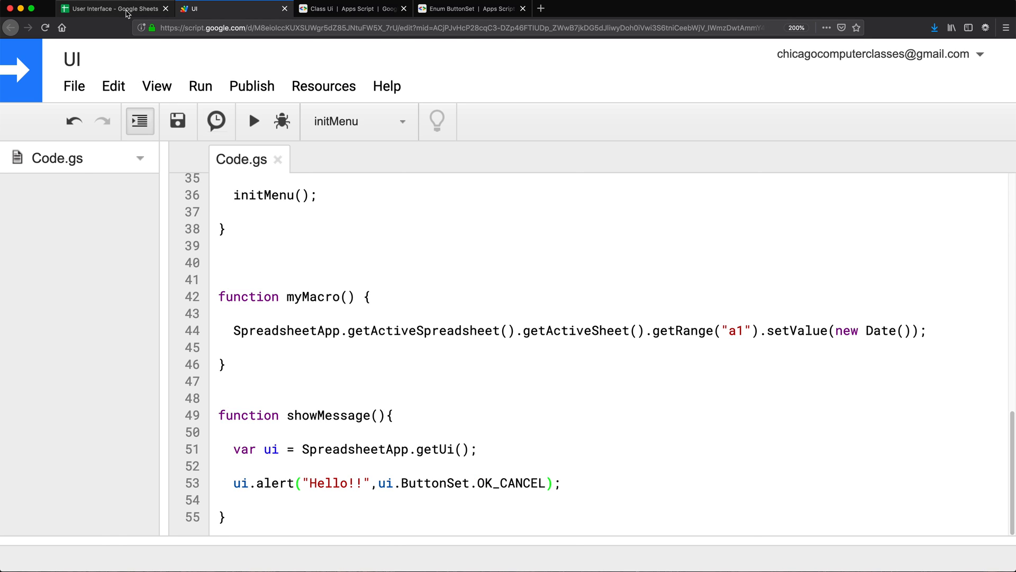
pyautogui.click(110, 9)
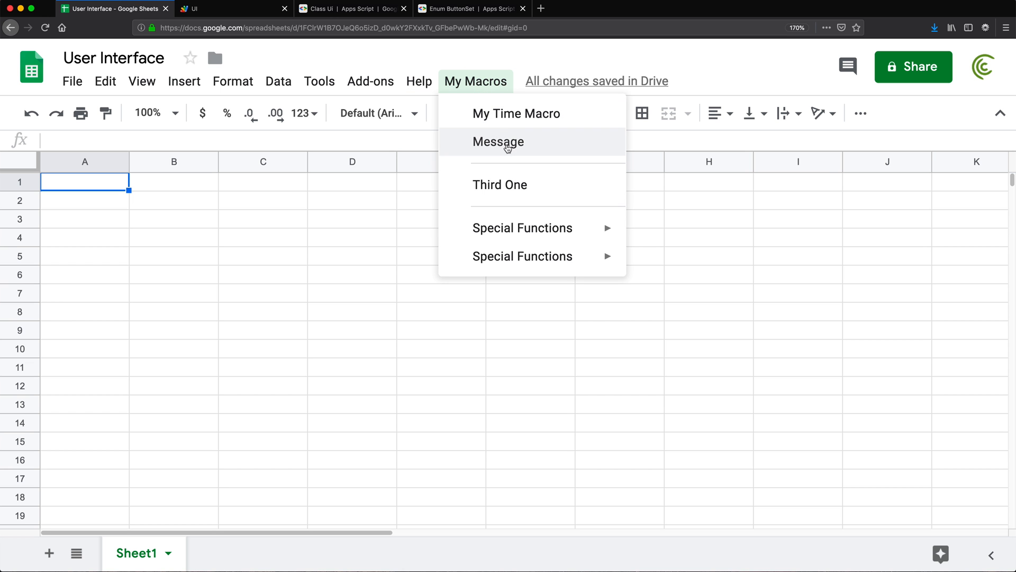
pyautogui.click(498, 142)
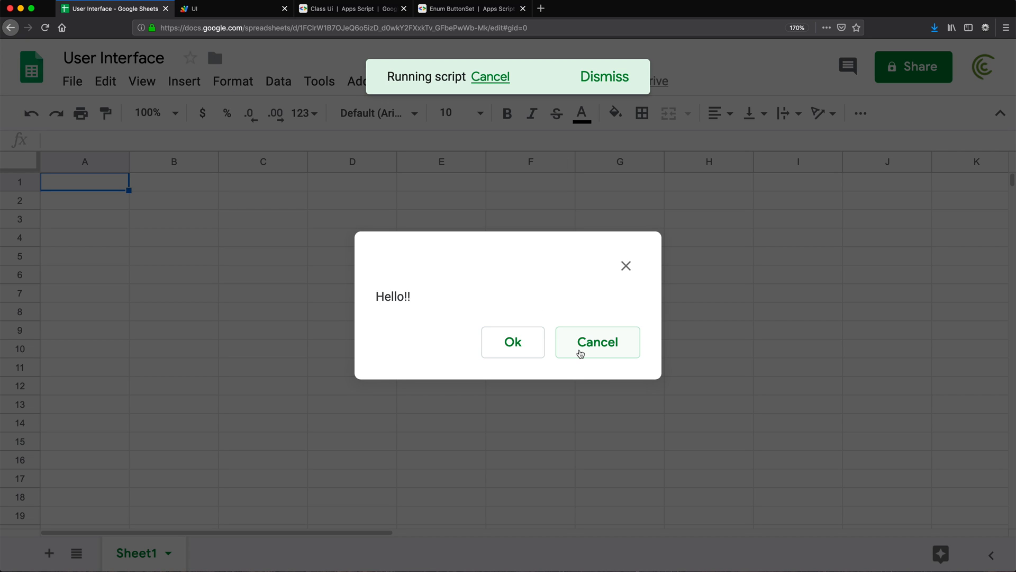
pyautogui.click(596, 342)
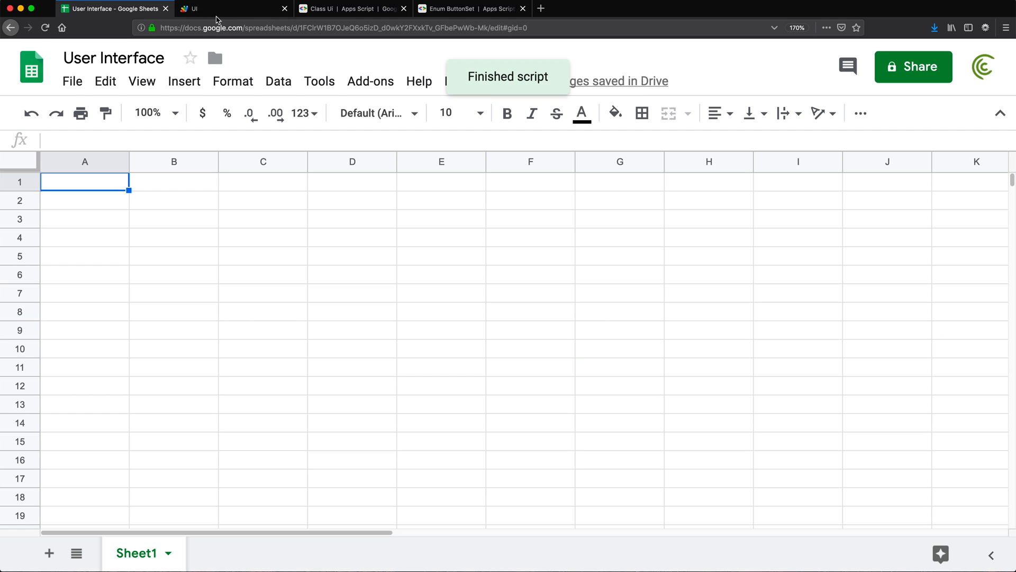
pyautogui.click(227, 8)
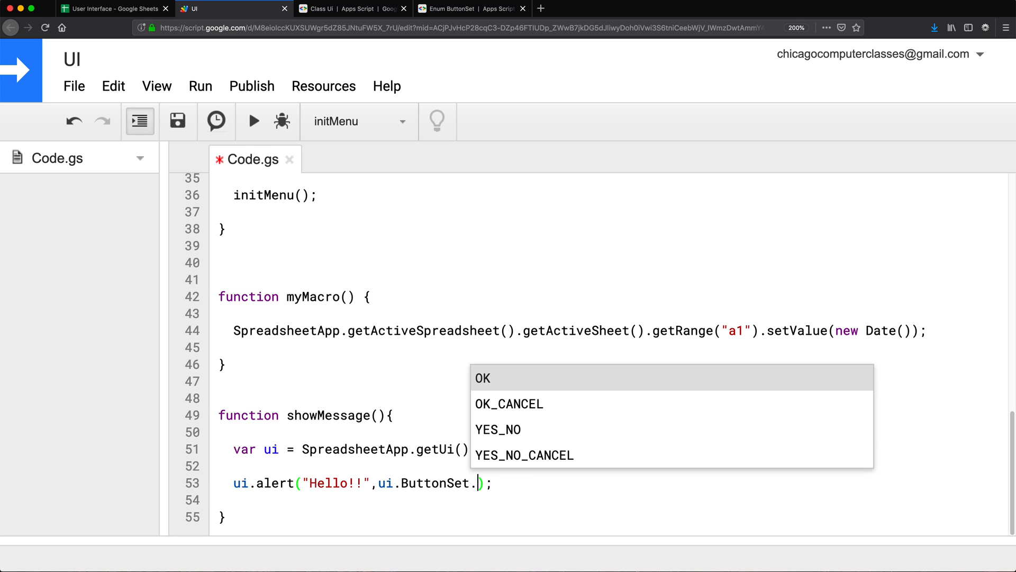
pyautogui.moveTo(506, 461)
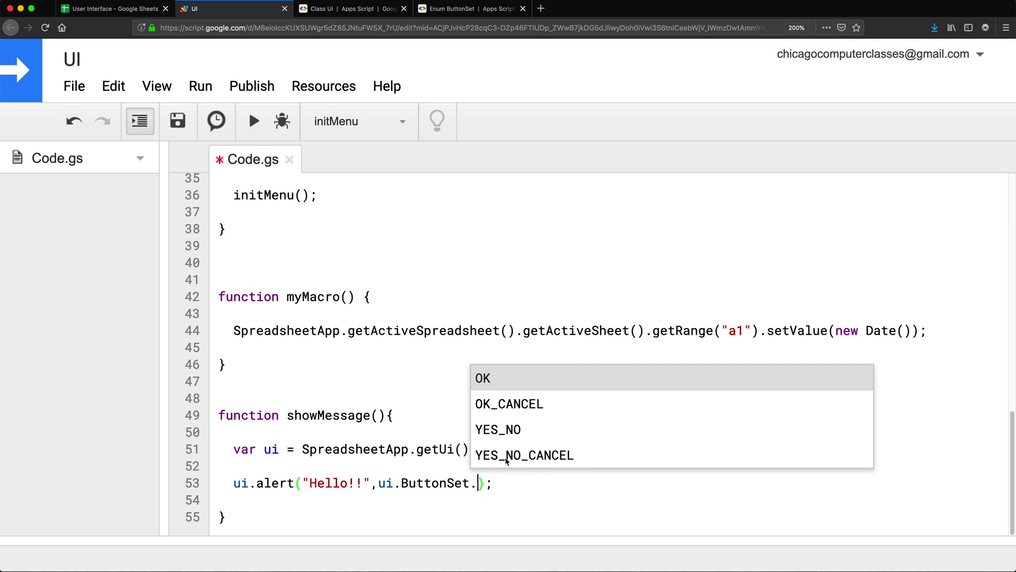
pyautogui.moveTo(511, 430)
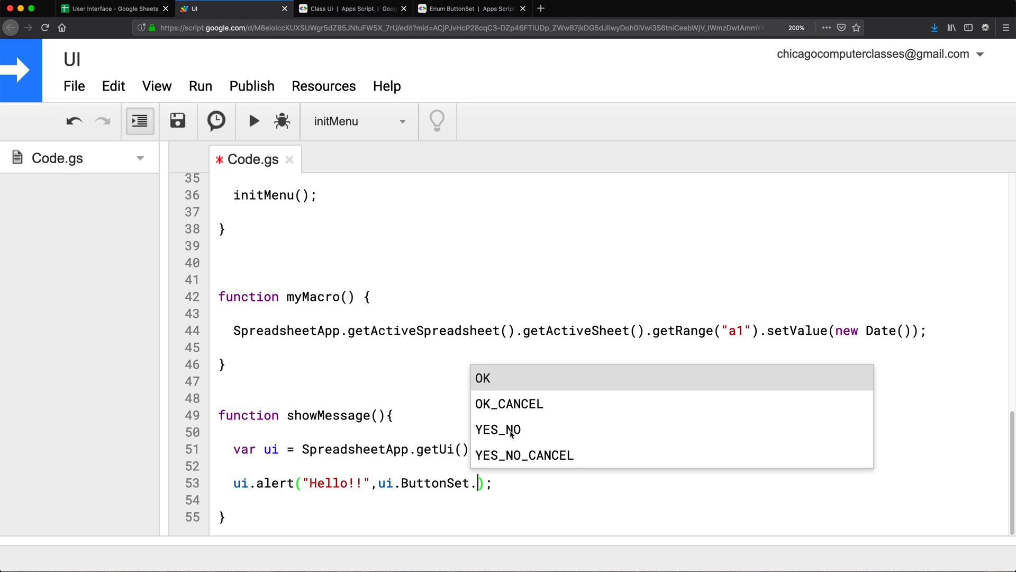
# Use ui.ButtonSet.YES_NO and reword the alert to 'Are you sure you want to run this!'
pyautogui.click(498, 429)
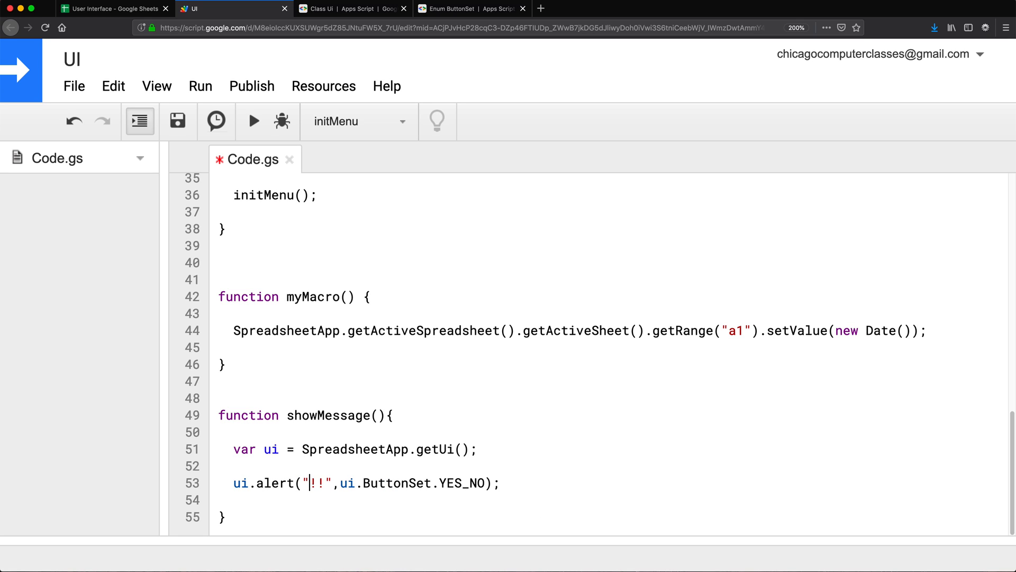
pyautogui.write('Are you sure you want to t')
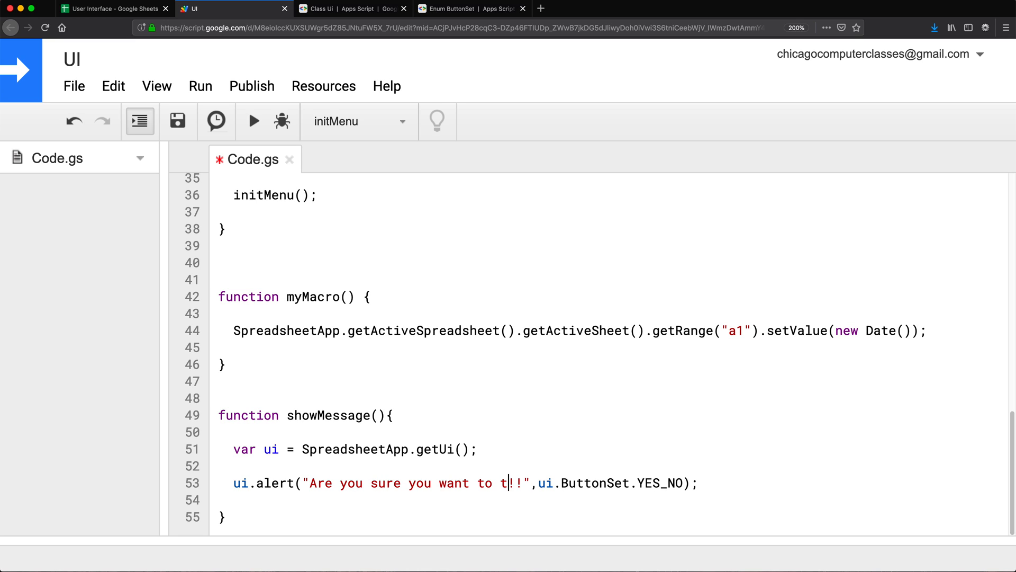
pyautogui.write('run th')
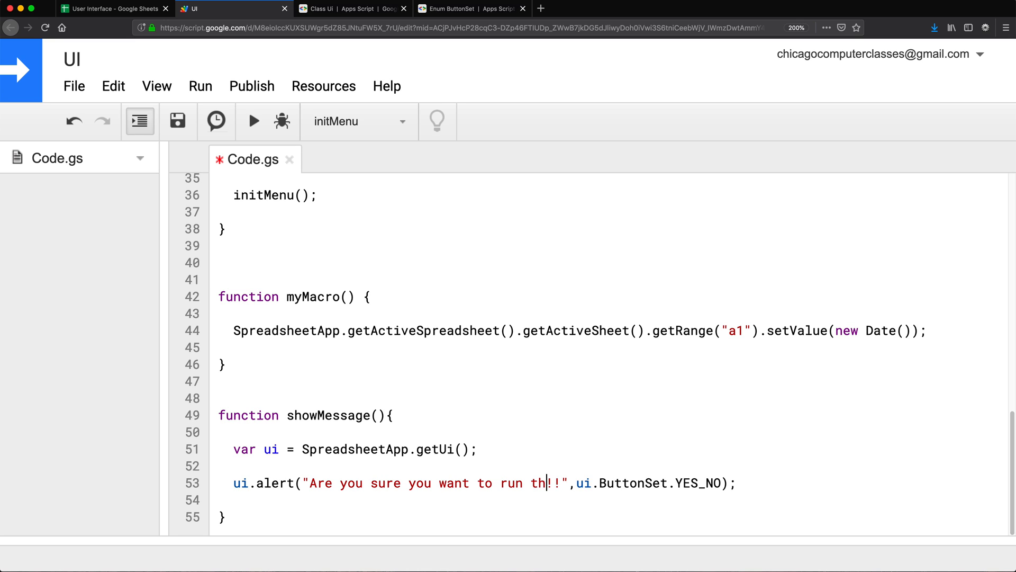
pyautogui.write('is!')
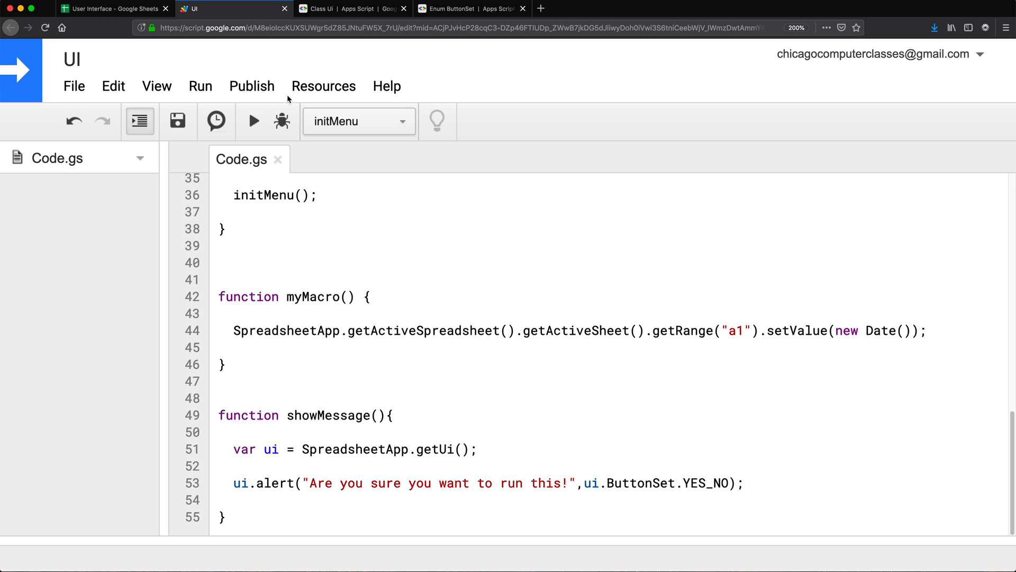
pyautogui.click(111, 8)
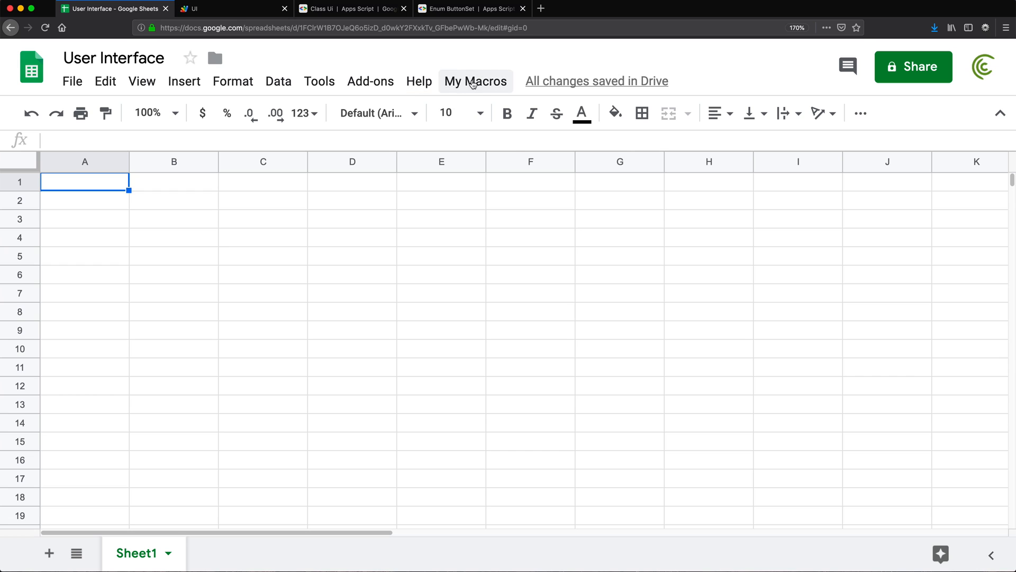
pyautogui.click(475, 81)
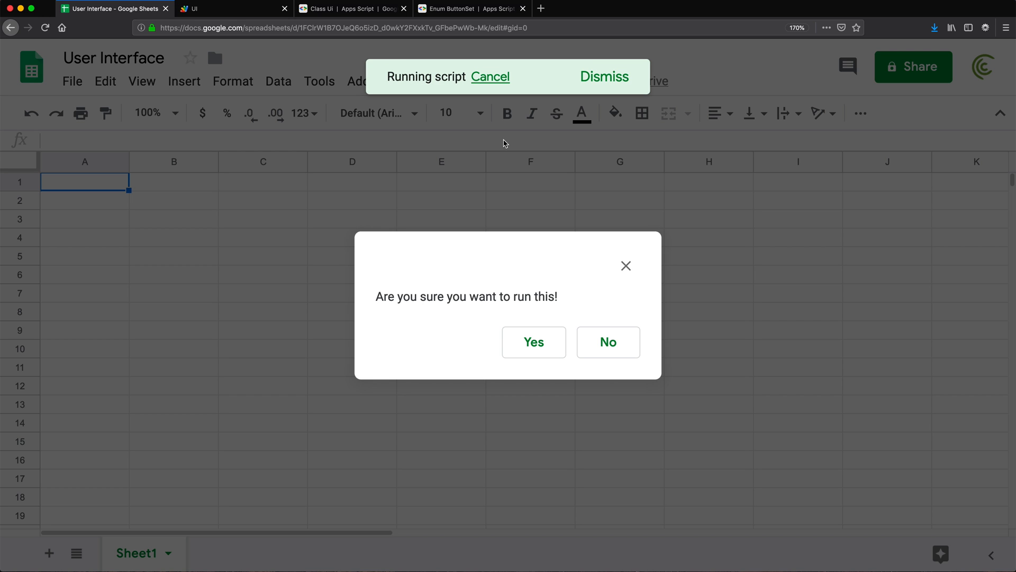
pyautogui.moveTo(578, 351)
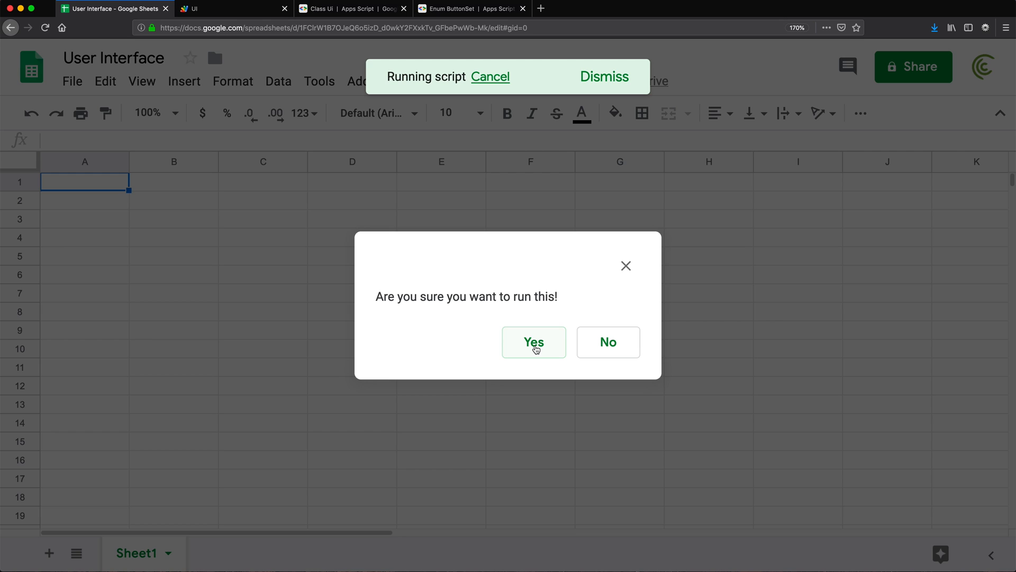
pyautogui.click(534, 341)
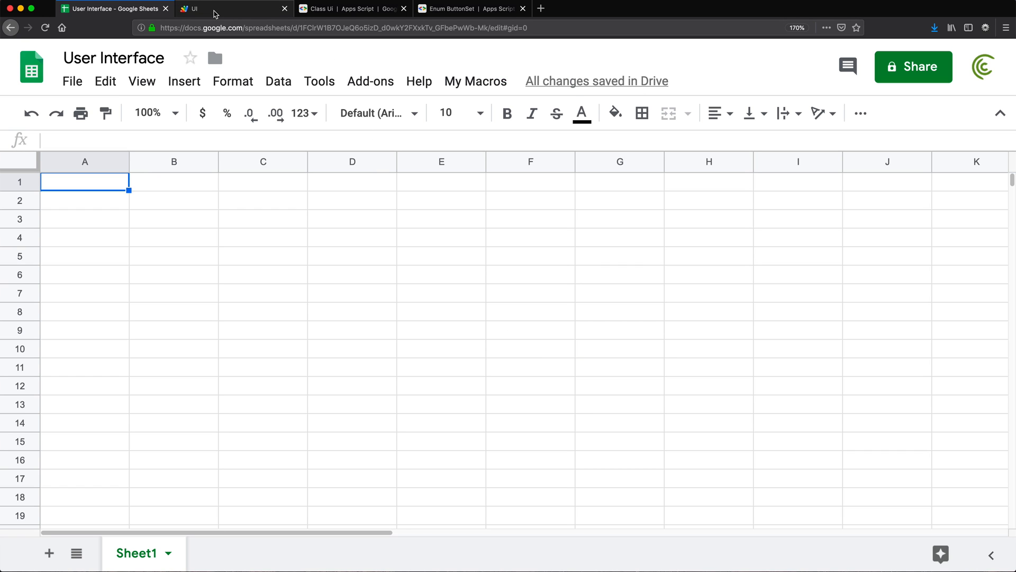
pyautogui.click(191, 8)
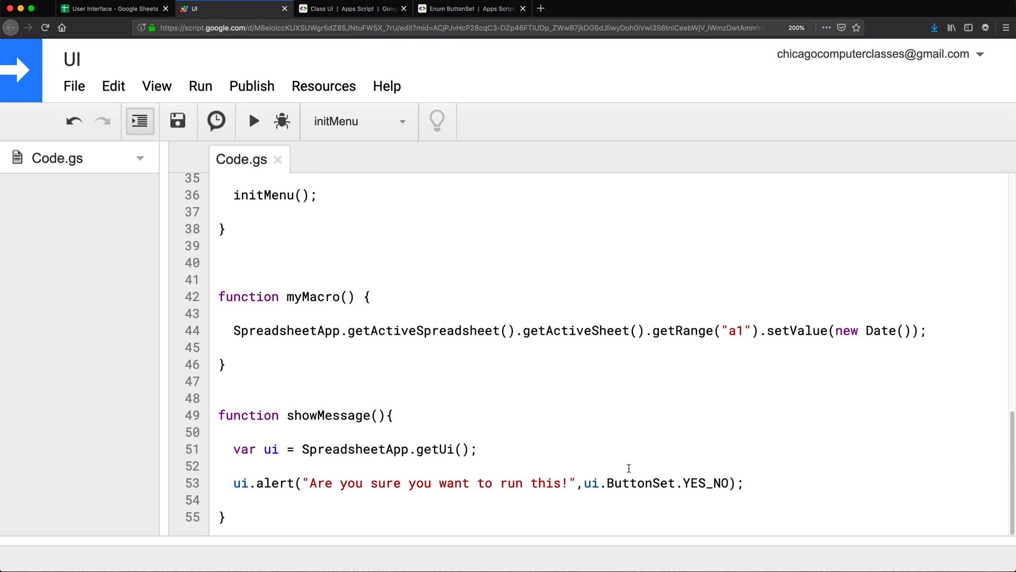
# Store the alert's result in var buttonPressed
pyautogui.click(745, 482)
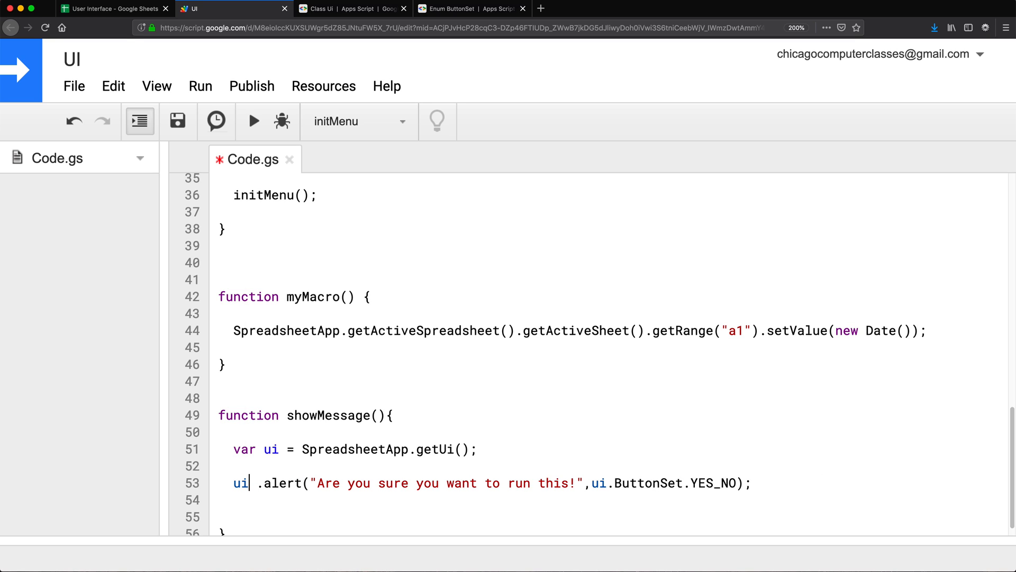
pyautogui.write('al')
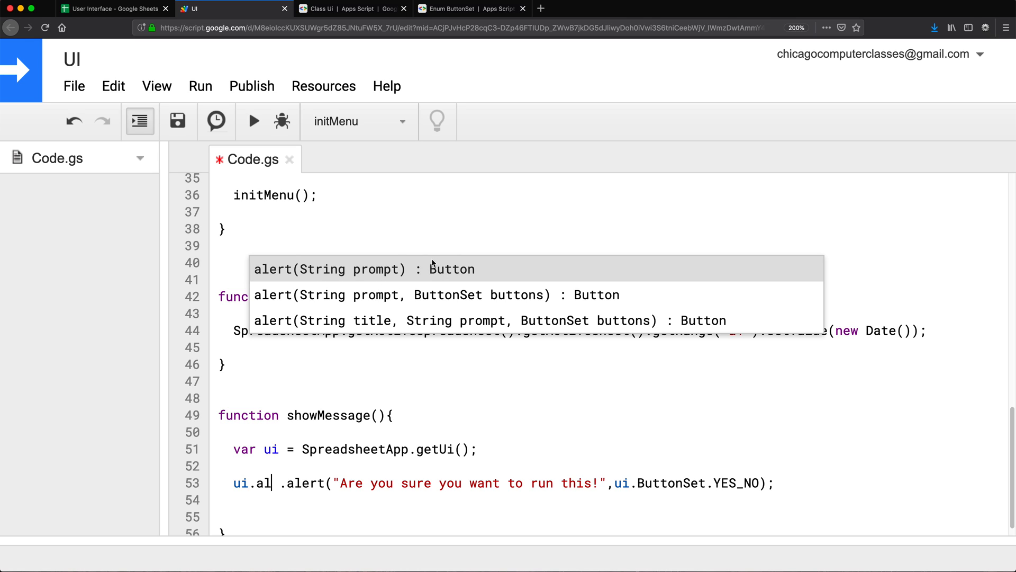
pyautogui.moveTo(274, 497)
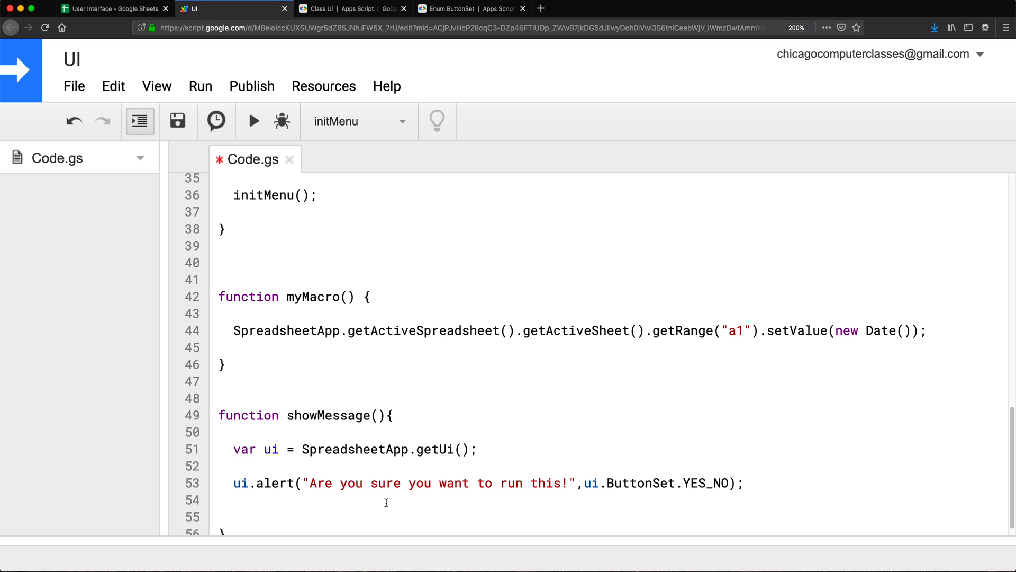
pyautogui.click(233, 483)
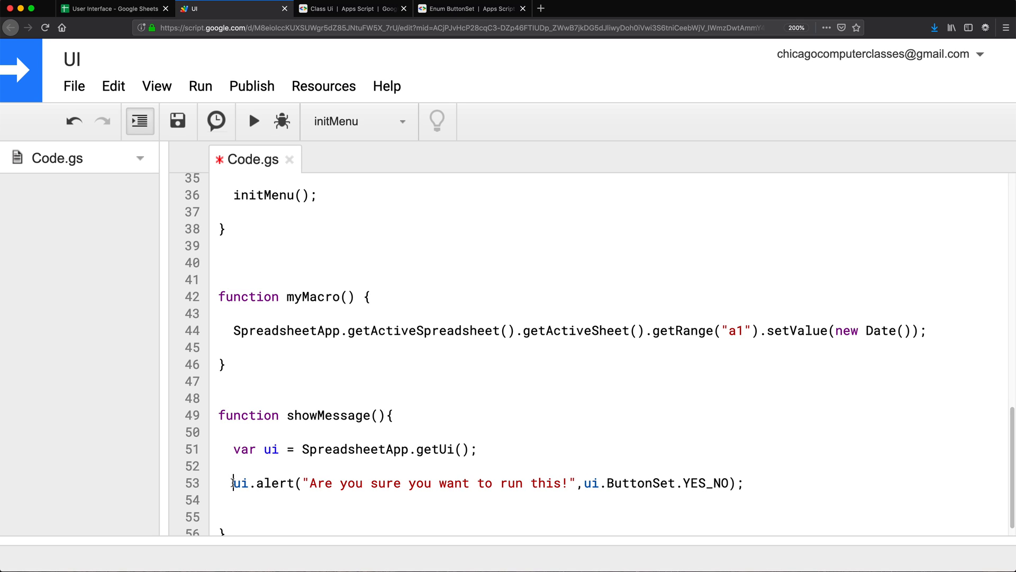
pyautogui.write('var')
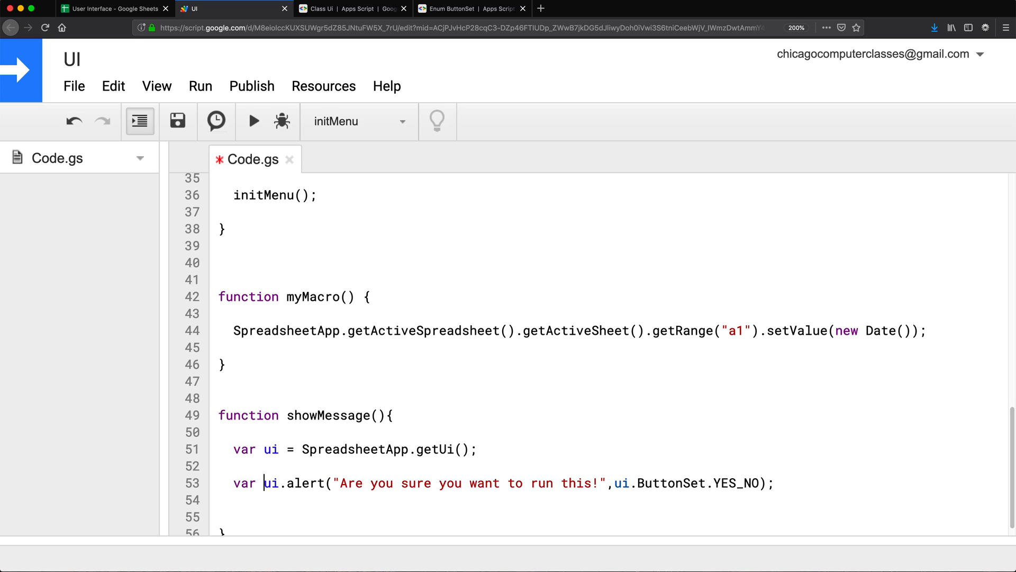
pyautogui.write('button')
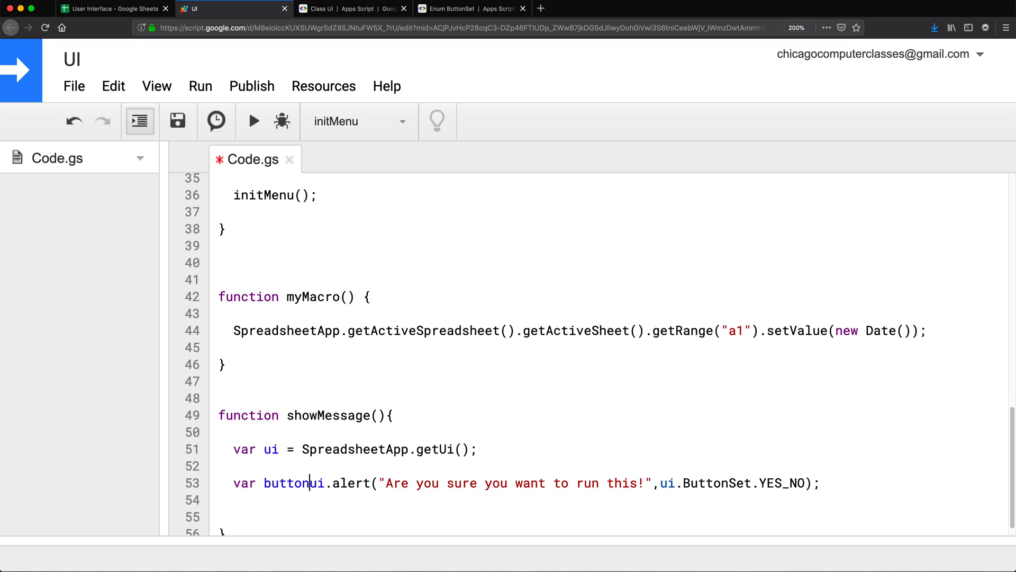
pyautogui.write('Pressed =')
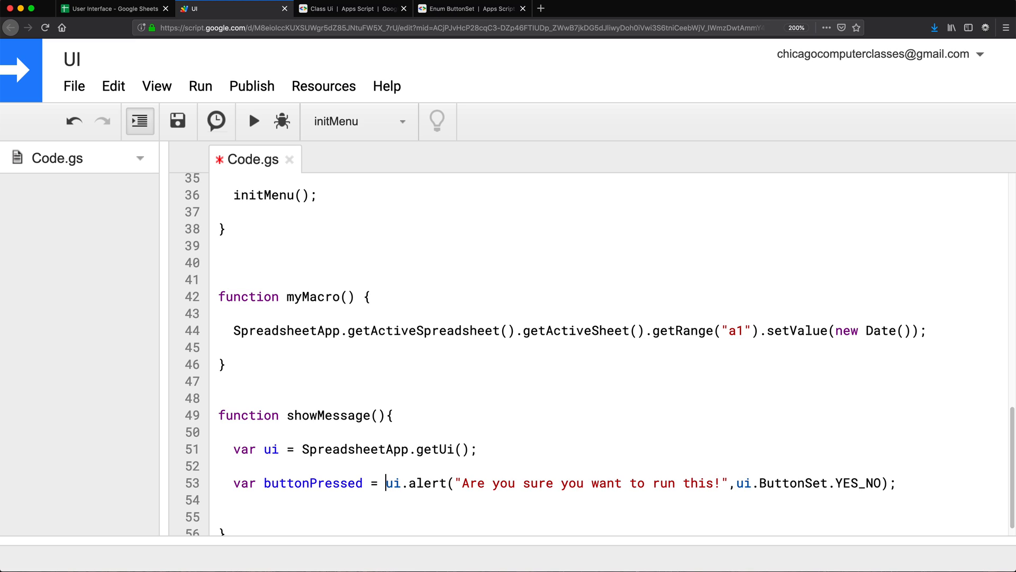
# Add Logger.log(buttonPressed), run Message in Sheets, and open the execution logs
pyautogui.scroll(3)
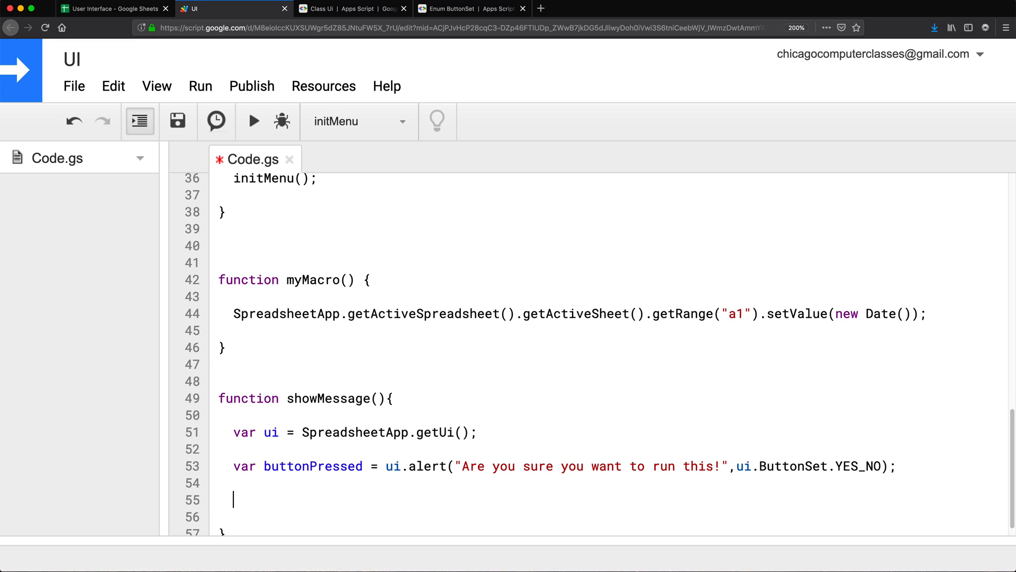
pyautogui.click(176, 121)
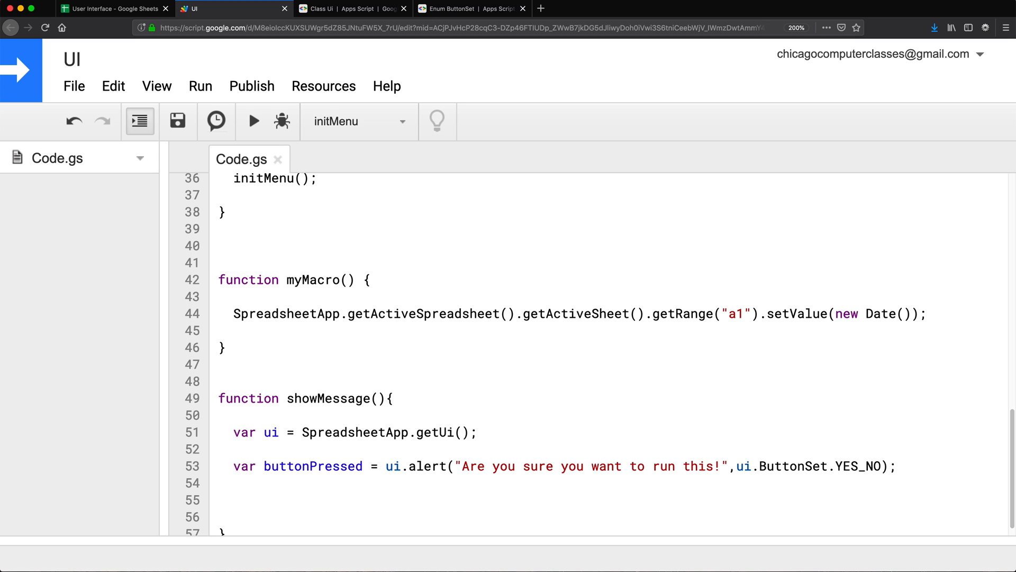
pyautogui.write('Logger.l')
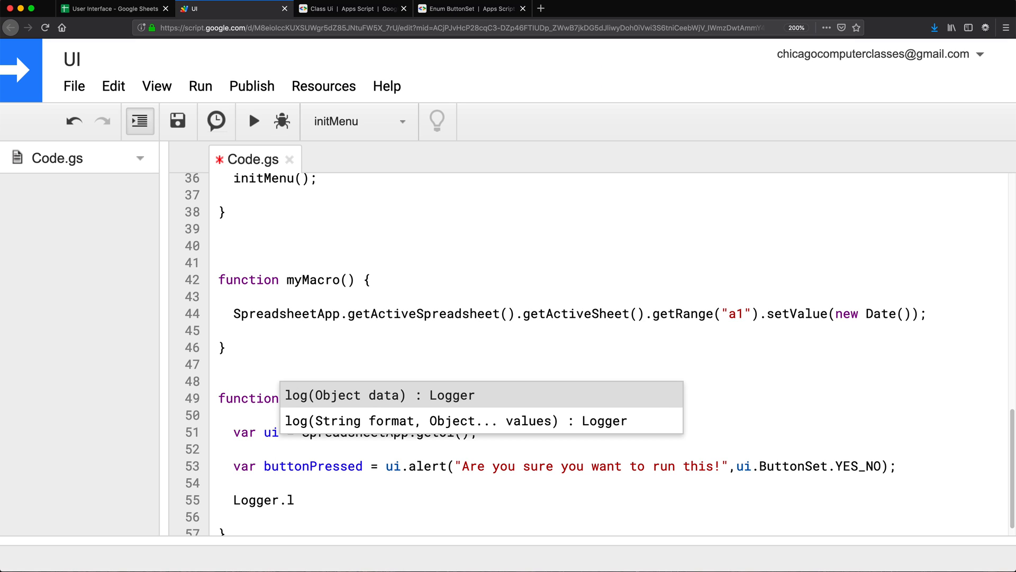
pyautogui.click(379, 396)
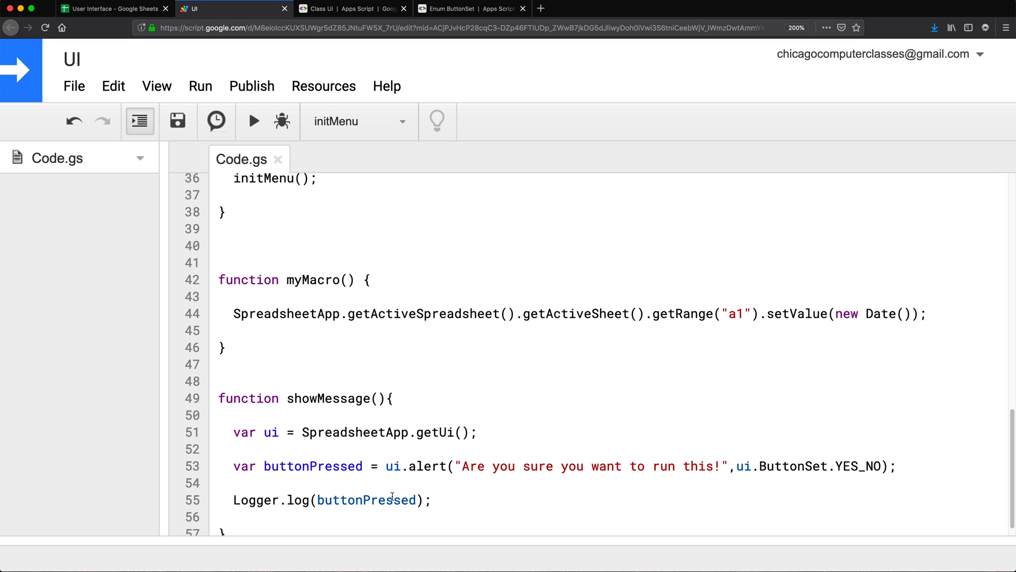
pyautogui.scroll(3)
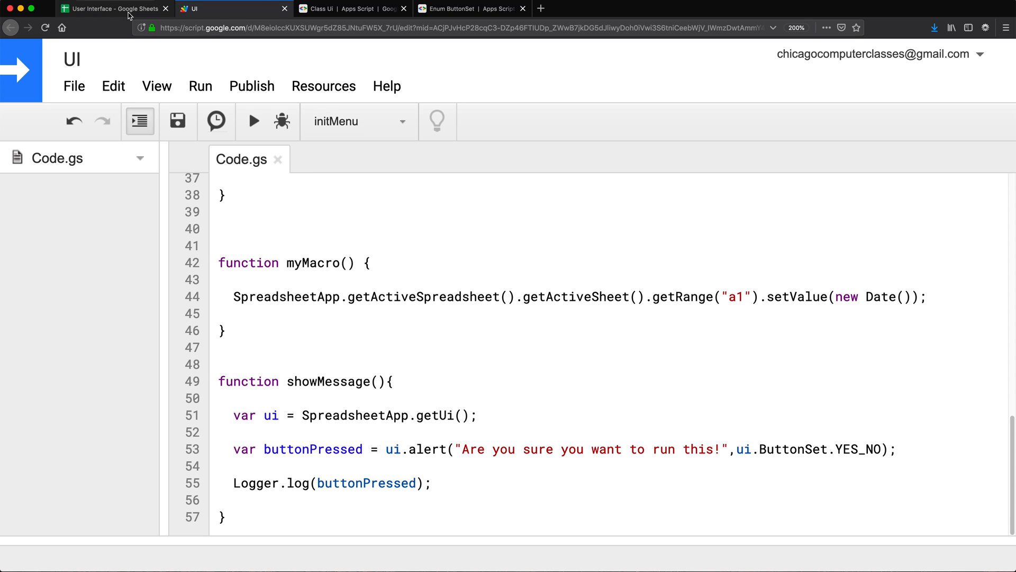
pyautogui.click(475, 81)
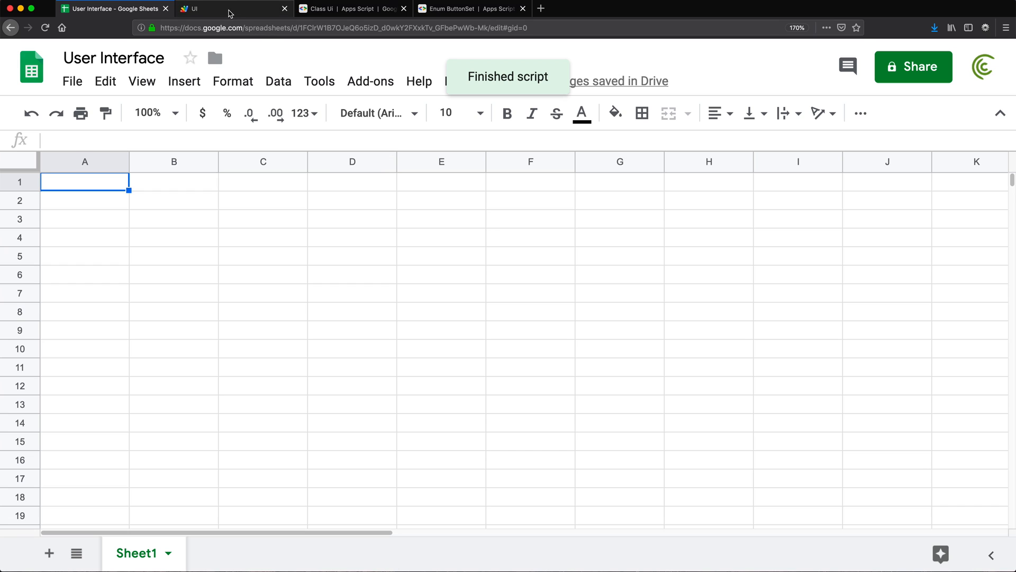
pyautogui.click(157, 86)
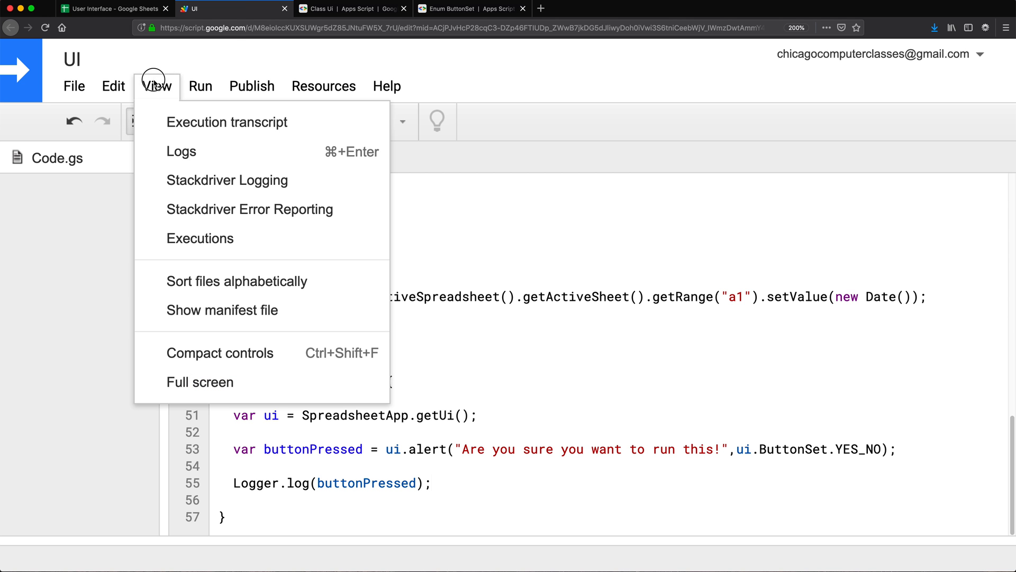
pyautogui.click(181, 151)
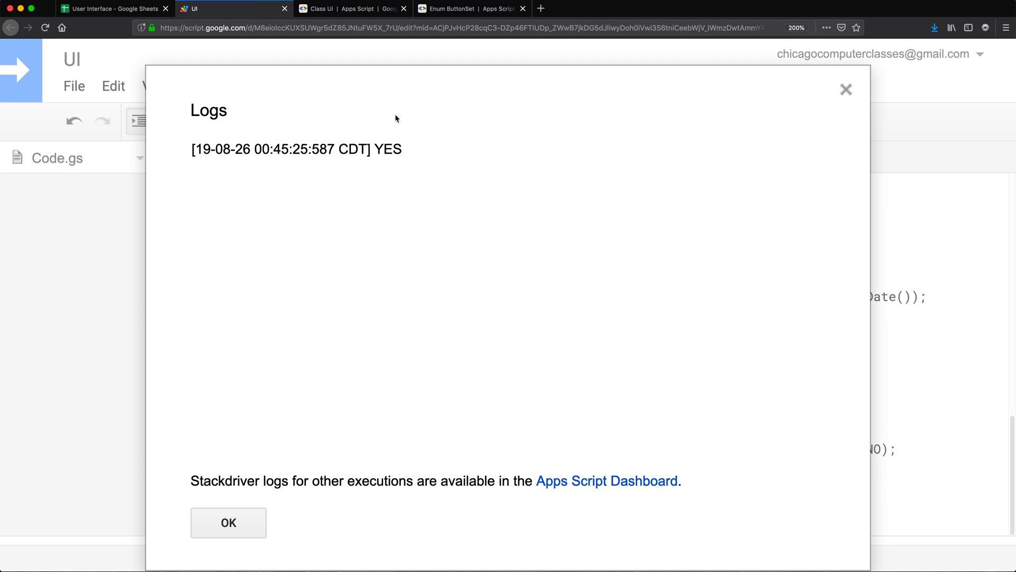
pyautogui.moveTo(217, 543)
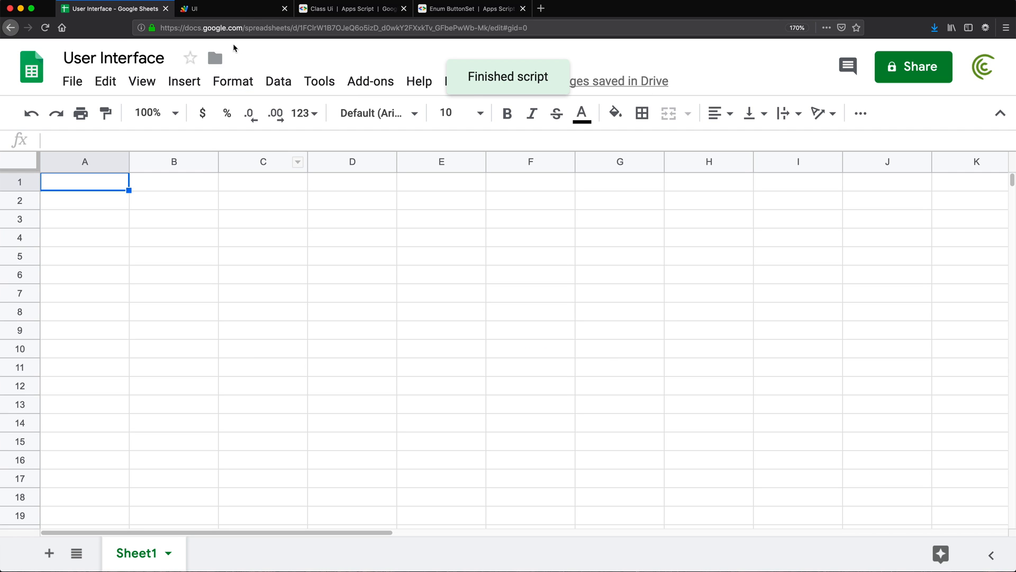
# Check the NO entry in the Apps Script log and close it
pyautogui.click(225, 8)
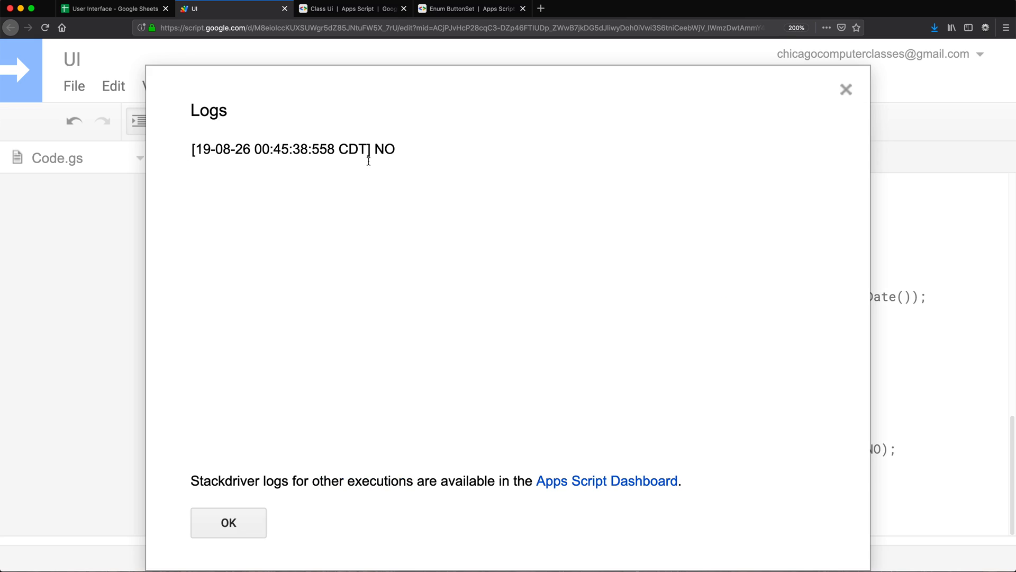
pyautogui.click(227, 522)
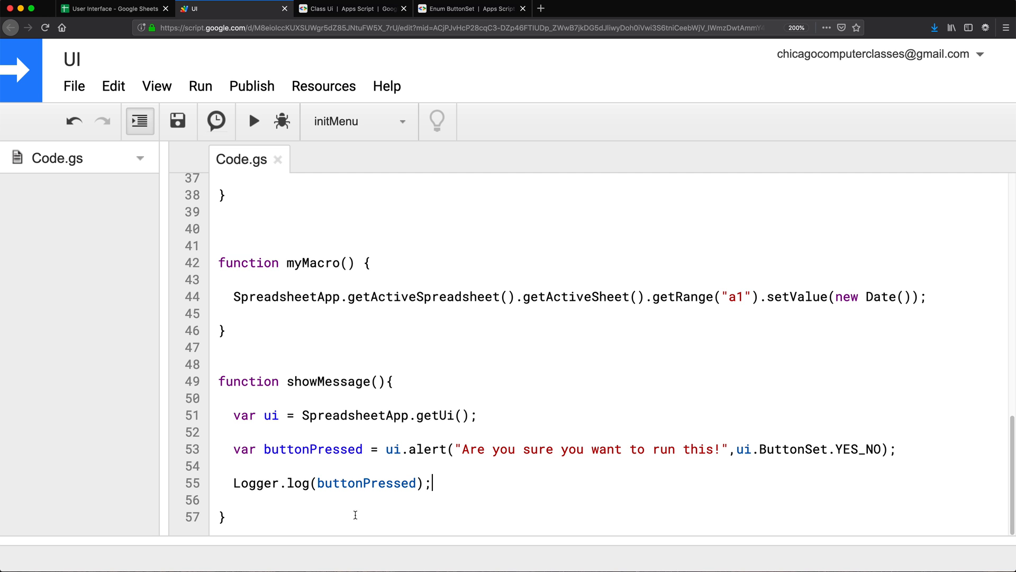
# Replace the logging line with if(buttonPressed == ui.Button.YES){ } and save
pyautogui.doubleClick(366, 483)
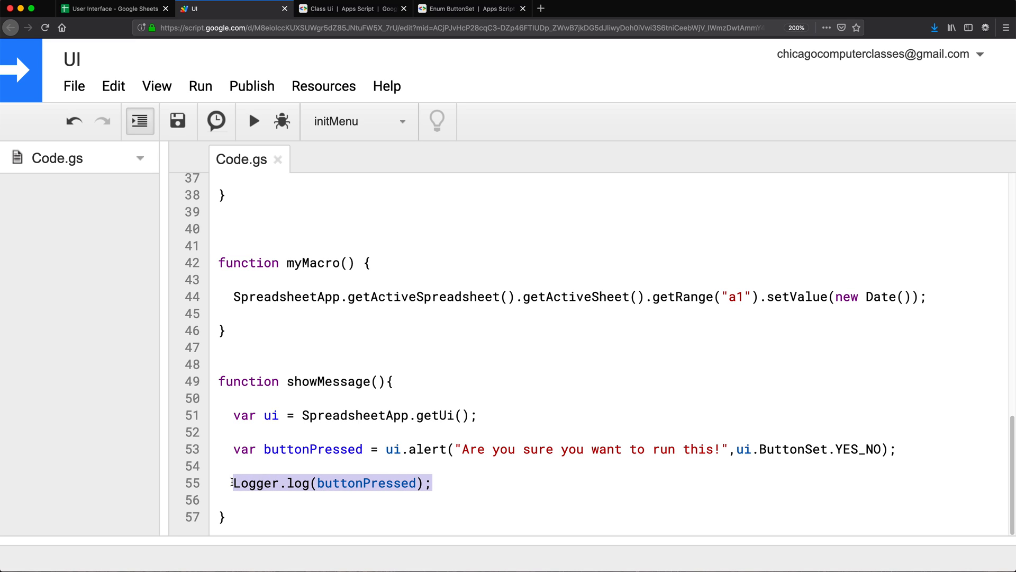
pyautogui.write('if()')
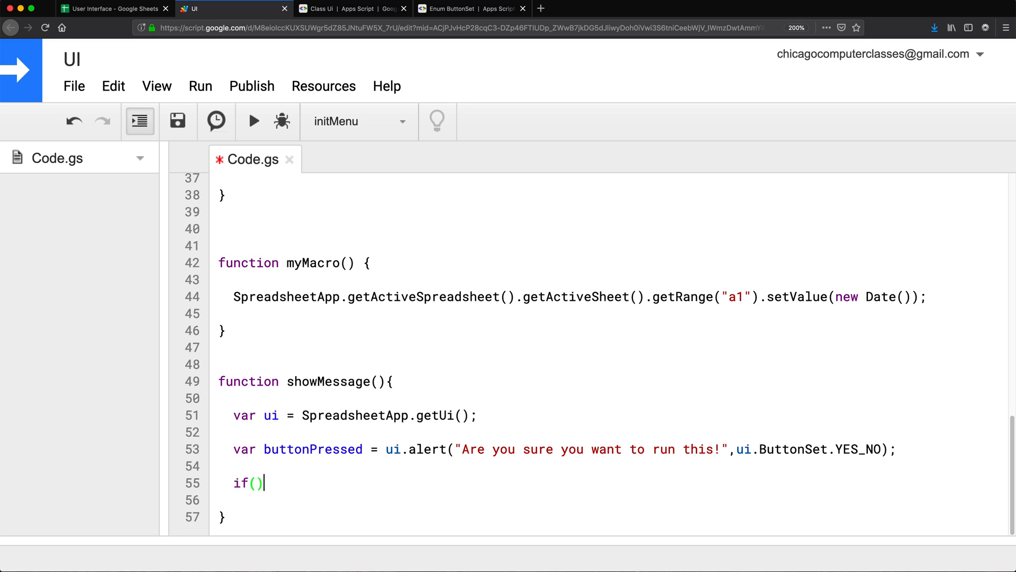
pyautogui.write('{')
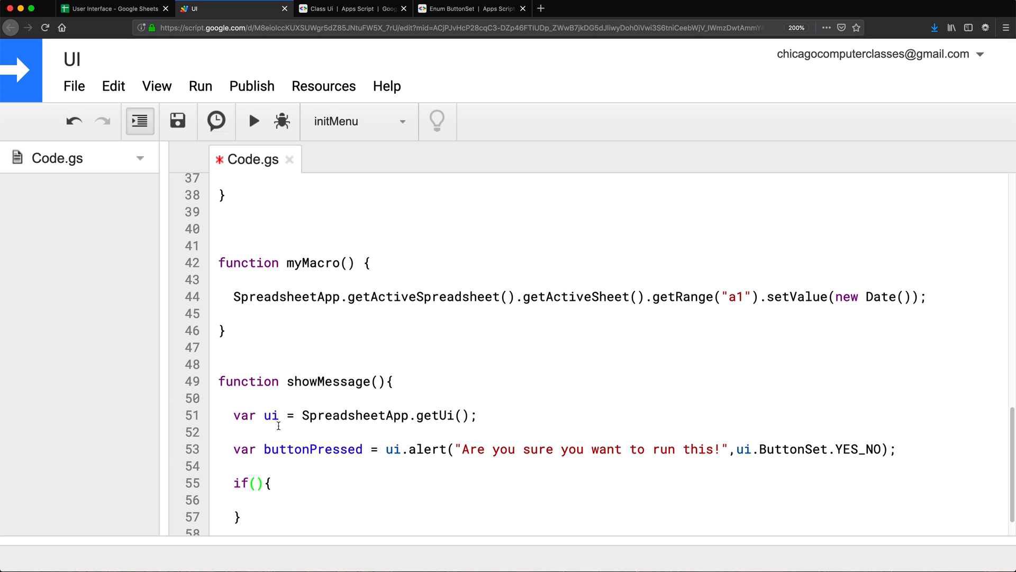
pyautogui.doubleClick(313, 449)
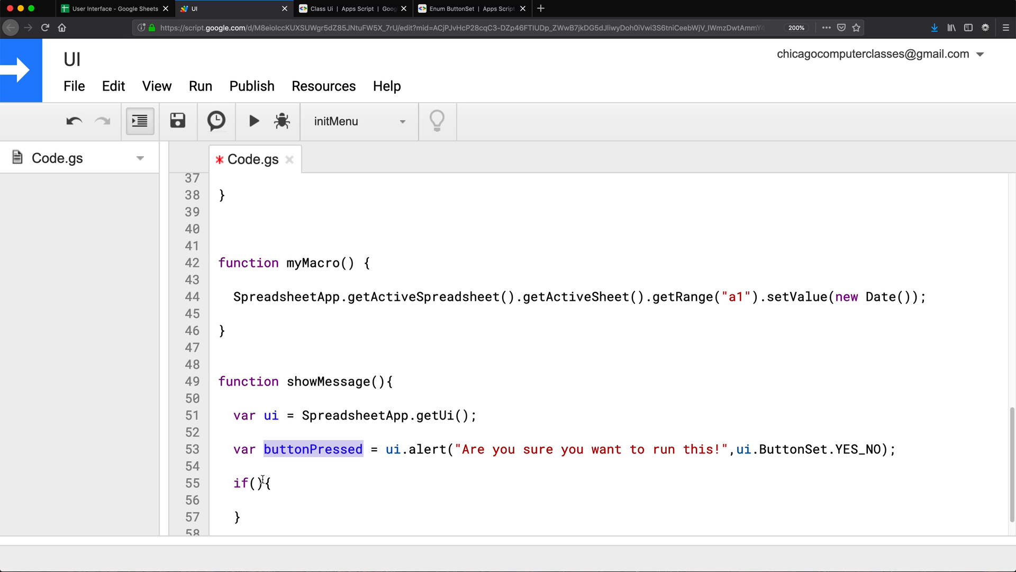
pyautogui.write('buttonPressed ==')
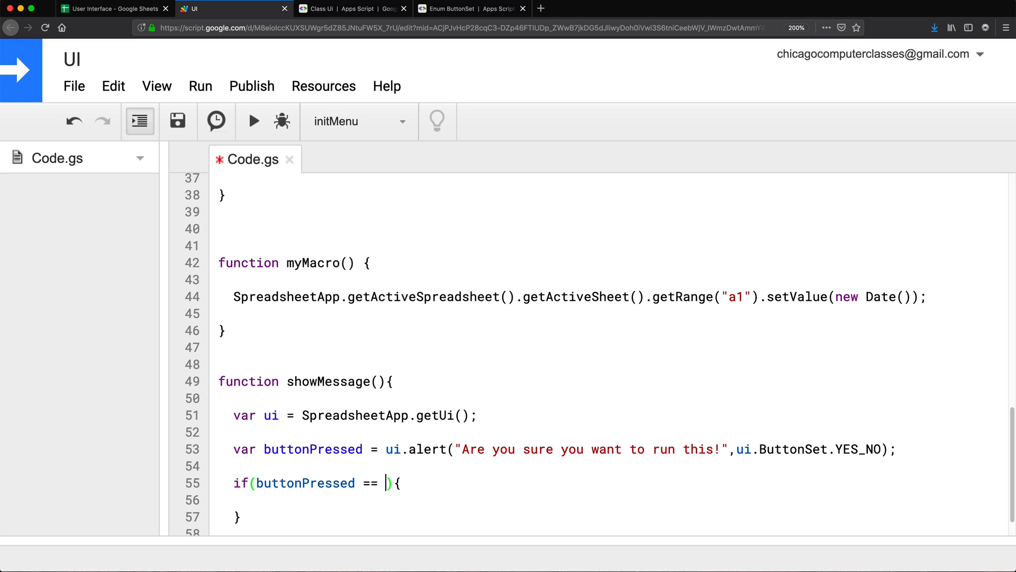
pyautogui.scroll(-3)
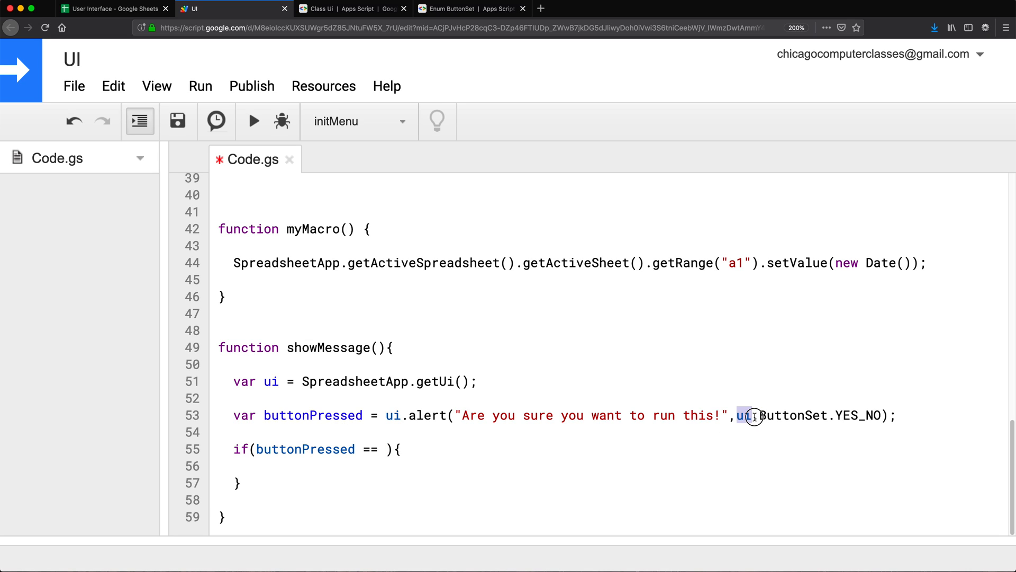
pyautogui.click(387, 448)
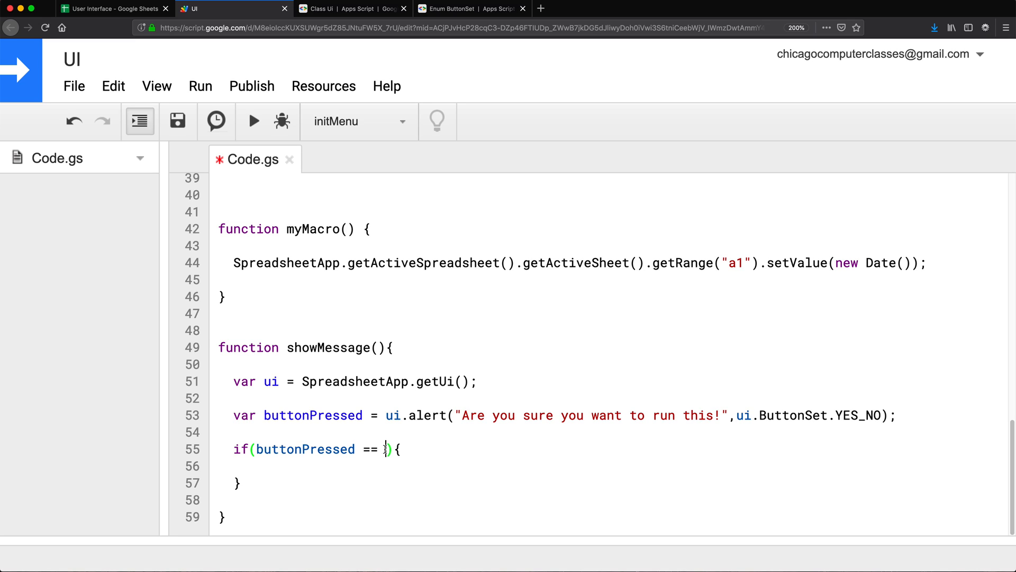
pyautogui.write('ui.Button')
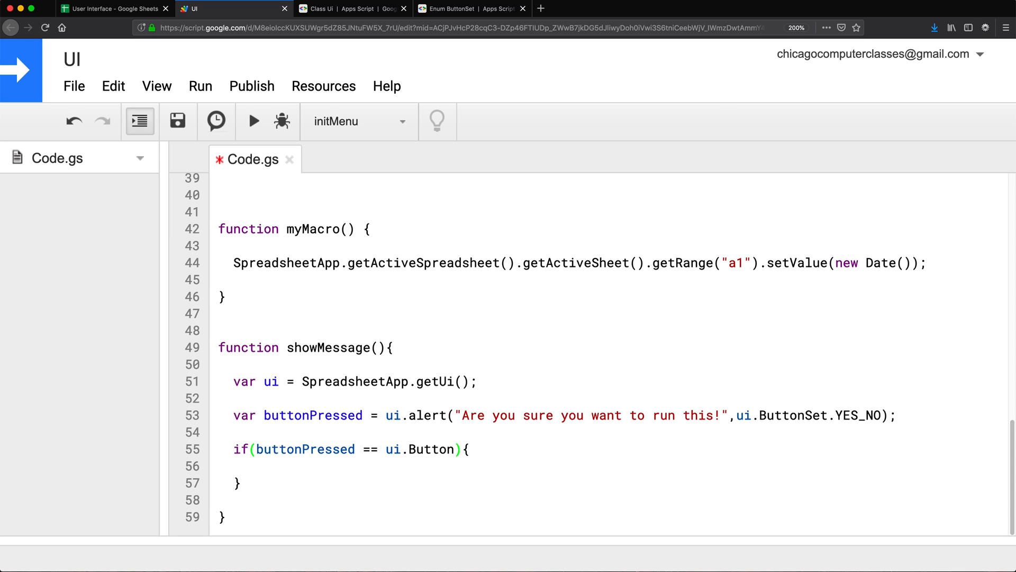
pyautogui.write('.')
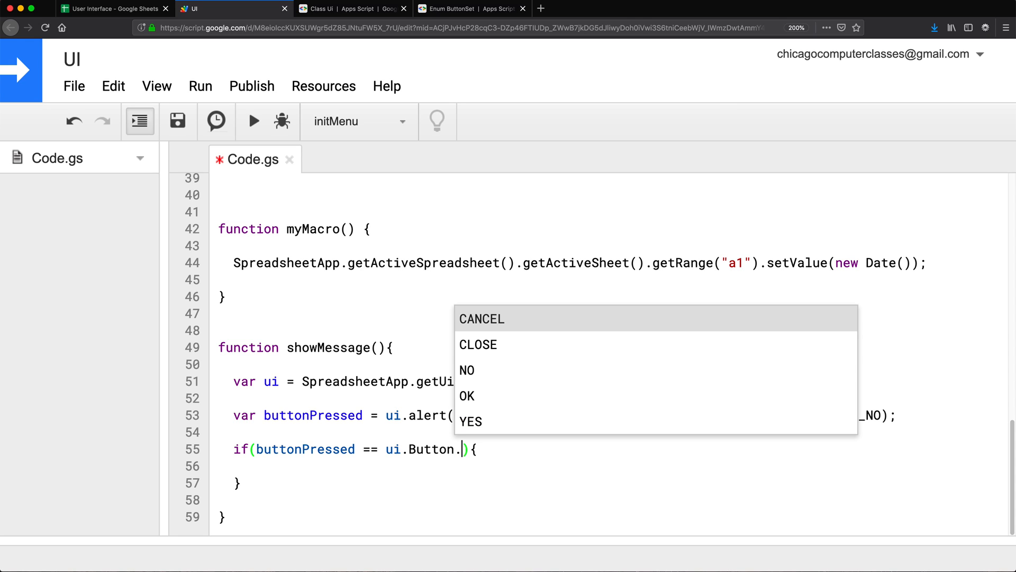
pyautogui.moveTo(470, 421)
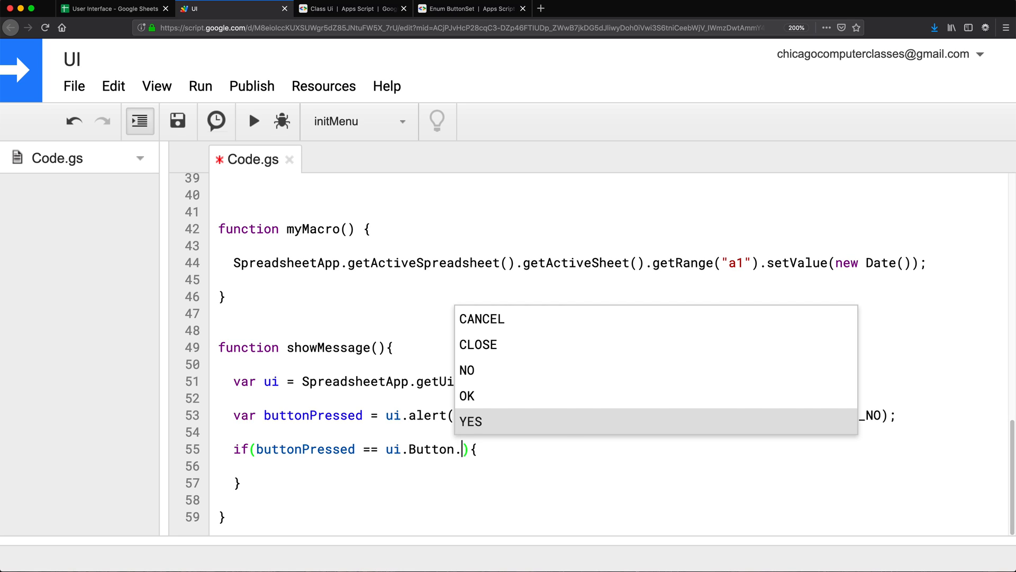
pyautogui.click(471, 421)
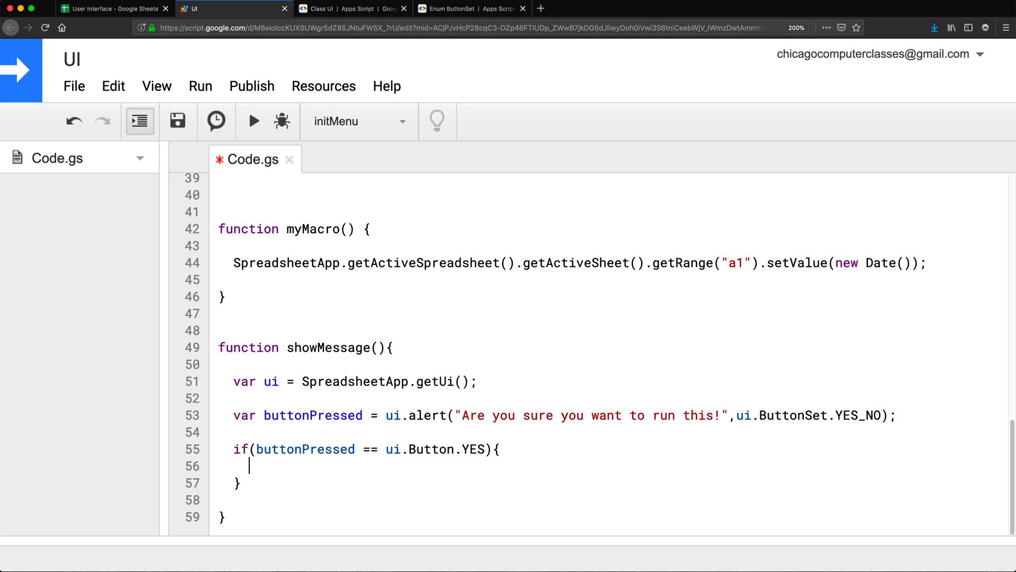
pyautogui.click(178, 121)
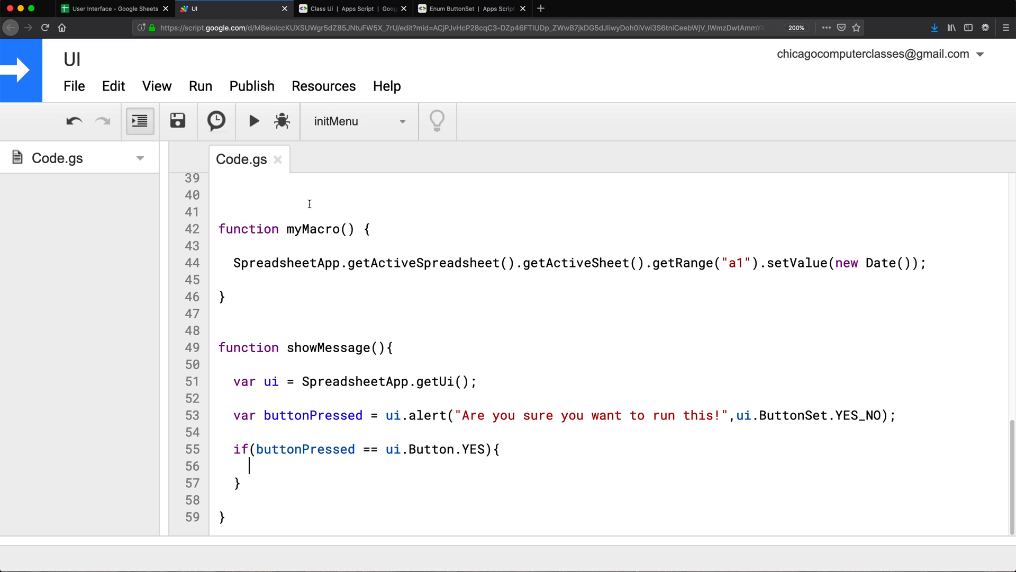
# Call myMacro(); inside the if block
pyautogui.doubleClick(318, 229)
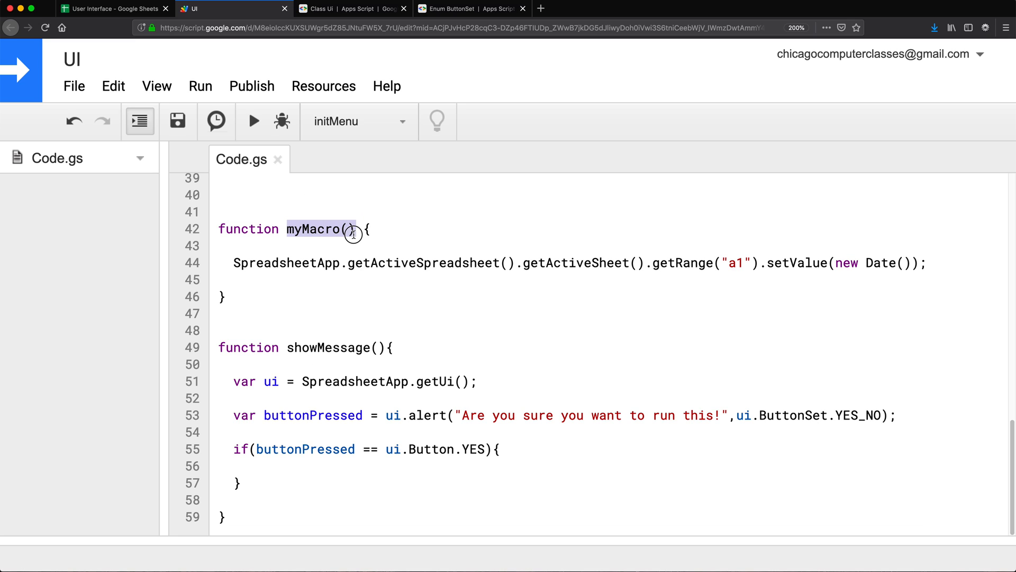
pyautogui.write('myMacro()')
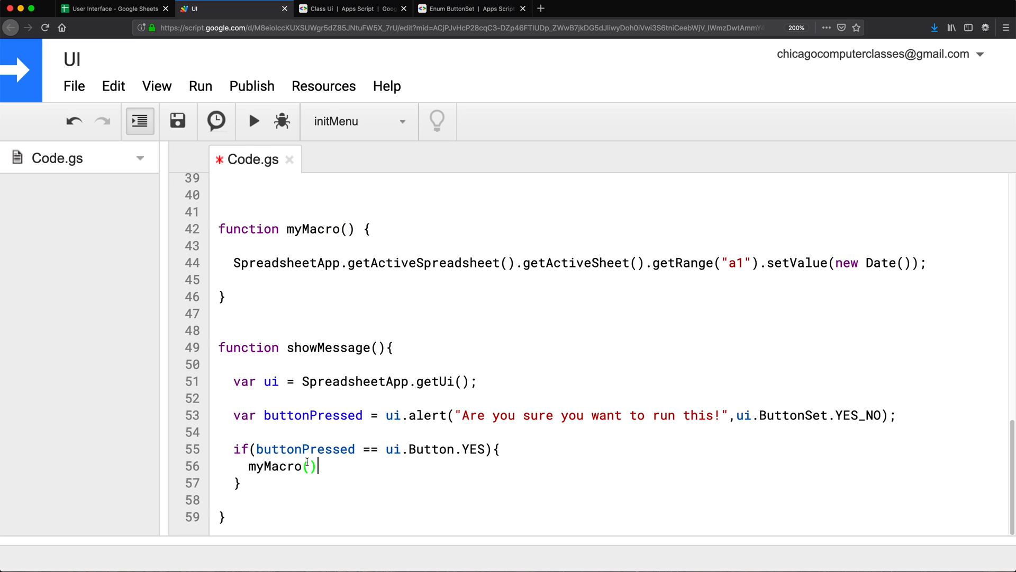
pyautogui.write(';')
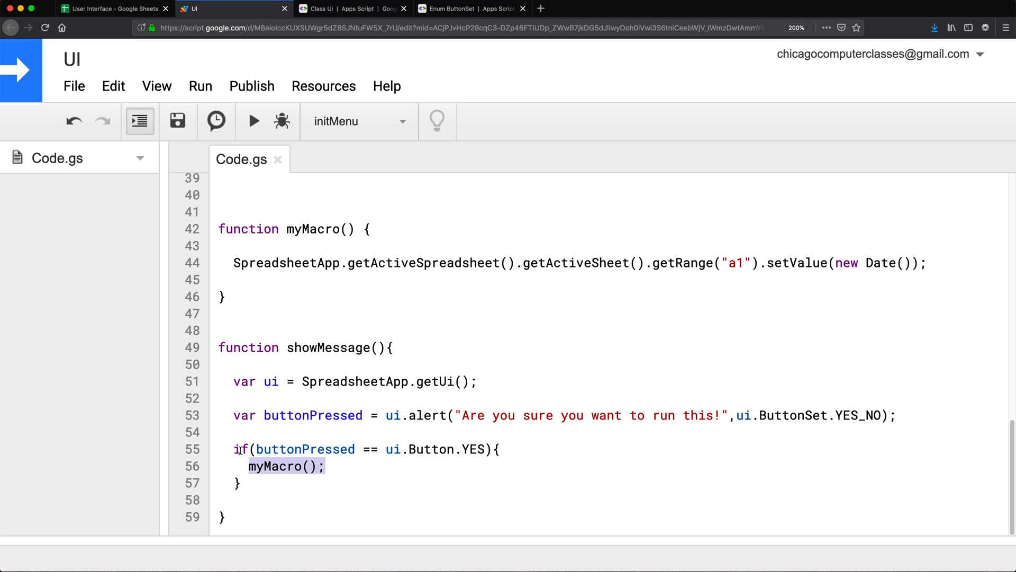
pyautogui.click(245, 450)
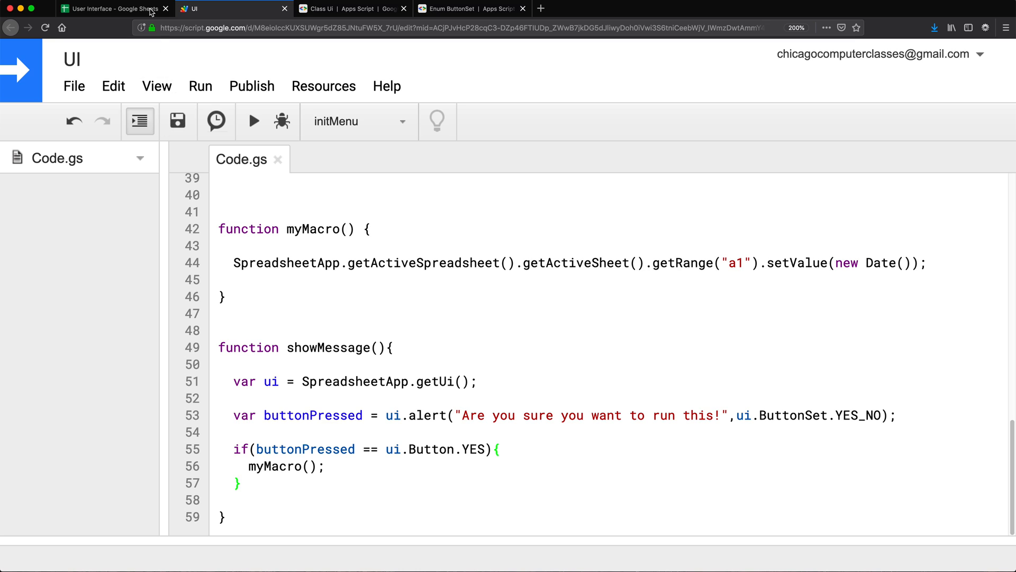
pyautogui.click(113, 9)
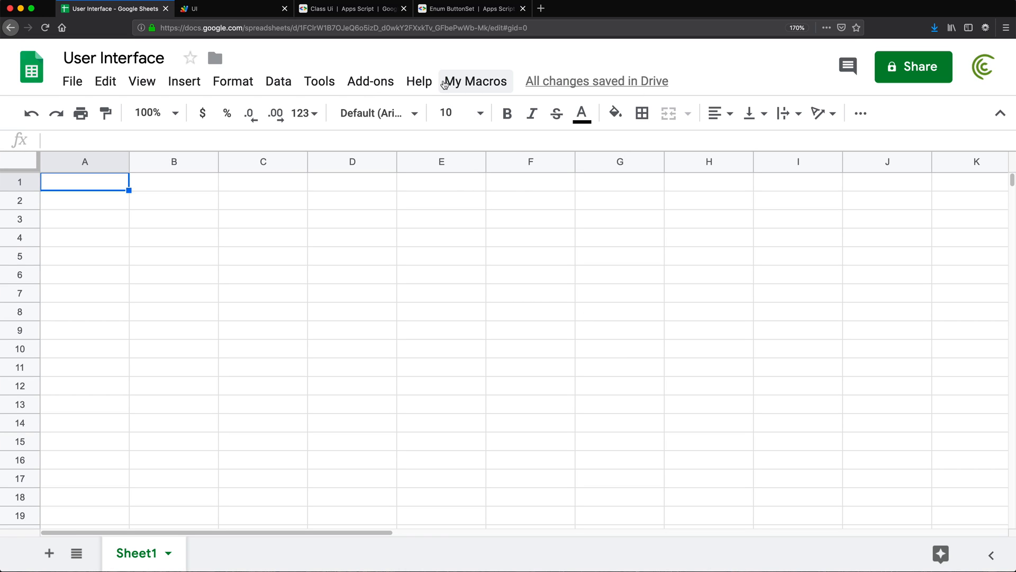
pyautogui.click(474, 81)
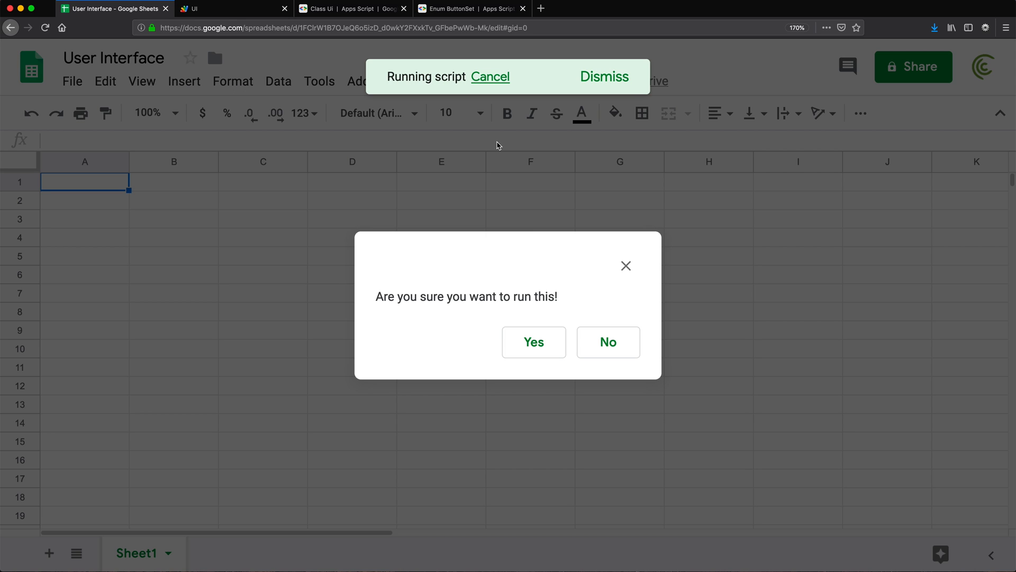
pyautogui.click(533, 342)
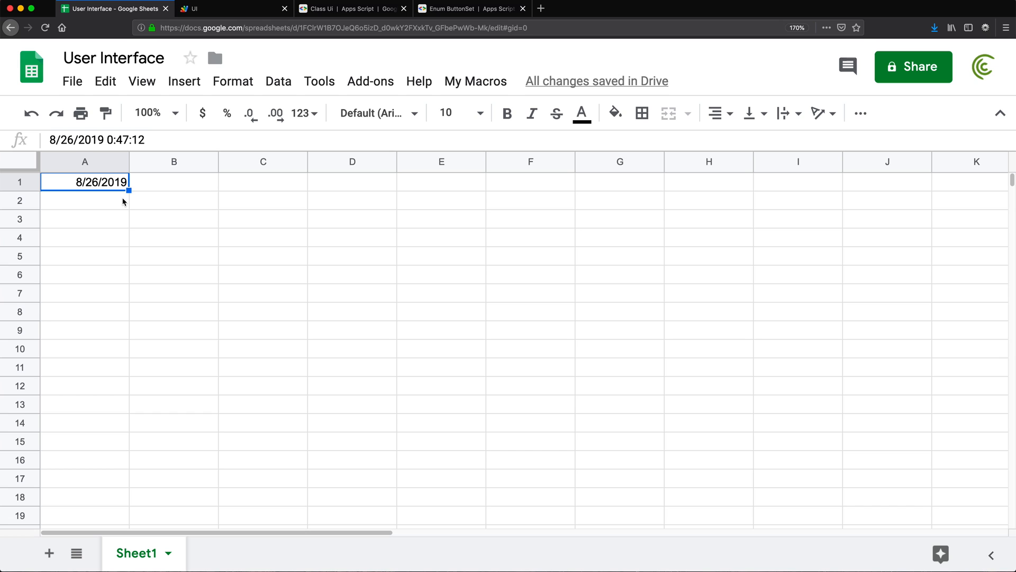
pyautogui.press('Delete')
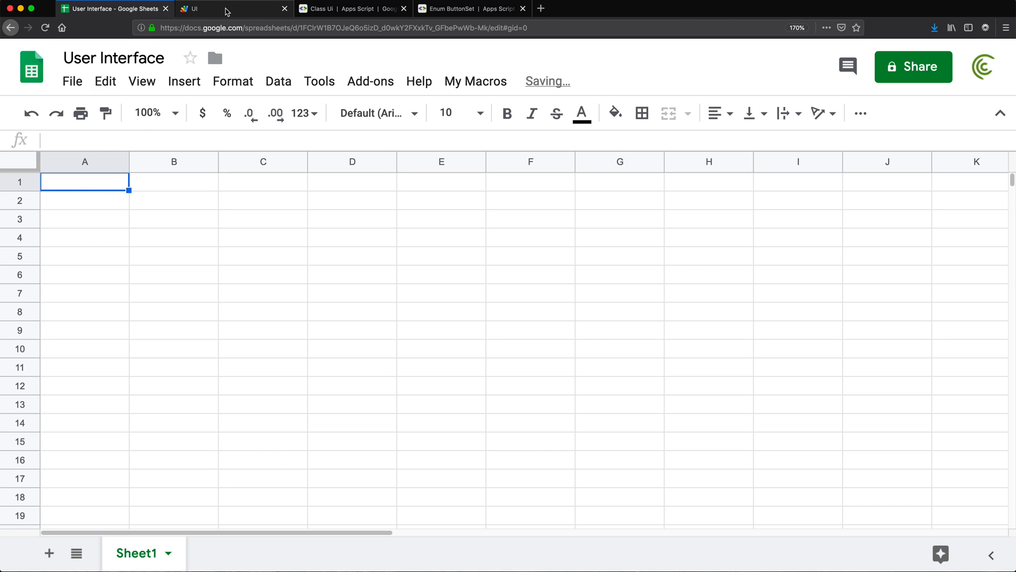
# Change the alert's button set from YES_NO to ui.ButtonSet.YES_NO_CANCEL, then close the test alert
pyautogui.click(213, 8)
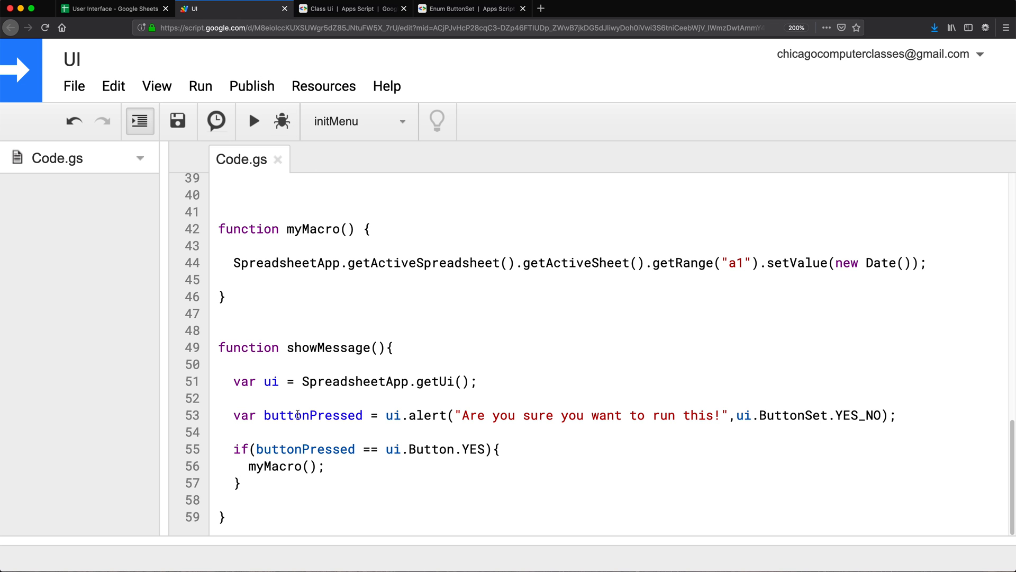
pyautogui.doubleClick(313, 415)
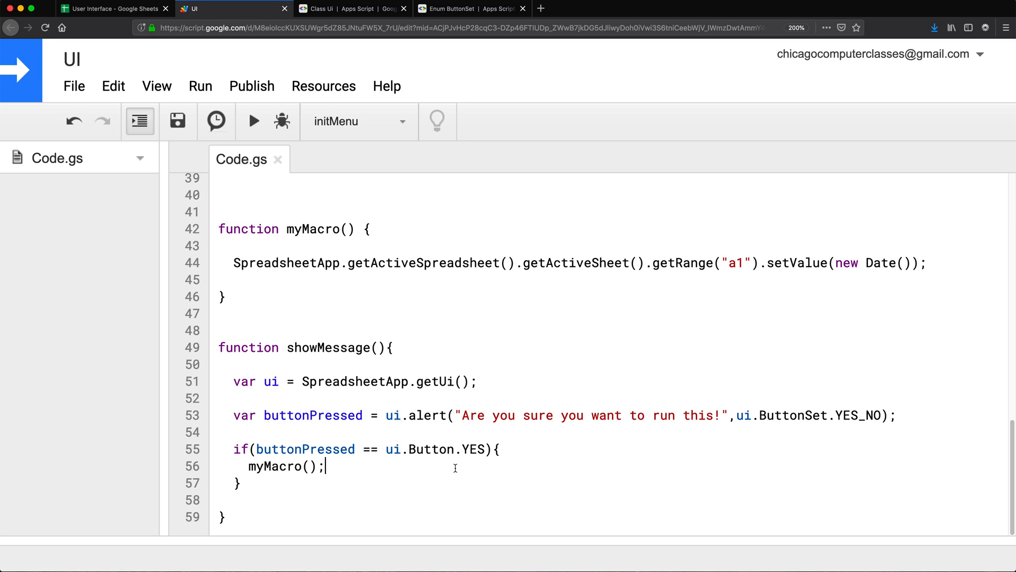
pyautogui.moveTo(436, 463)
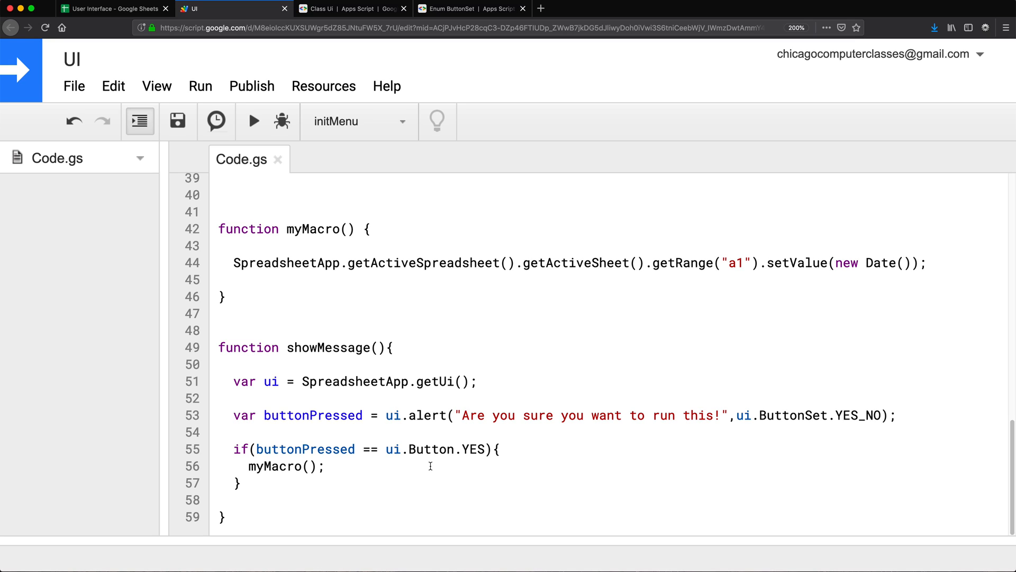
pyautogui.moveTo(422, 467)
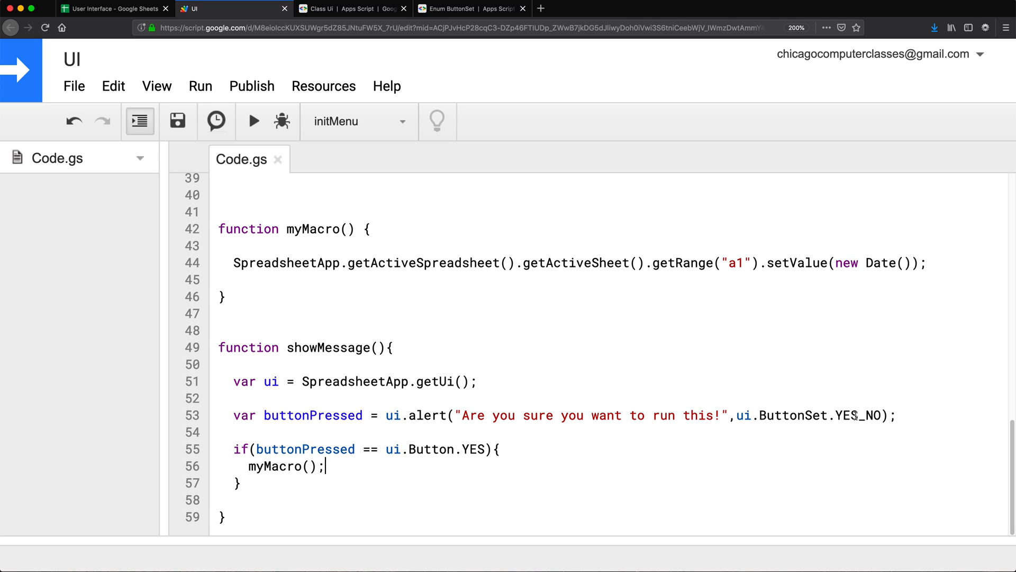
pyautogui.press('Backspace')
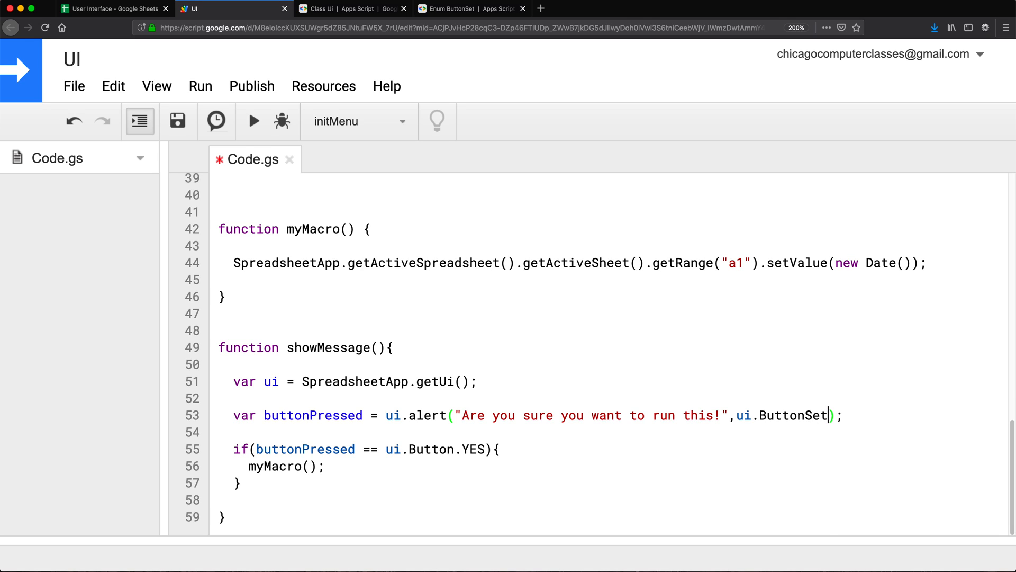
pyautogui.write('.')
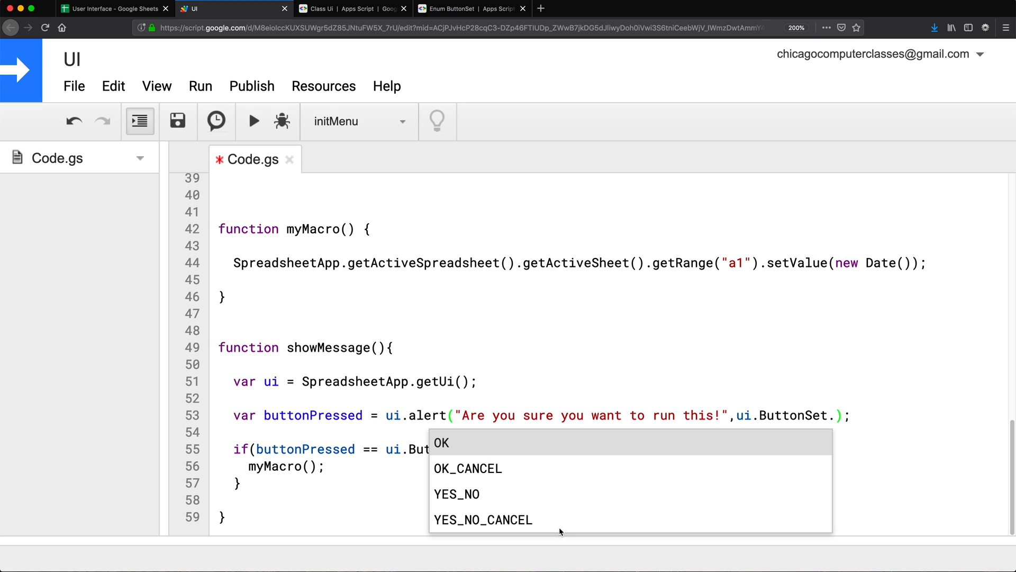
pyautogui.click(482, 520)
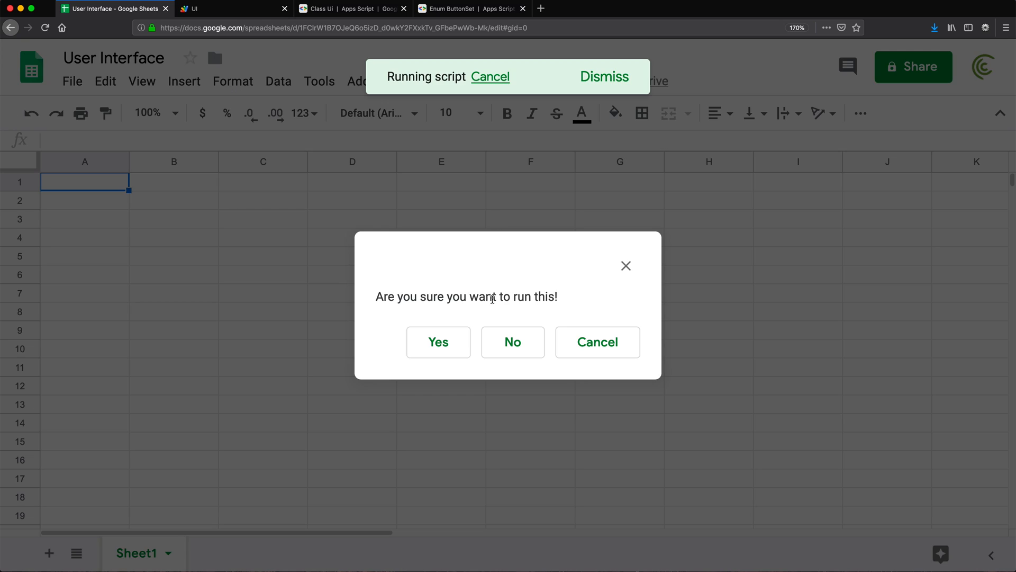
pyautogui.moveTo(645, 265)
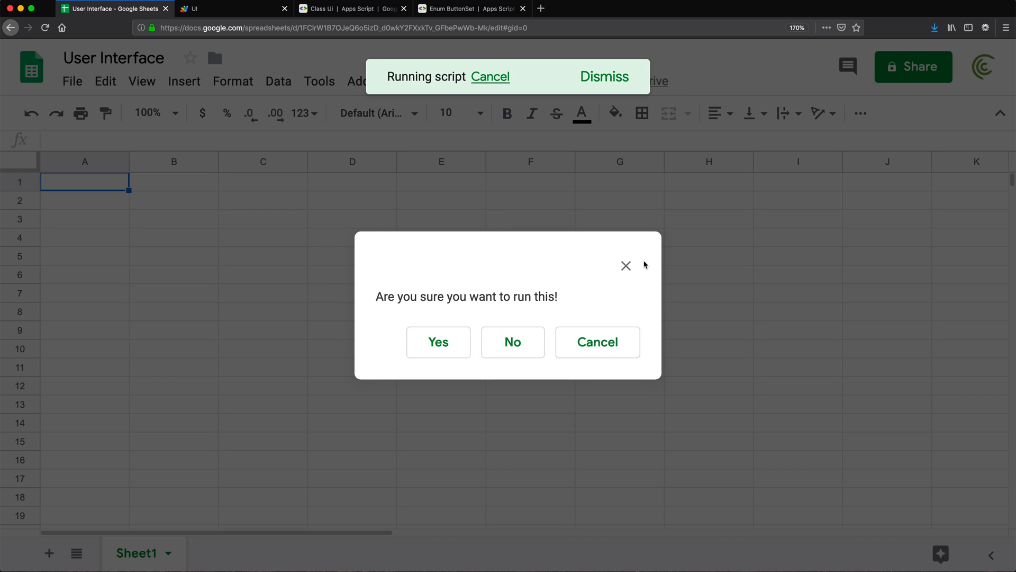
pyautogui.click(234, 8)
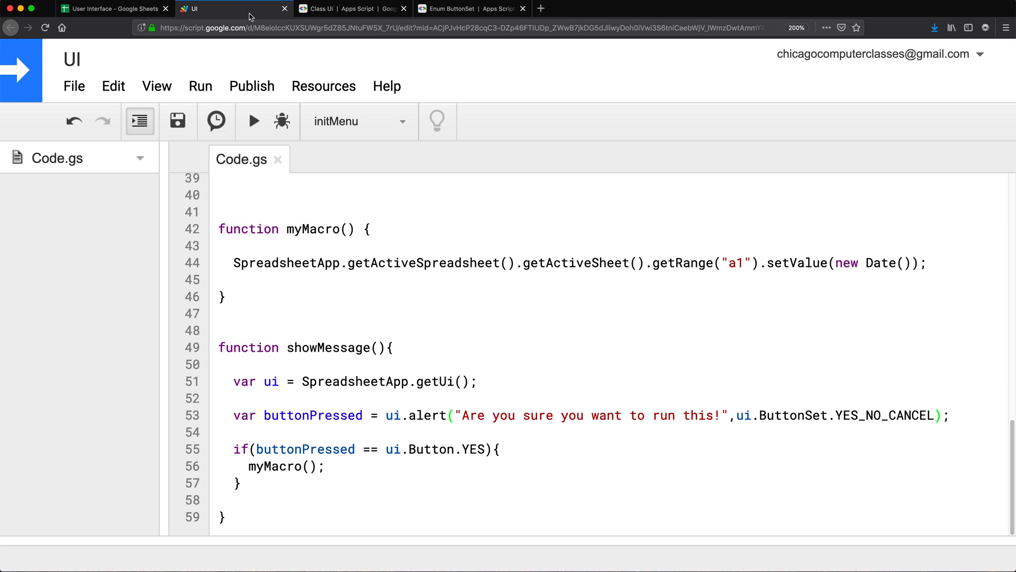
# Write else-if branches for ui.Button.NO and CANCEL, each with a '//do something is NO' comment
pyautogui.click(246, 483)
pyautogui.write(' else')
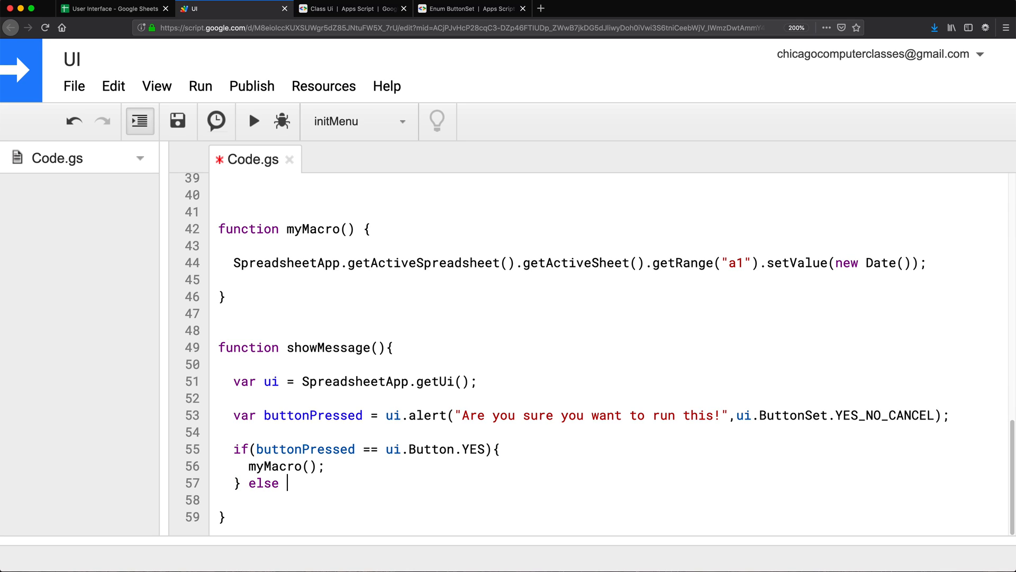
pyautogui.write('if (')
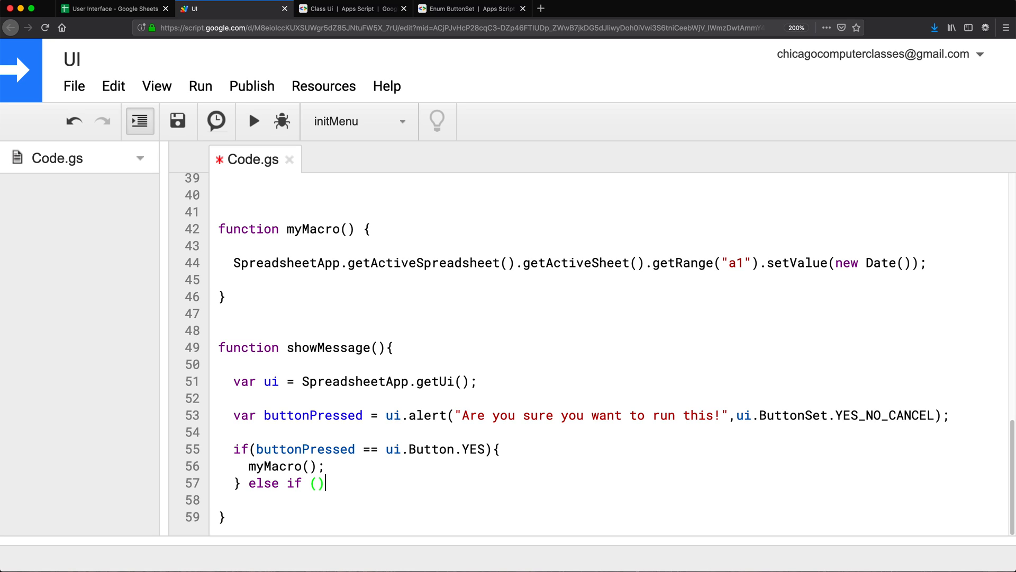
pyautogui.write('{')
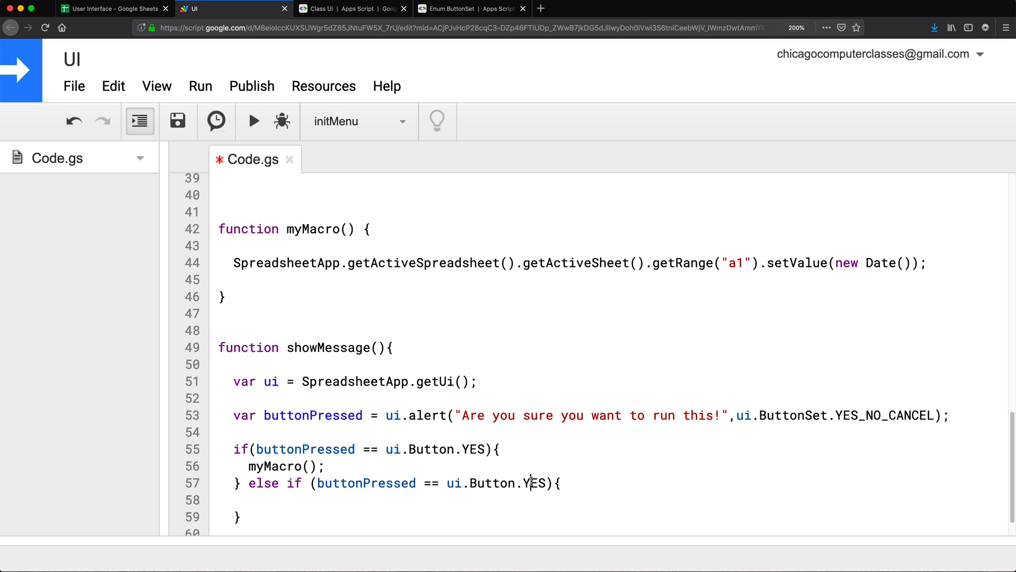
pyautogui.press('Backspace')
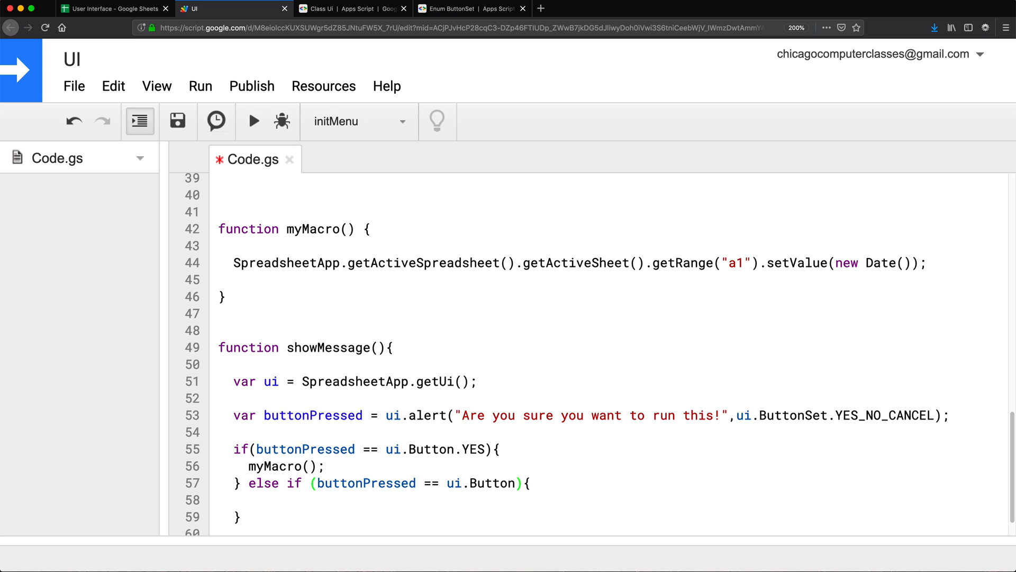
pyautogui.write('NO')
pyautogui.write(' else if (buttonPressed == ui.Button.CANCEL){')
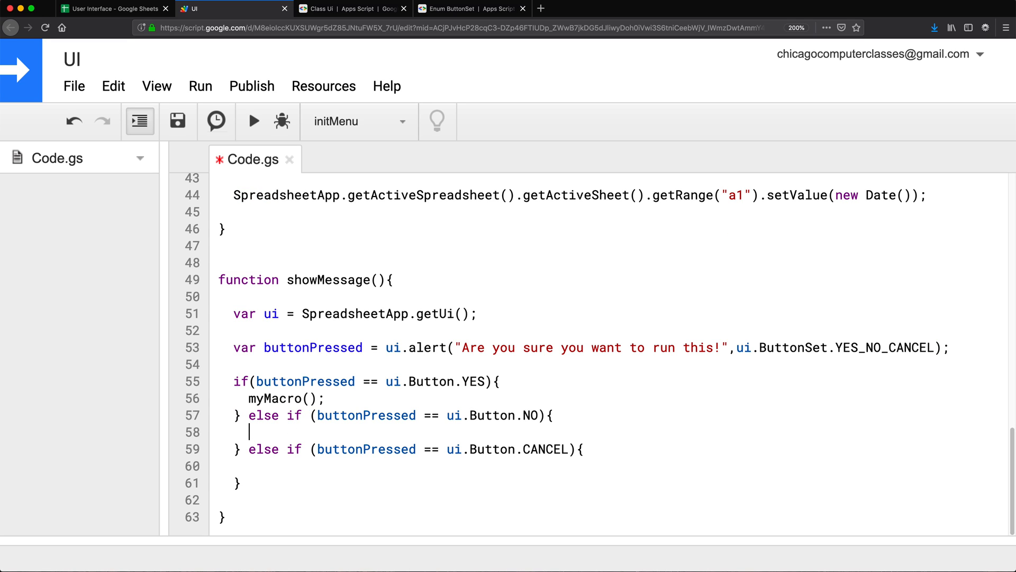
pyautogui.write('//do som')
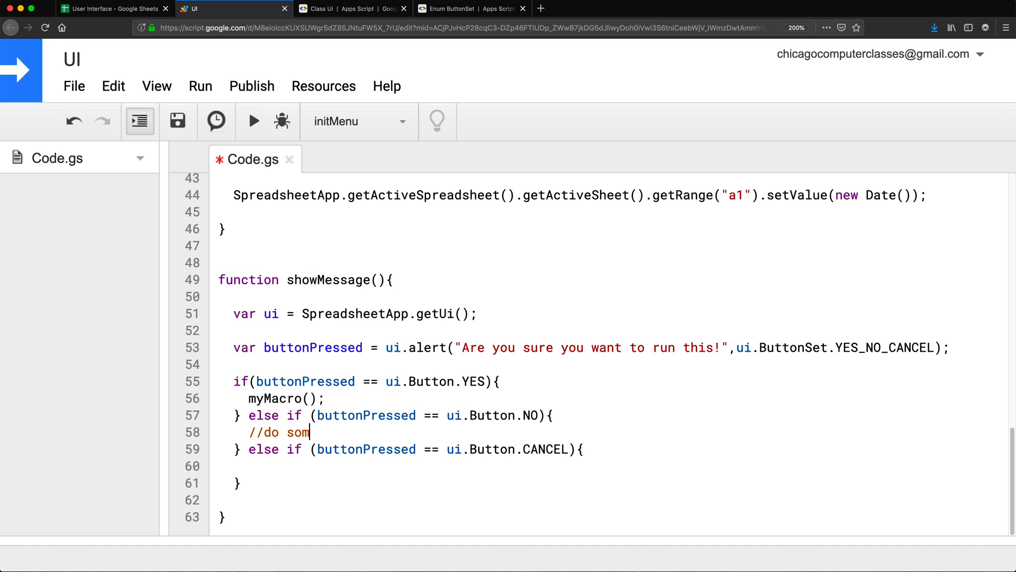
pyautogui.write('ething is')
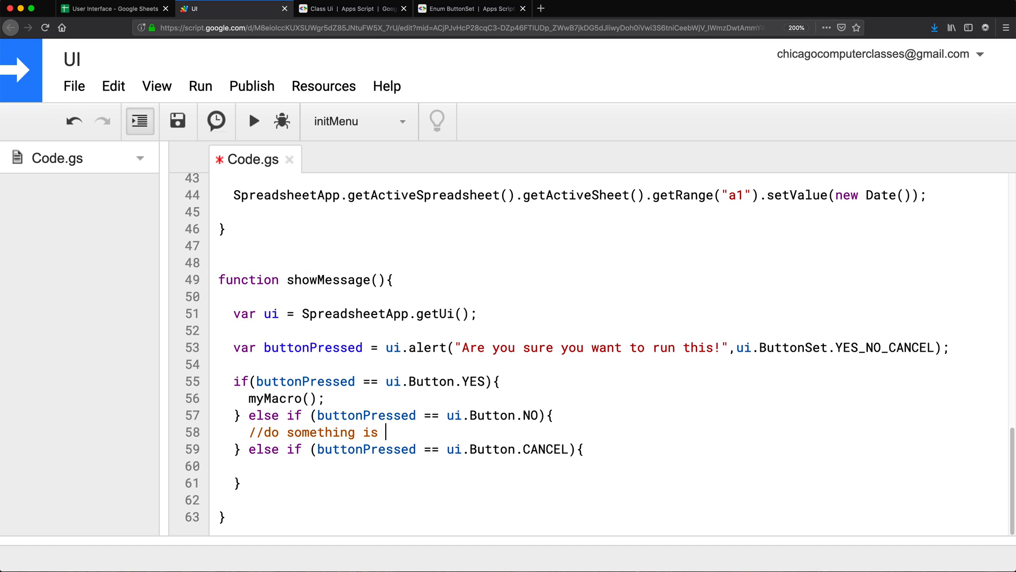
pyautogui.write('NO')
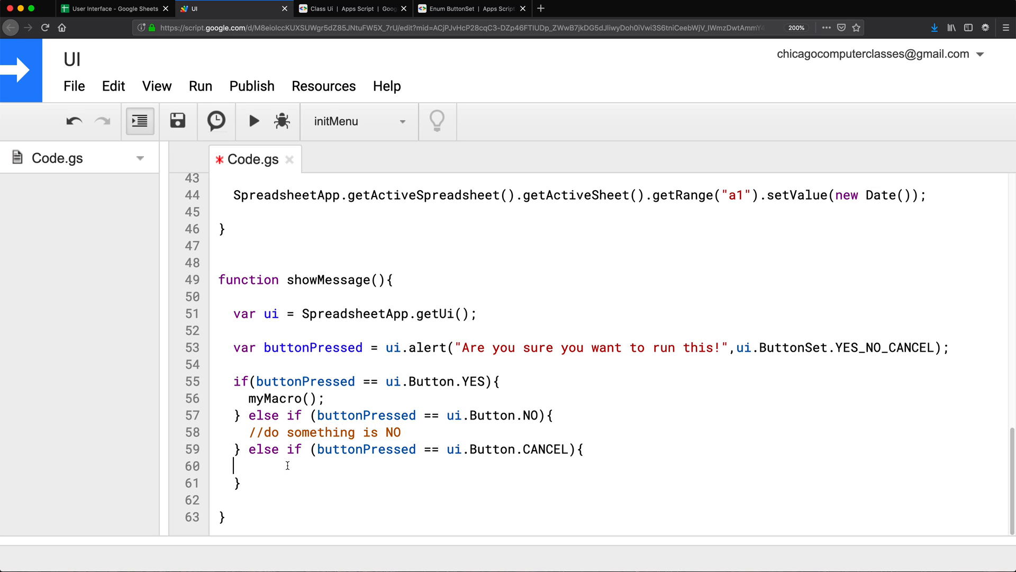
pyautogui.write('//do something is NO')
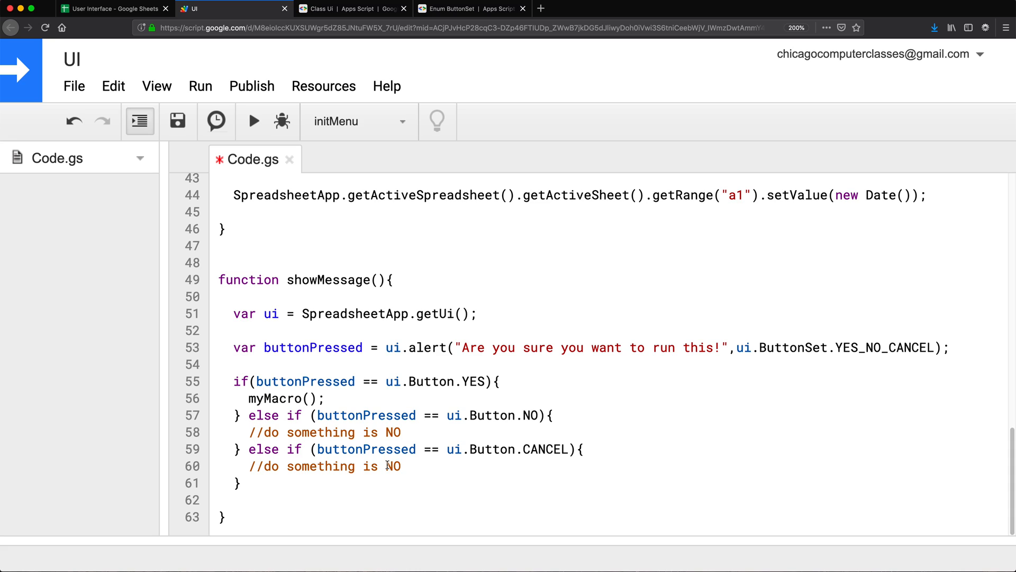
pyautogui.doubleClick(392, 466)
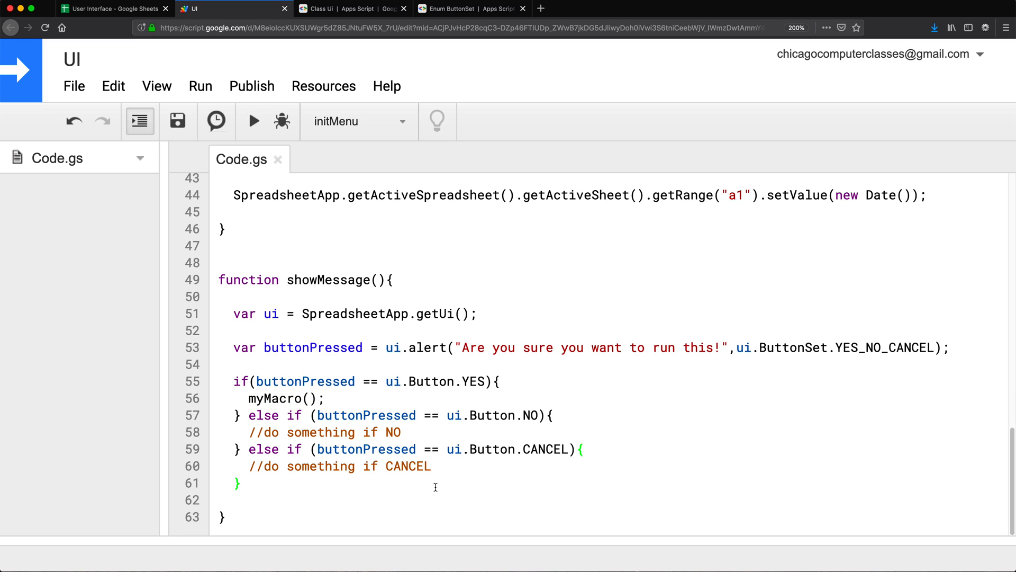
# Run the Message macro in the spreadsheet to show the Yes/No/Cancel alert
pyautogui.click(110, 9)
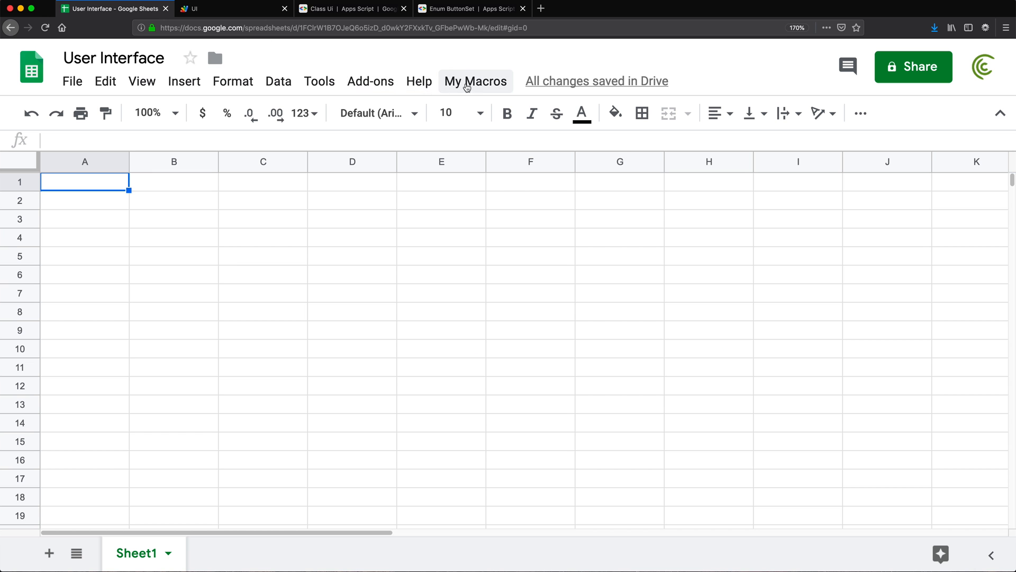
pyautogui.click(474, 81)
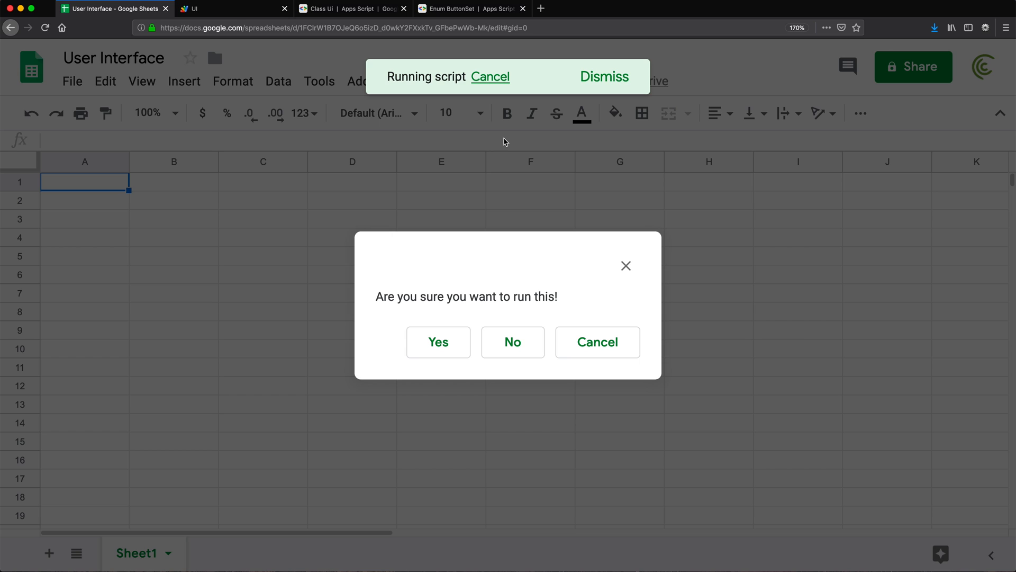
pyautogui.moveTo(626, 265)
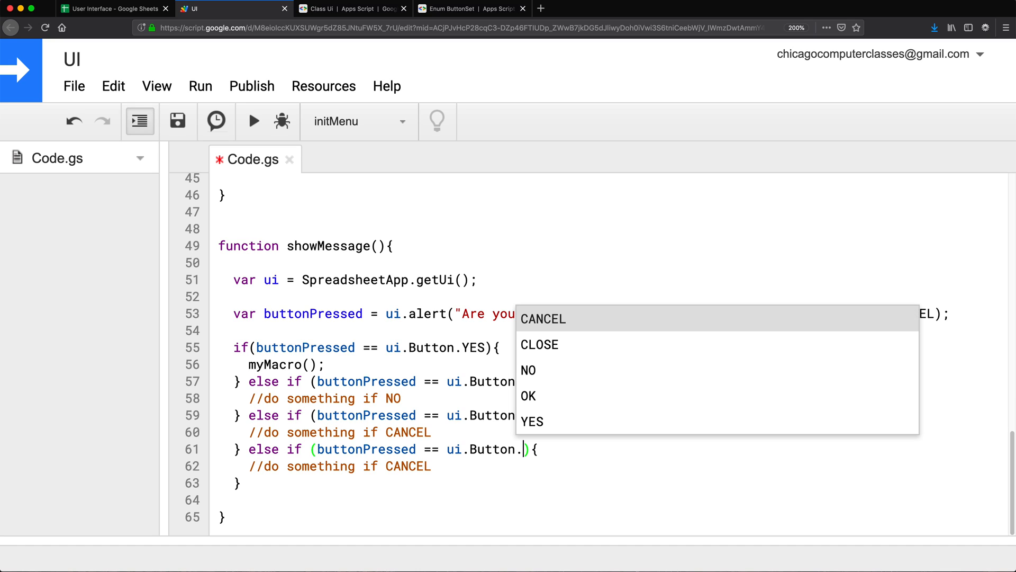
pyautogui.moveTo(542, 352)
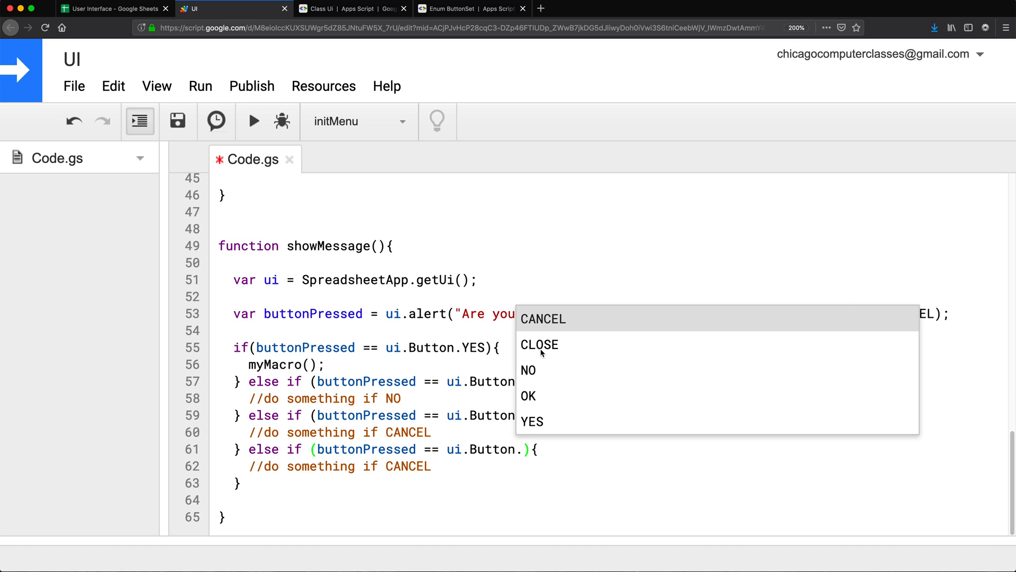
# Add a ui.Button.CLOSE branch with ui.alert("You closed it") and save the script
pyautogui.click(539, 344)
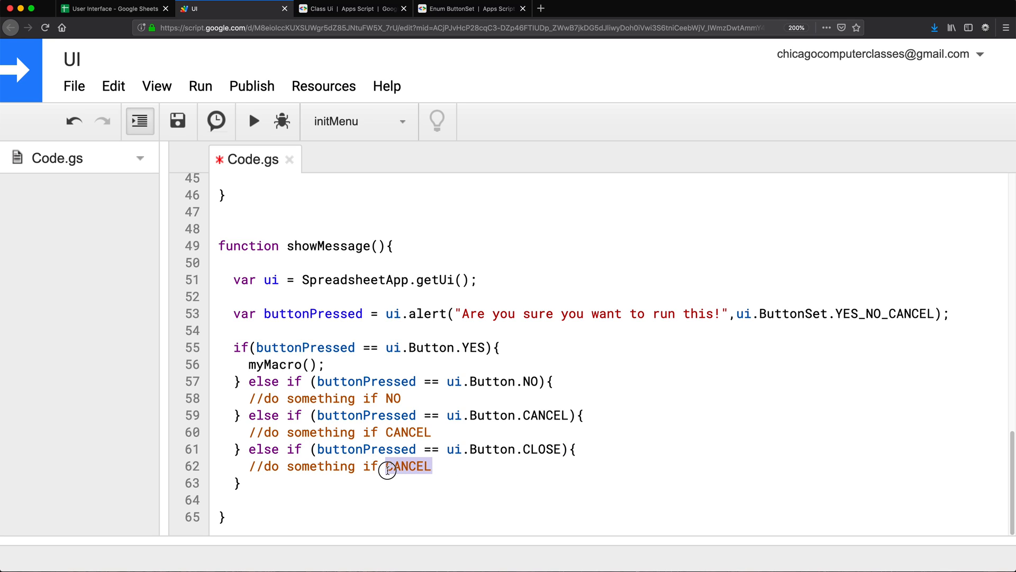
pyautogui.write('CLOSE')
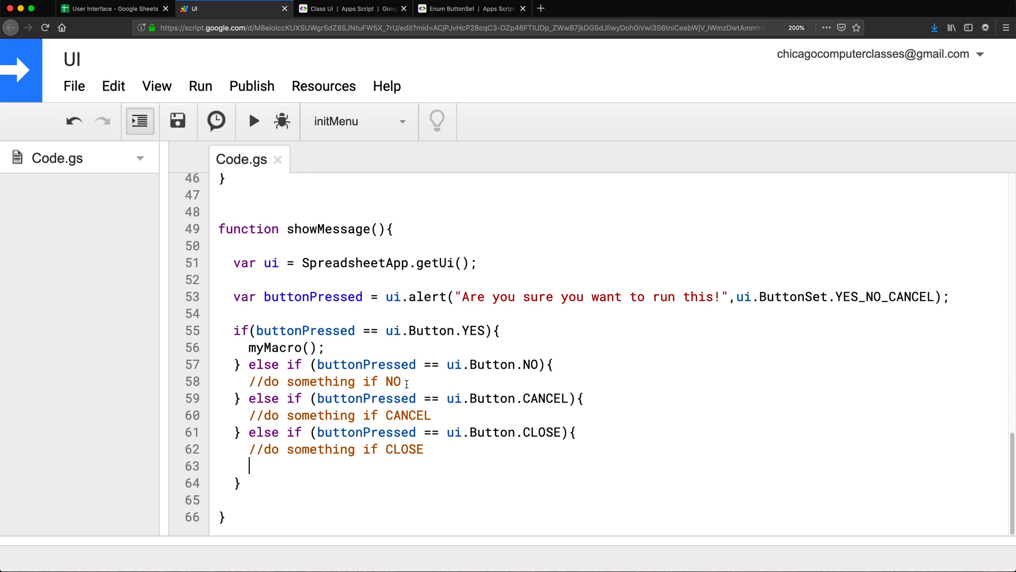
pyautogui.moveTo(372, 495)
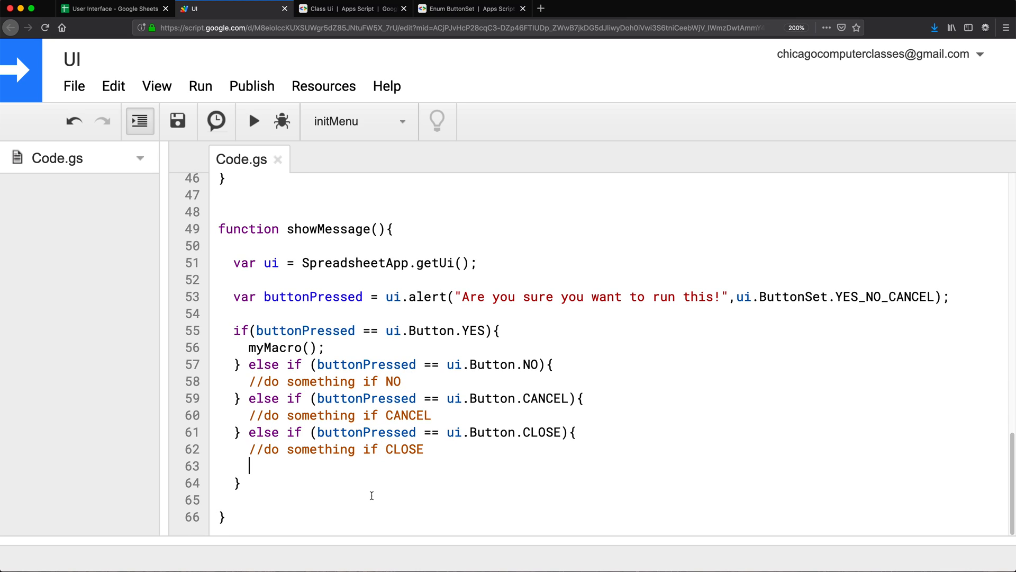
pyautogui.write('ui.alert(')
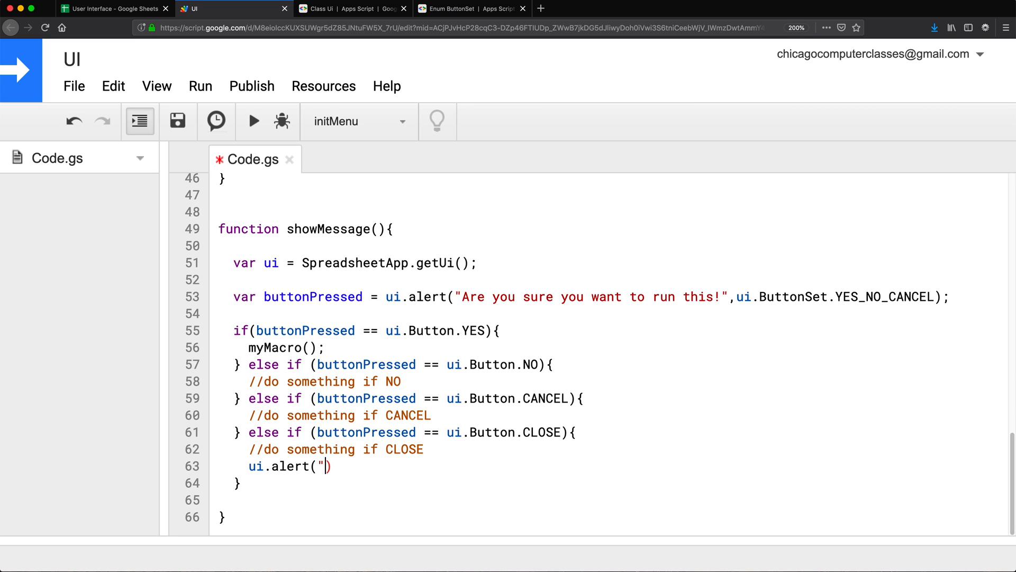
pyautogui.write('");')
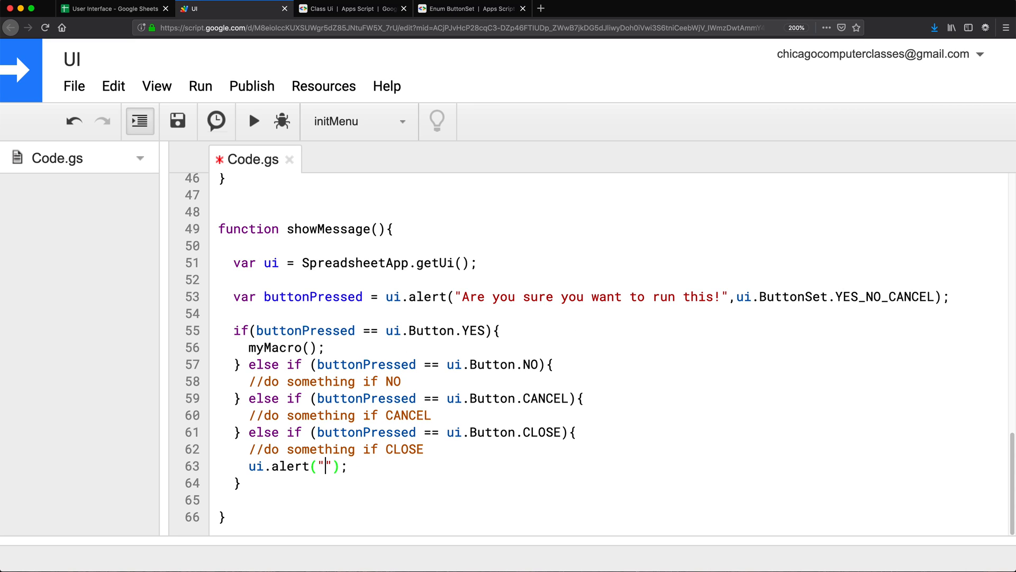
pyautogui.write('You')
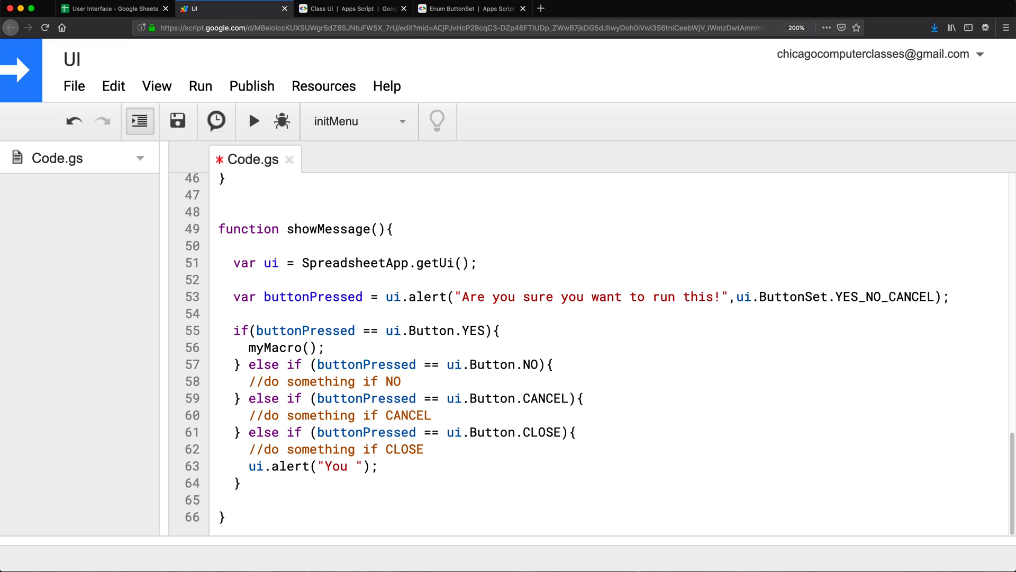
pyautogui.write('closed it')
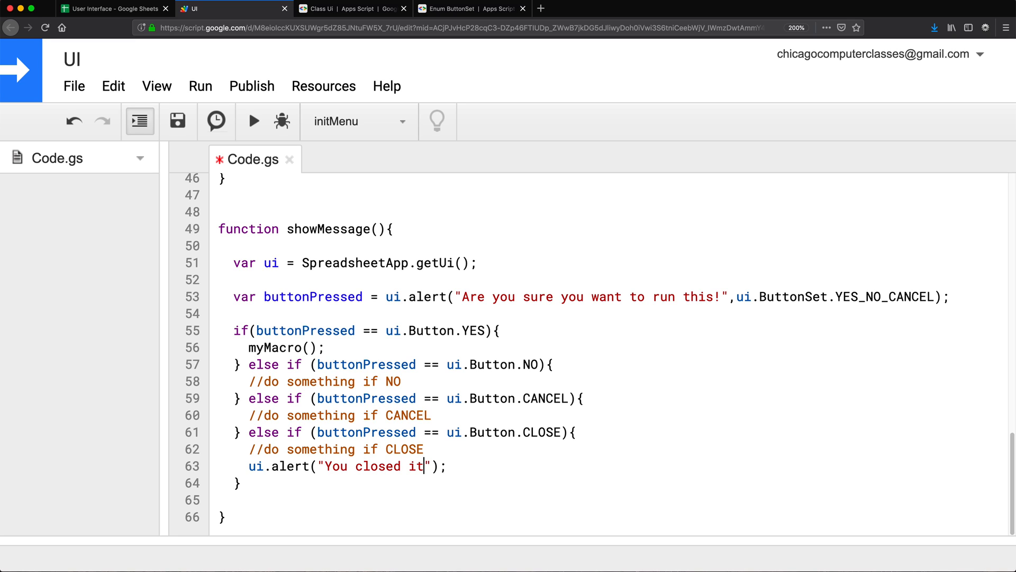
pyautogui.click(113, 9)
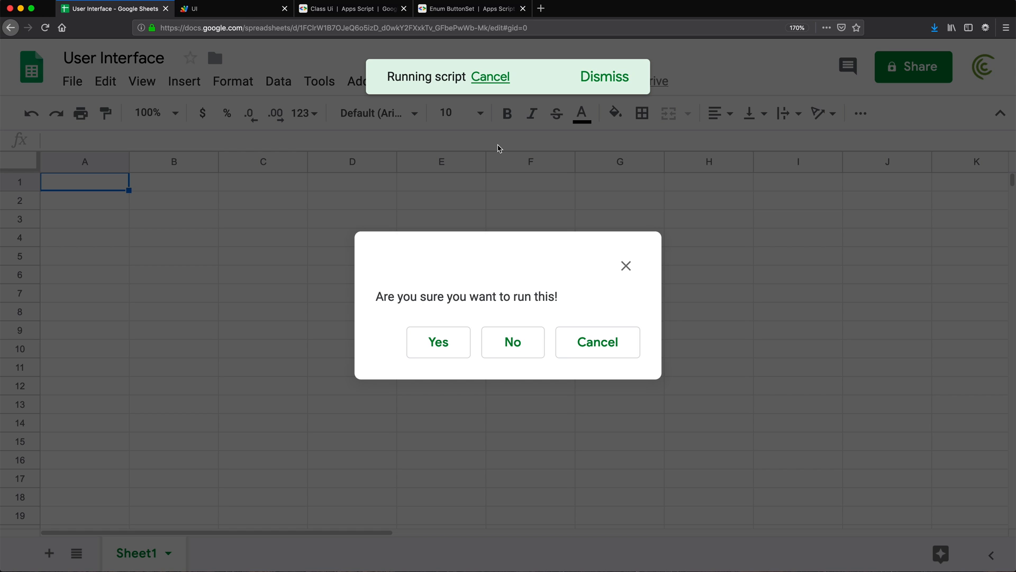
pyautogui.moveTo(626, 266)
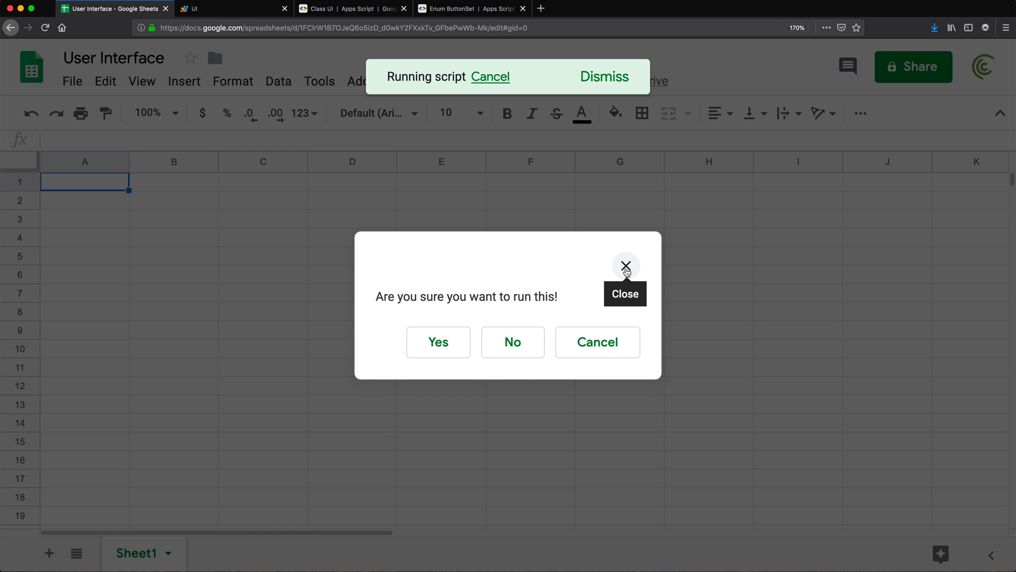
# Close the confirmation to see 'You closed it', then dismiss the alerts
pyautogui.click(626, 266)
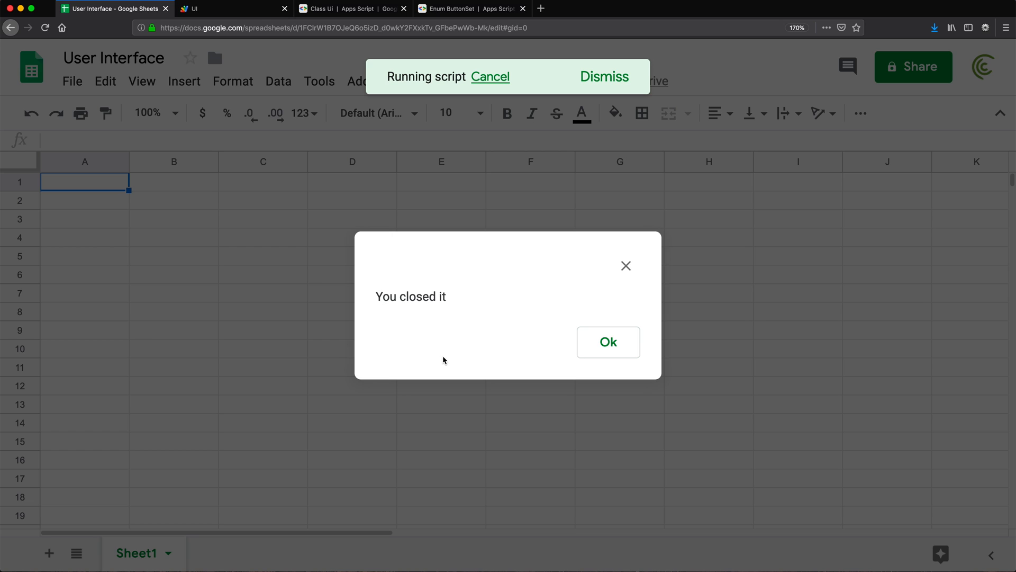
pyautogui.click(607, 342)
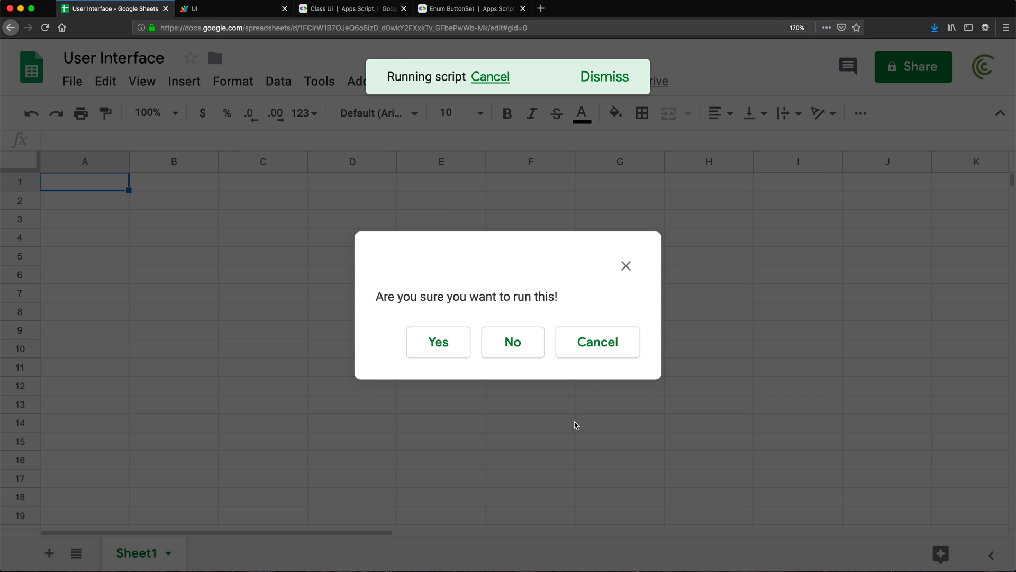
pyautogui.click(438, 341)
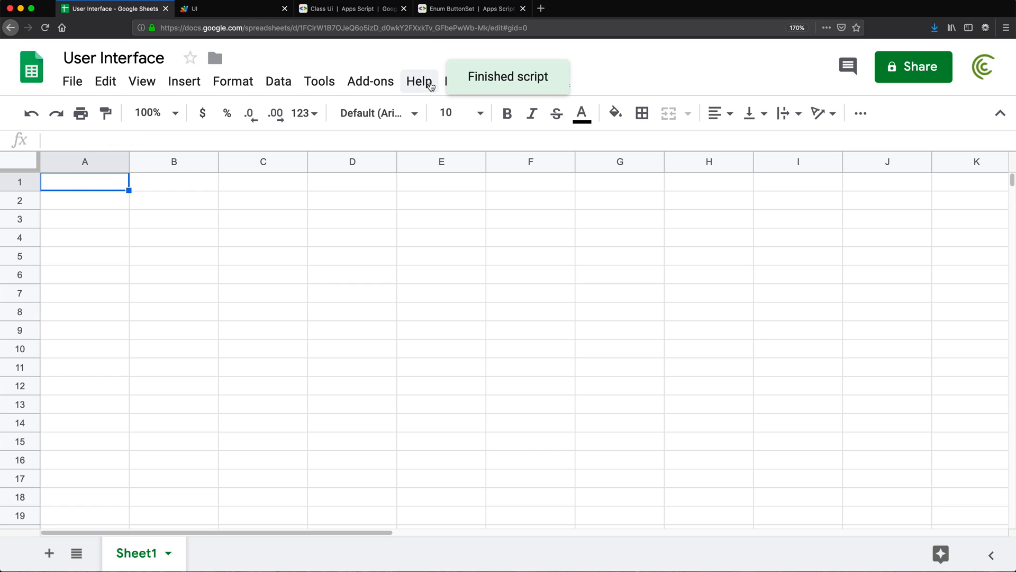
# Rerun the Message macro from My Macros and answer No to end the script
pyautogui.click(475, 81)
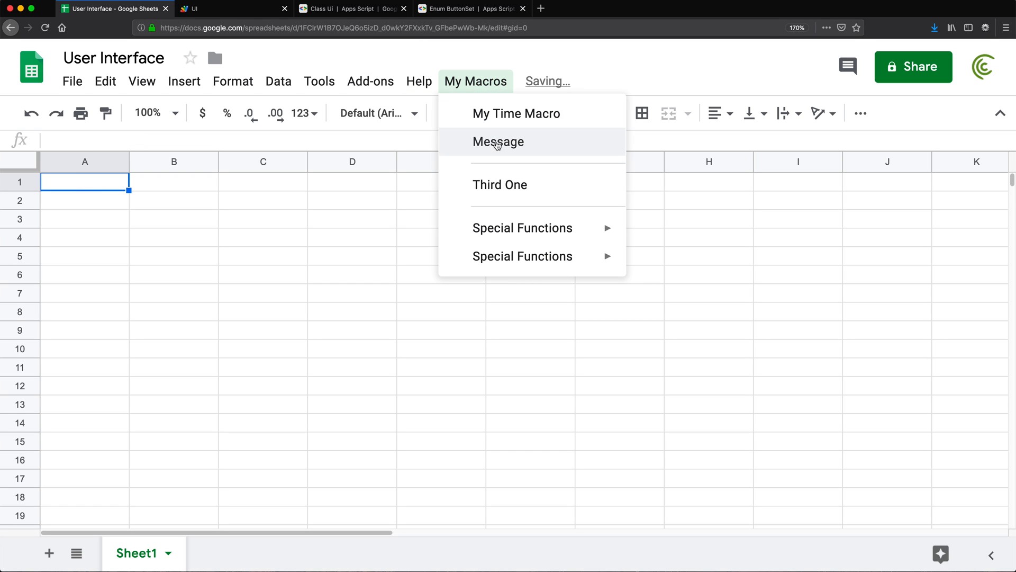
pyautogui.click(497, 141)
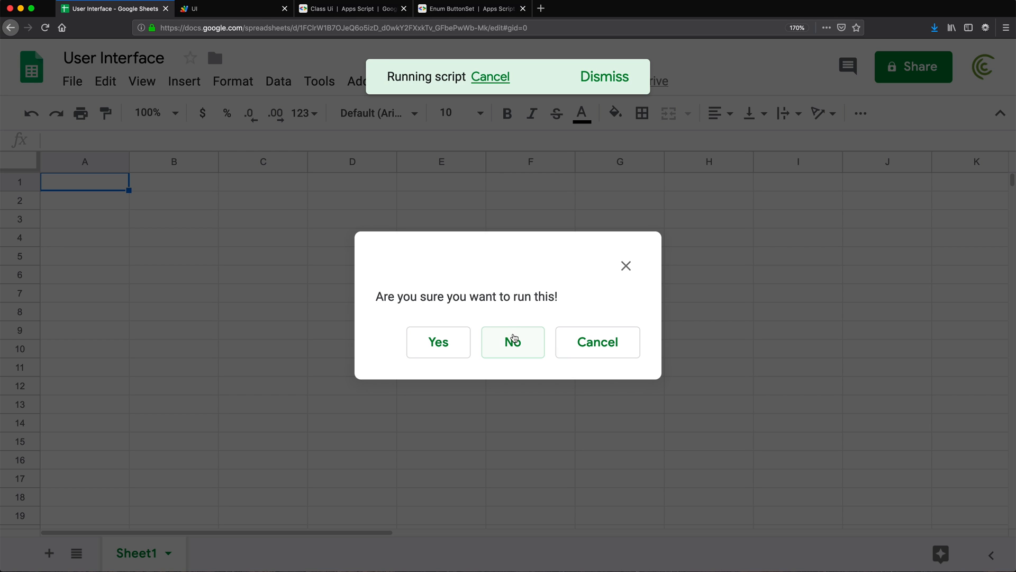
pyautogui.click(512, 341)
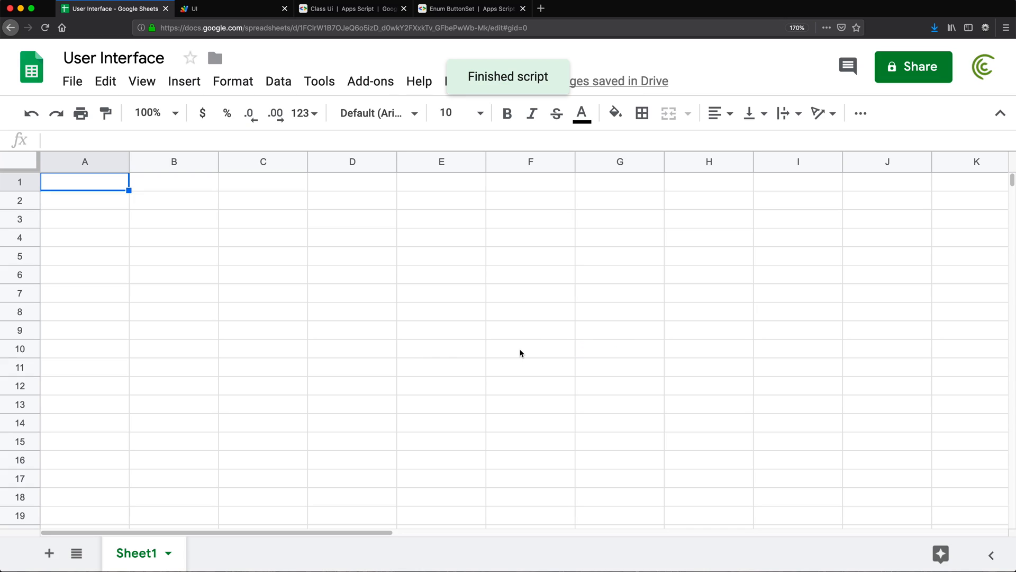
pyautogui.click(223, 8)
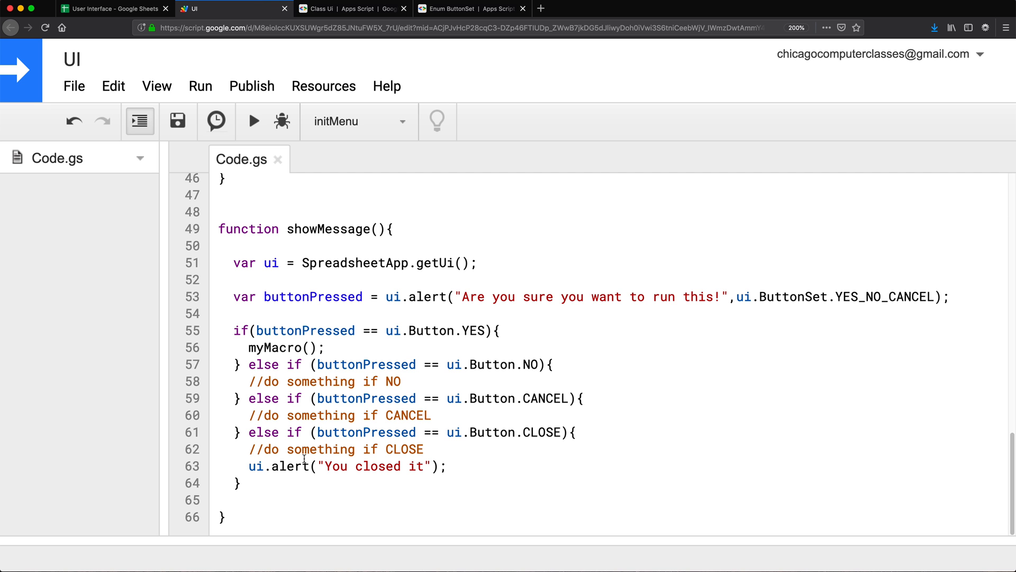
# Glance at the Cancel branch comment, then go back to the User Interface spreadsheet
pyautogui.doubleClick(304, 415)
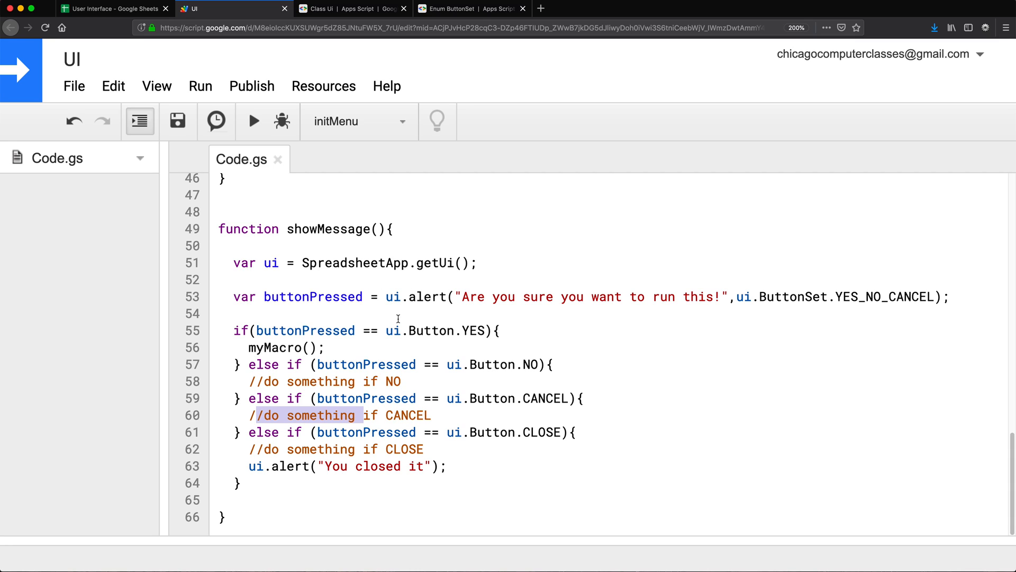
pyautogui.moveTo(530, 420)
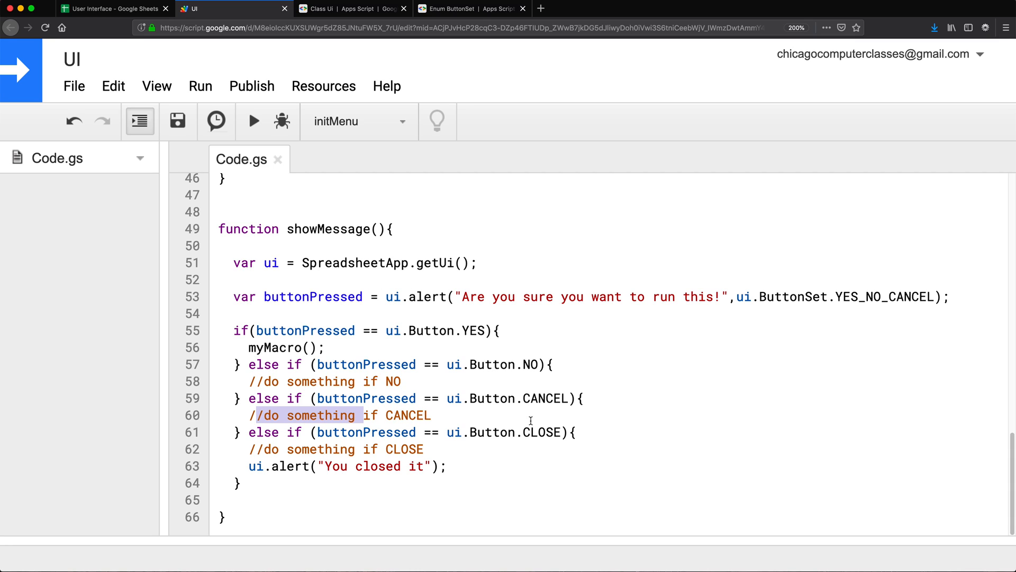
pyautogui.moveTo(107, 9)
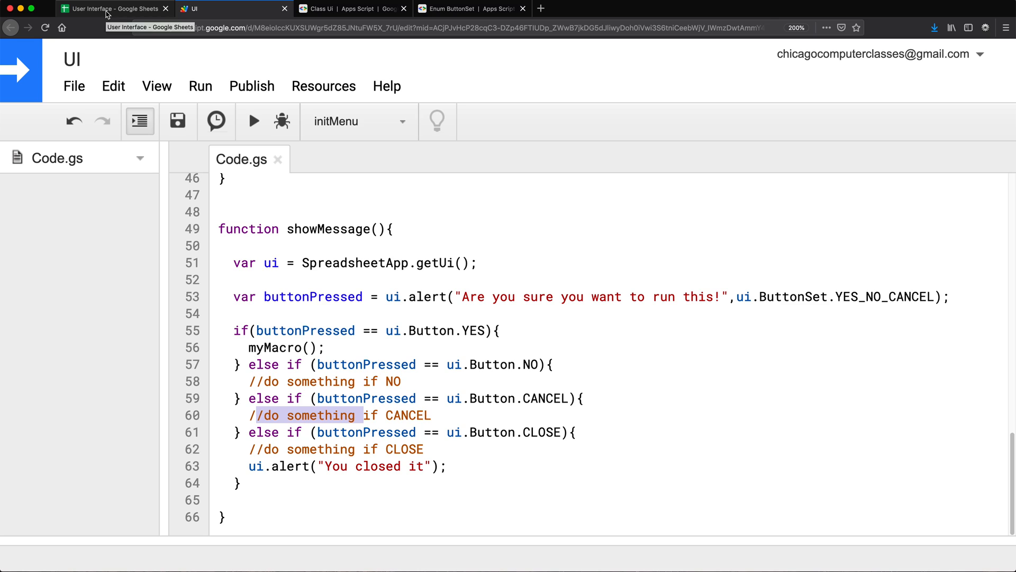
pyautogui.click(113, 8)
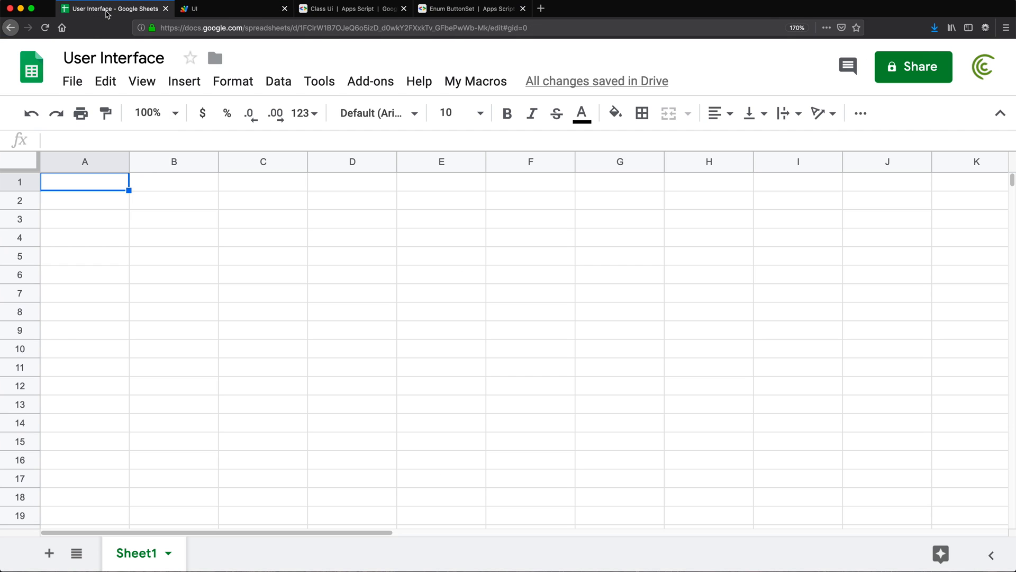
pyautogui.moveTo(320, 136)
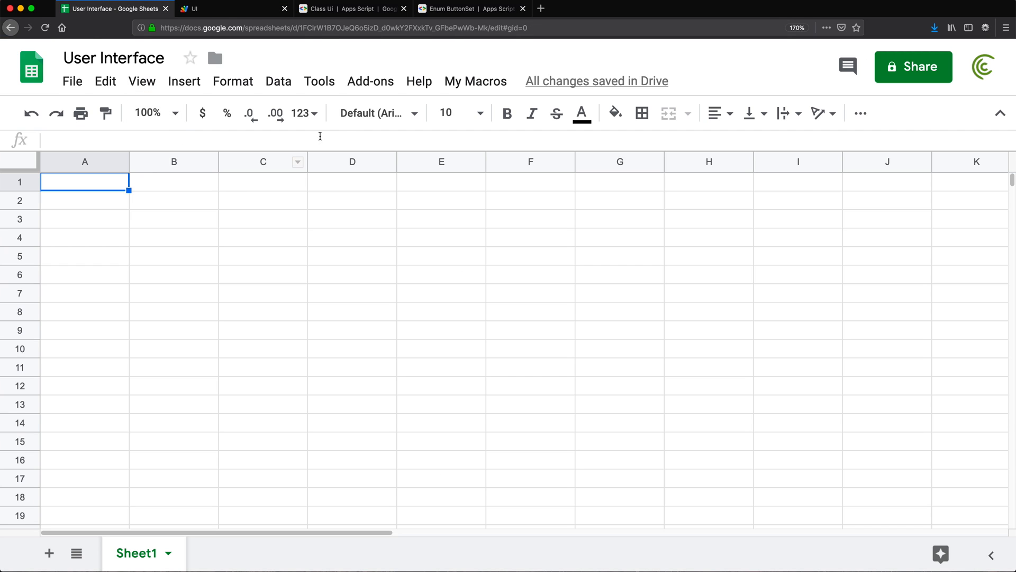
pyautogui.moveTo(181, 102)
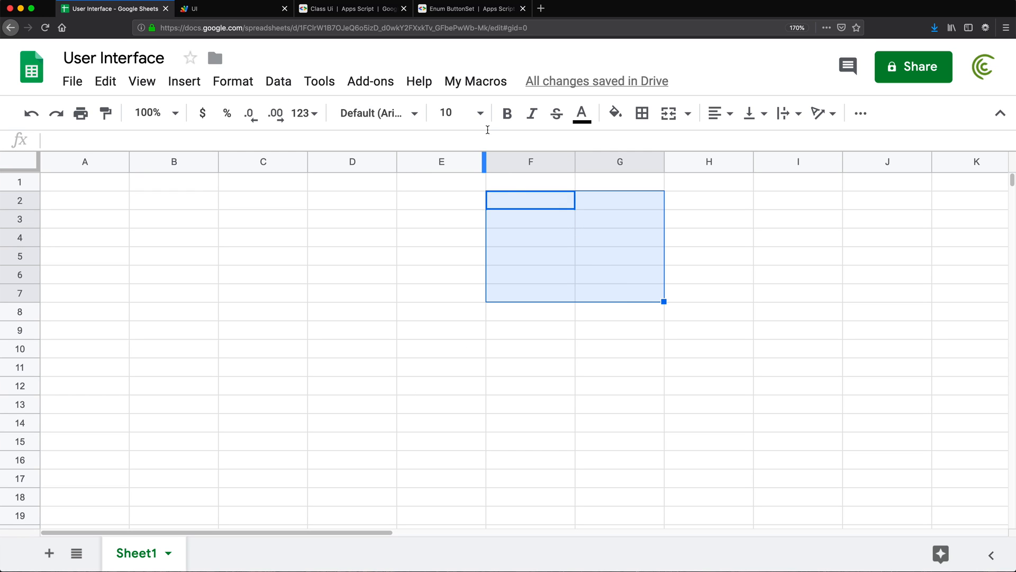
# Select cell D2 and open the Insert menu
pyautogui.click(475, 81)
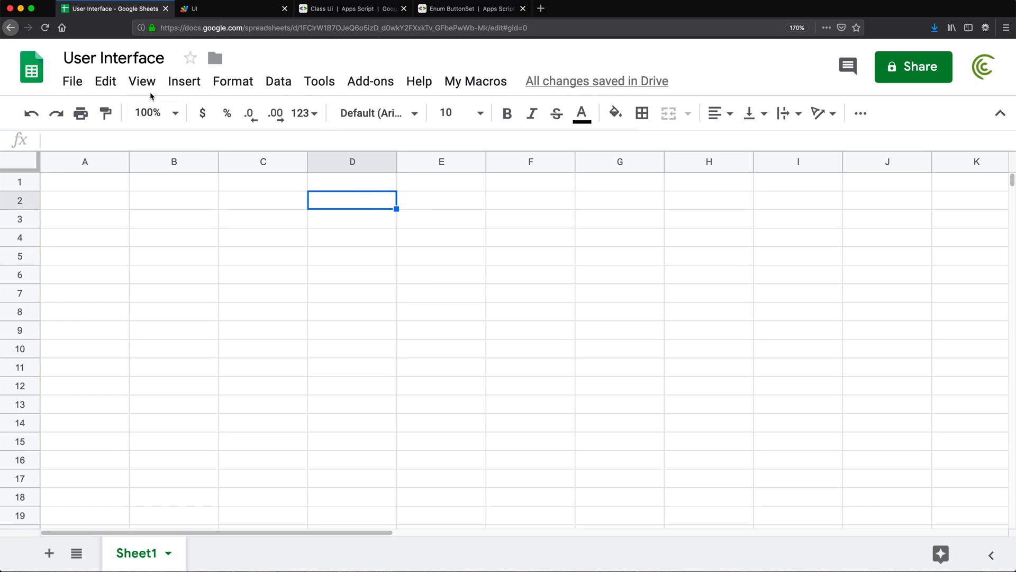
pyautogui.click(184, 81)
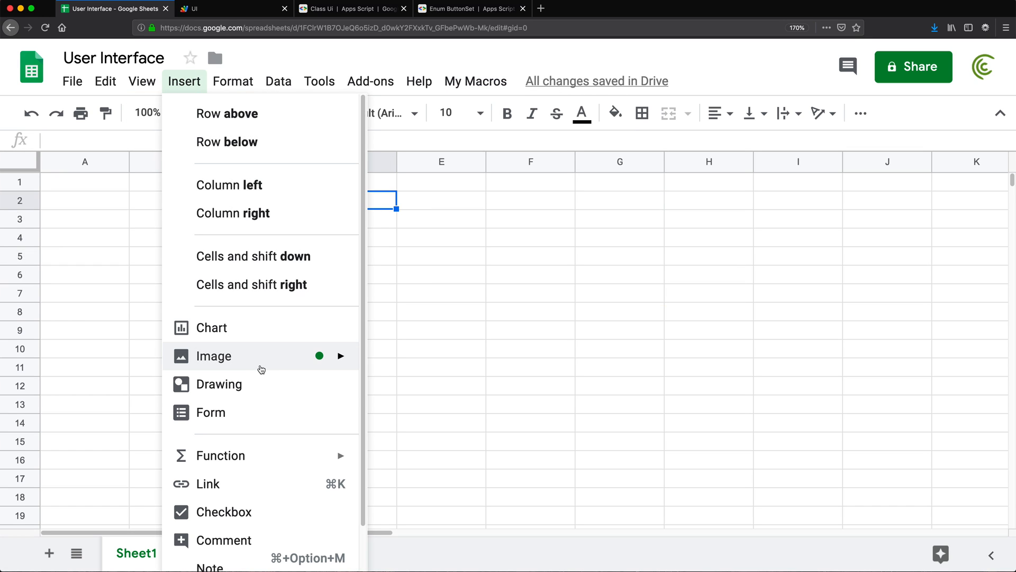
# Insert a drawing with a white-filled text box reading 'Reter tre tr' and save it
pyautogui.click(219, 384)
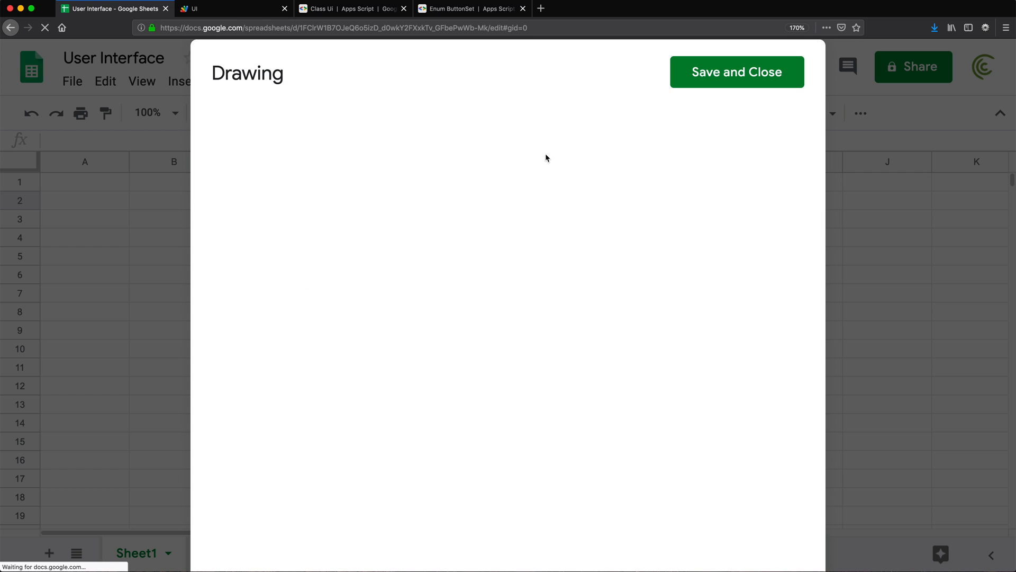
pyautogui.click(231, 125)
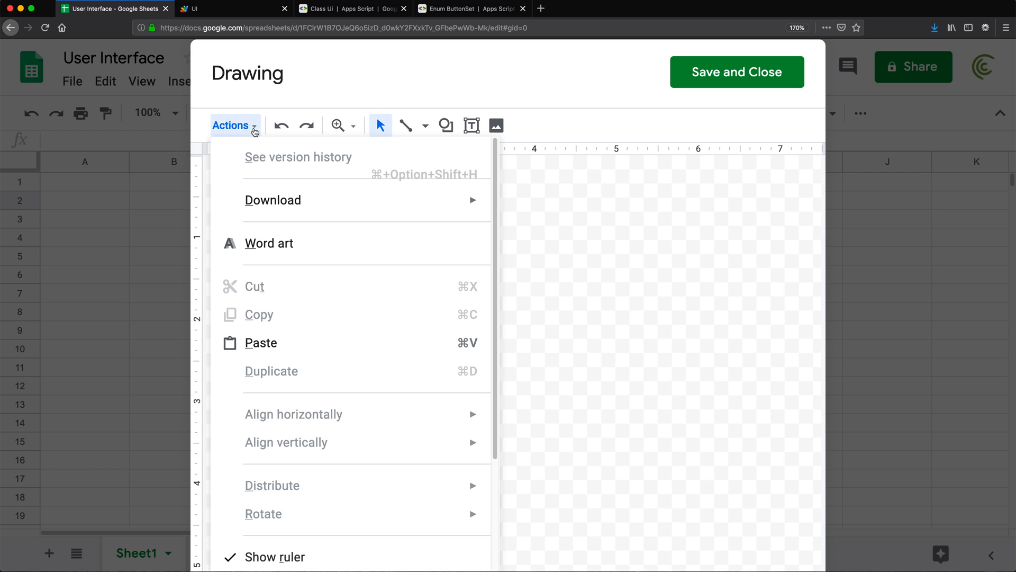
pyautogui.click(471, 125)
pyautogui.write('Reter')
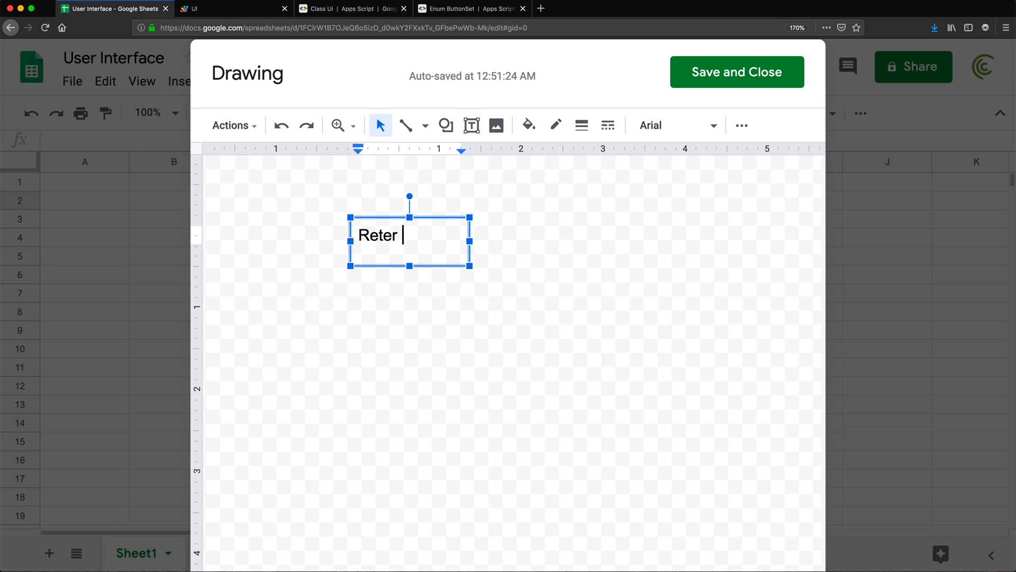
pyautogui.write('tre tr')
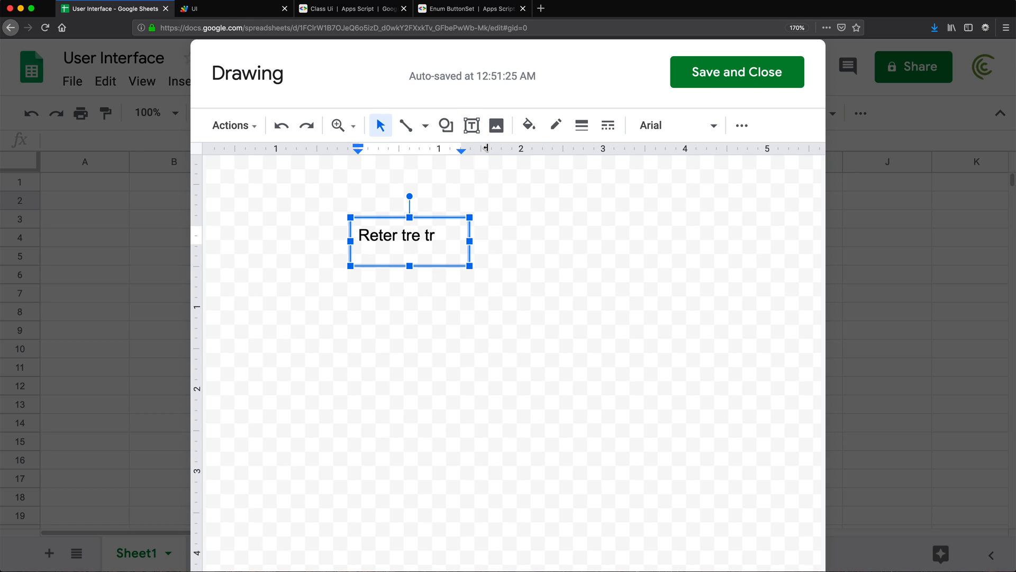
pyautogui.click(529, 125)
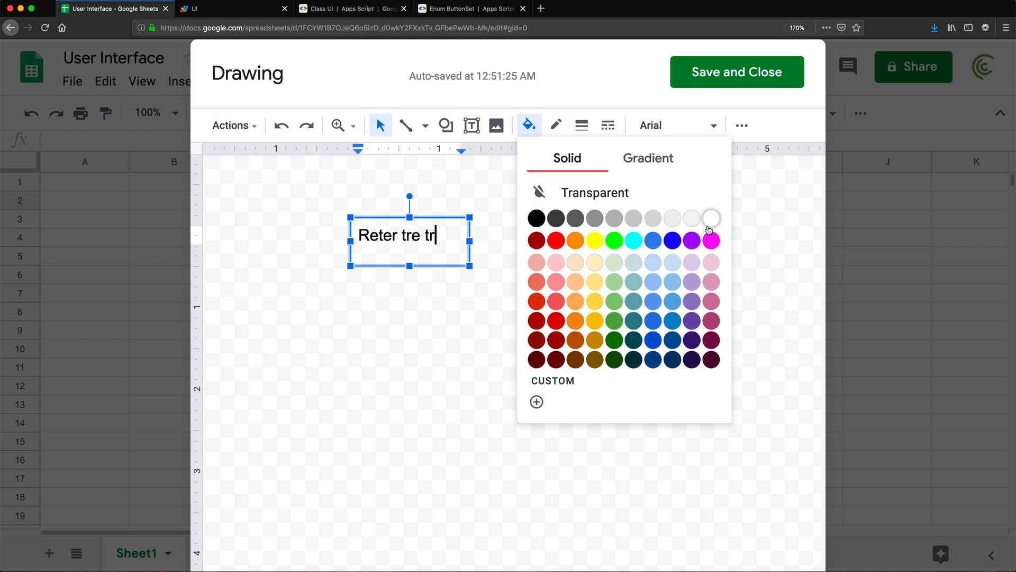
pyautogui.click(711, 219)
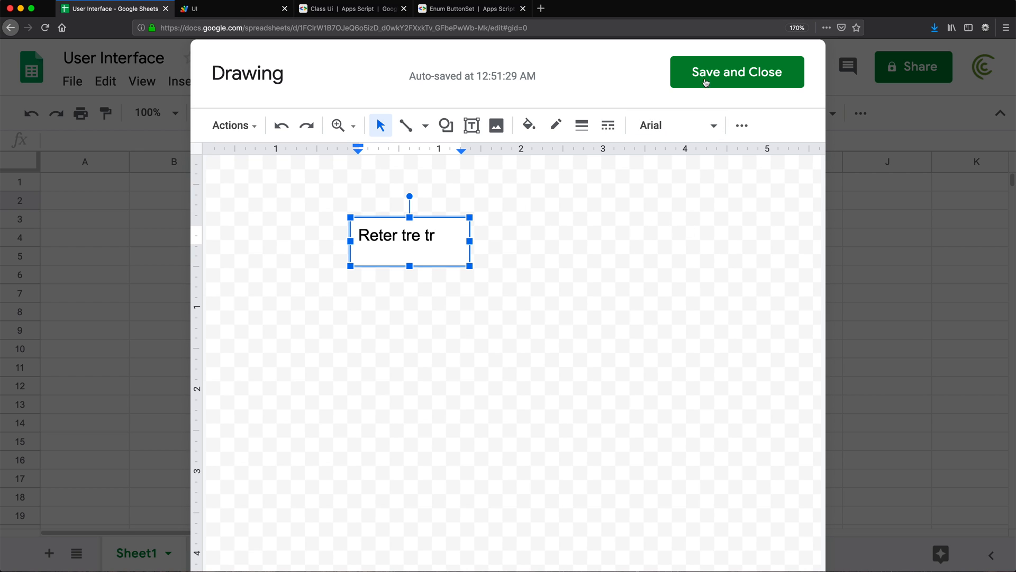
pyautogui.click(737, 72)
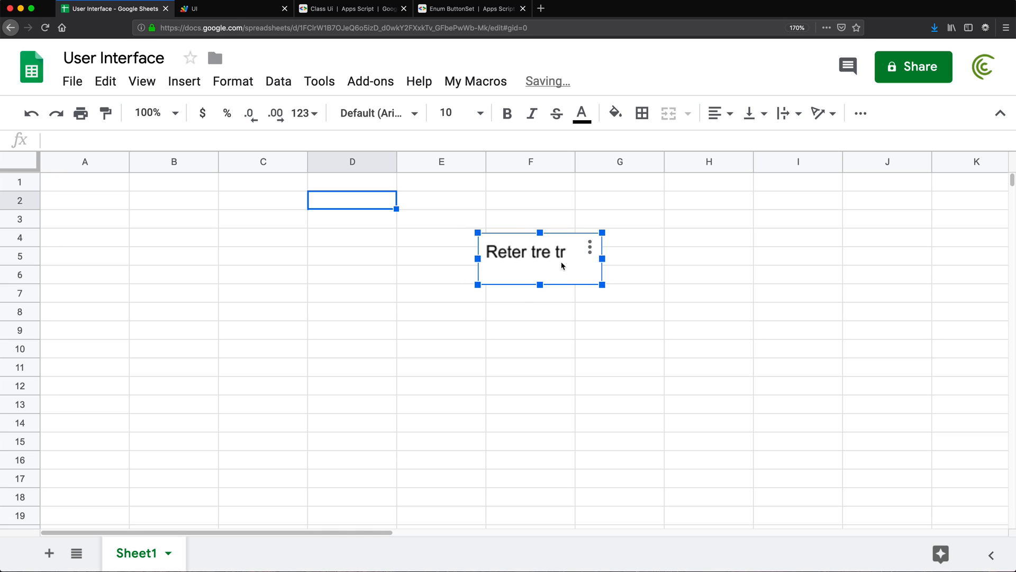
# Scroll through the script to review the myMacro function, then return to the spreadsheet
pyautogui.click(227, 8)
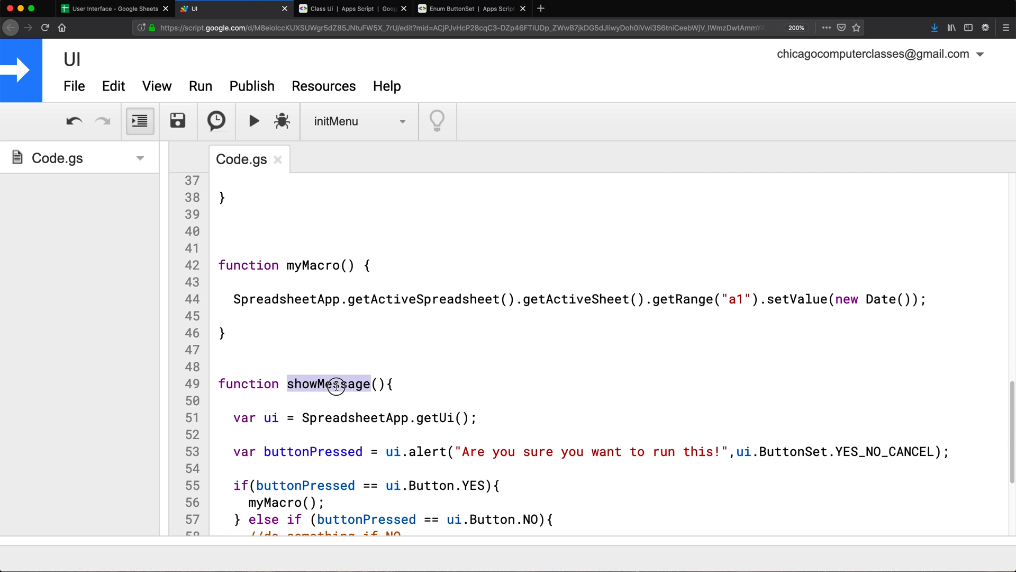
pyautogui.scroll(-3)
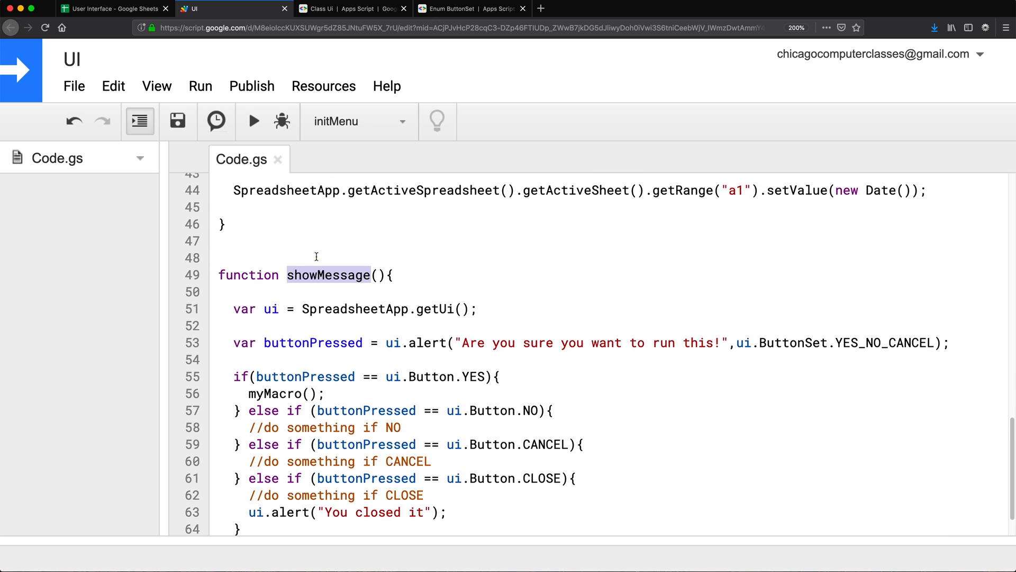
pyautogui.scroll(3)
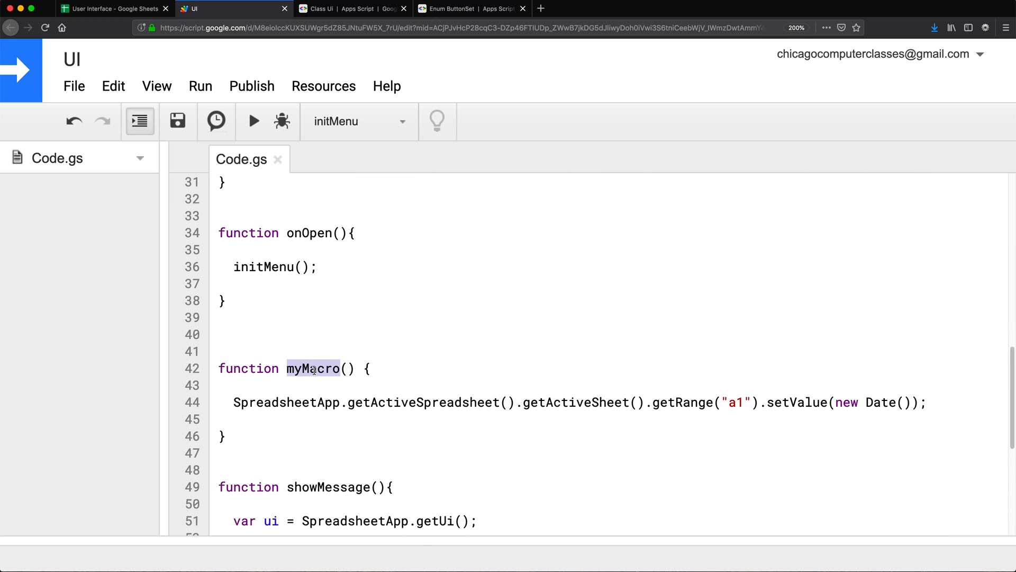
pyautogui.click(110, 8)
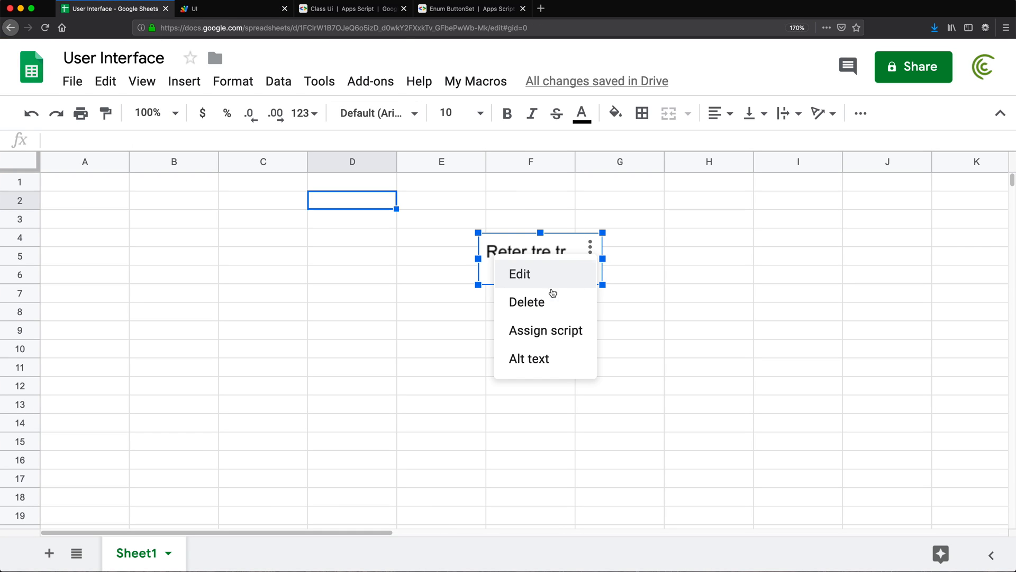
# Assign myMacro to the 'Reter tre tr' drawing, test it, and clear the date in A1
pyautogui.click(546, 330)
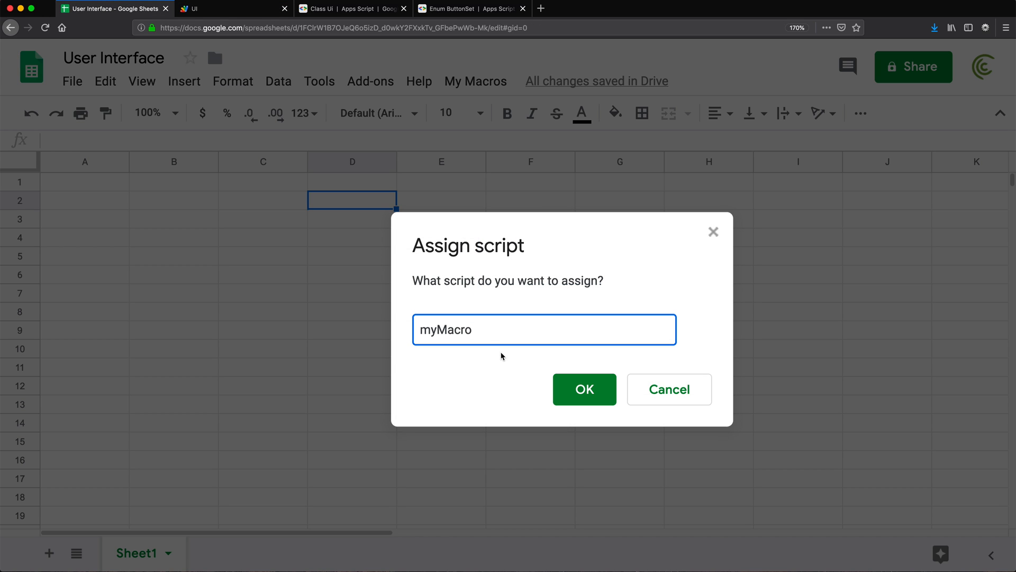
pyautogui.click(583, 389)
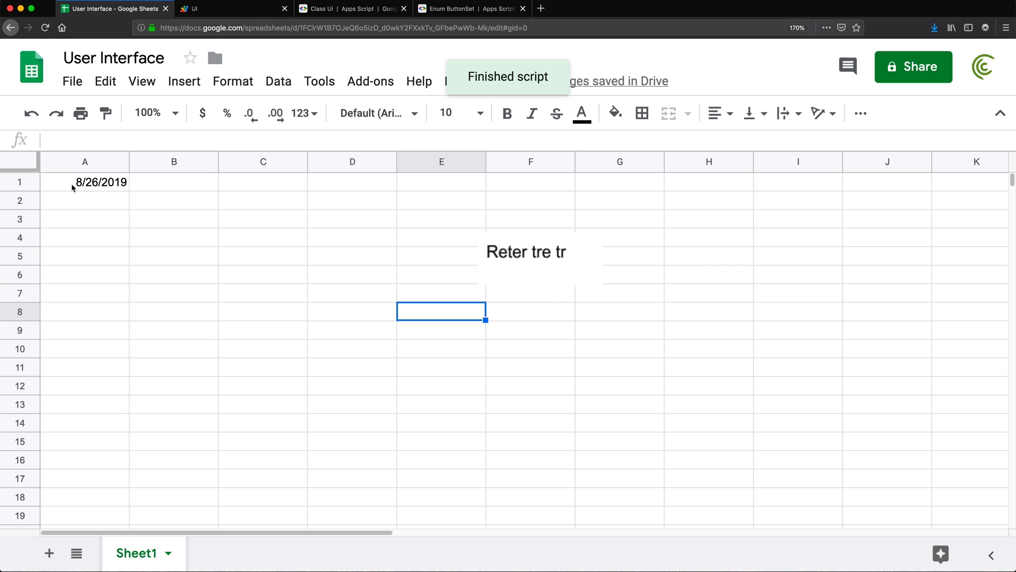
pyautogui.click(352, 311)
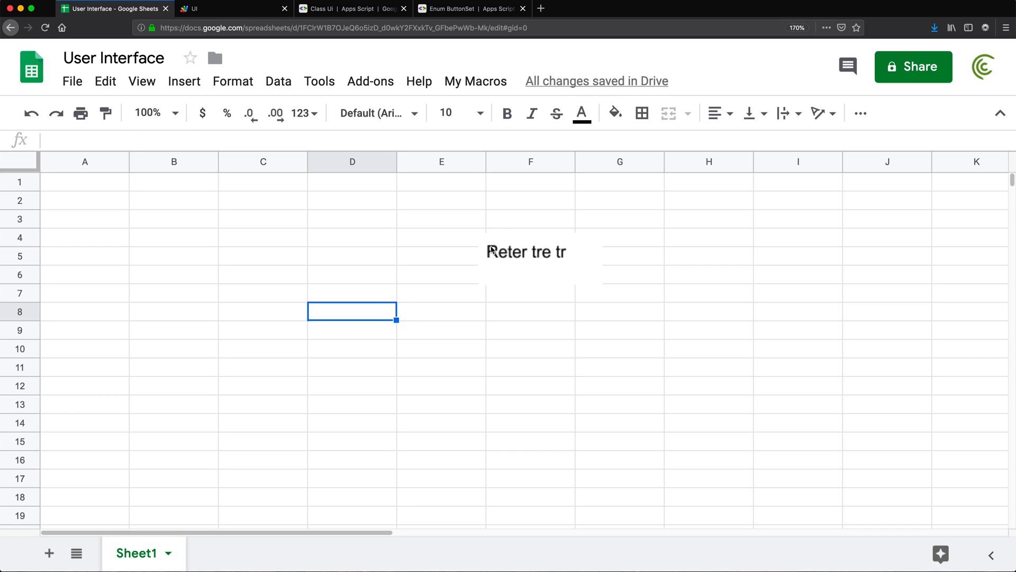
pyautogui.click(526, 252)
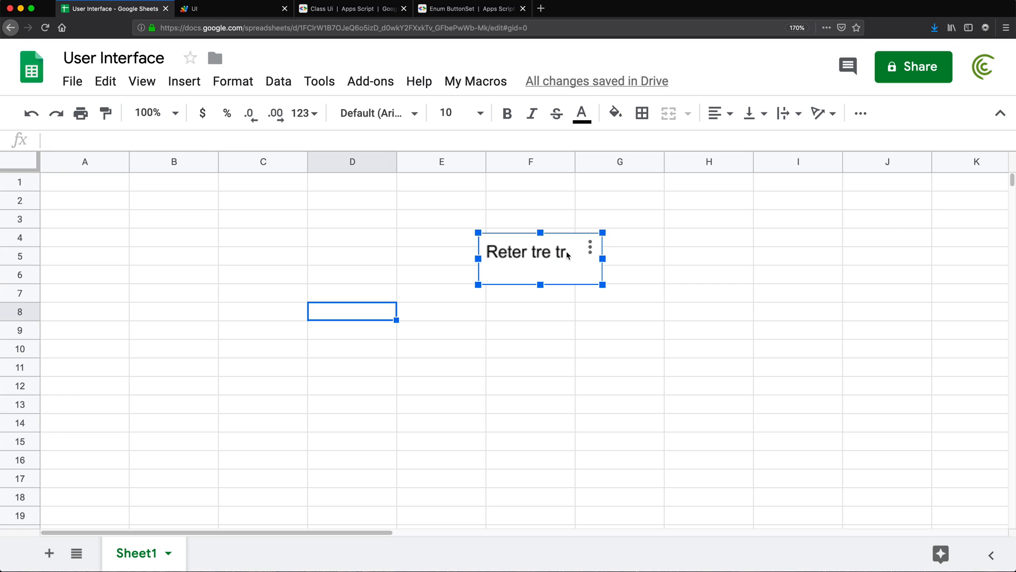
pyautogui.click(589, 246)
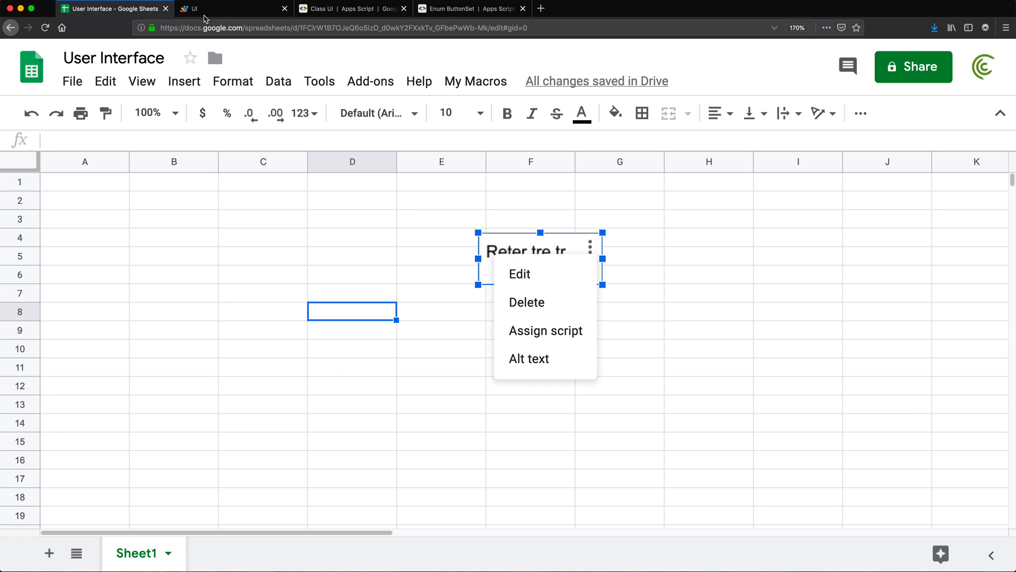
pyautogui.click(223, 8)
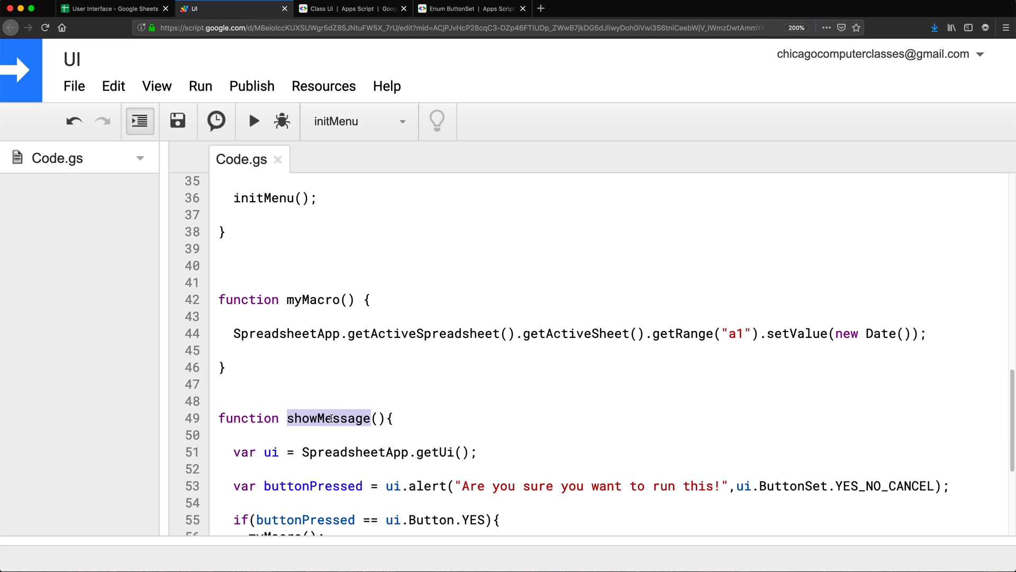
pyautogui.click(114, 8)
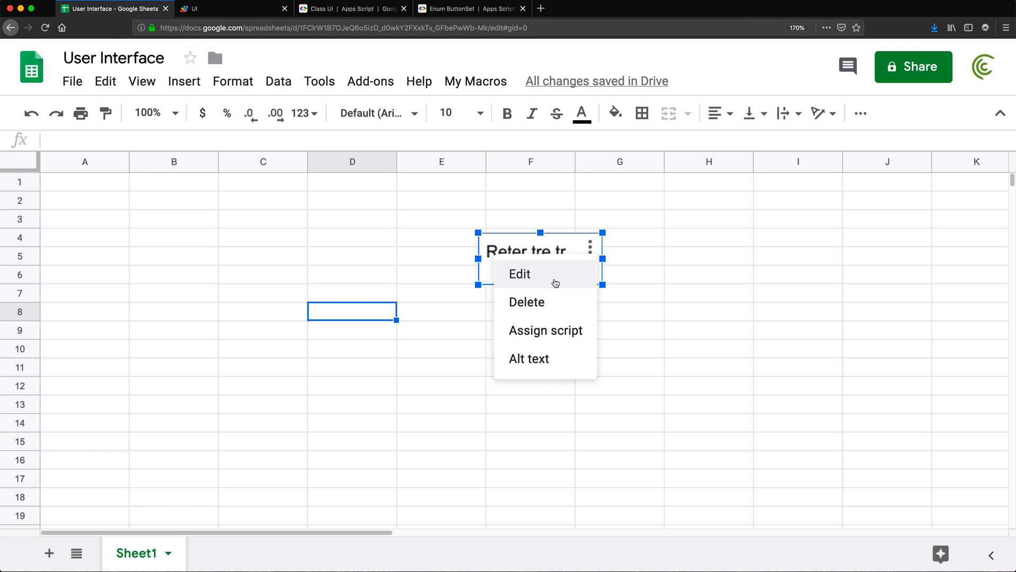
pyautogui.moveTo(529, 286)
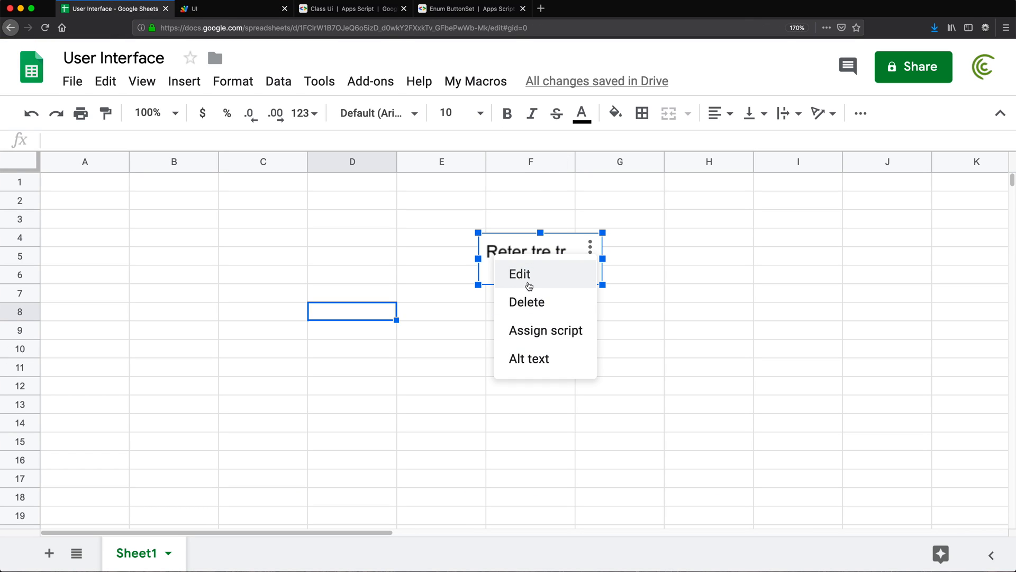
pyautogui.moveTo(557, 330)
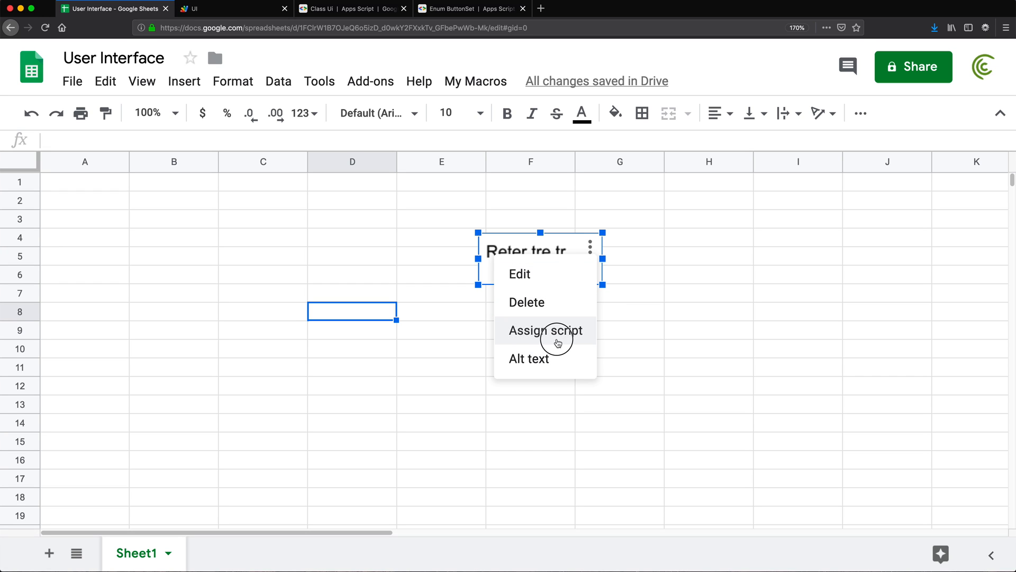
# Assign showMessage to the 'Reter tre tr' drawing, click it, and dismiss the Yes/No/Cancel alert
pyautogui.click(545, 330)
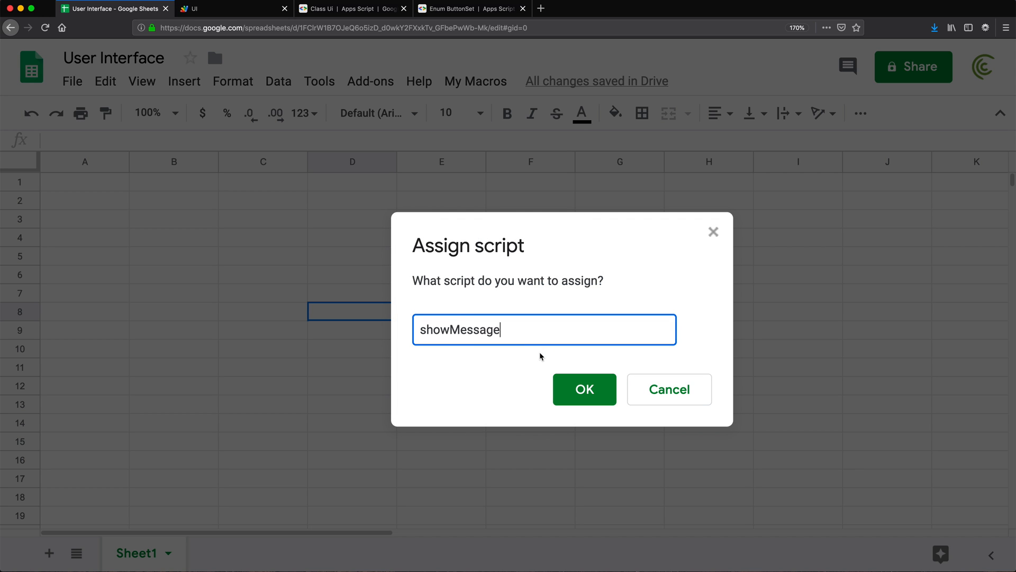
pyautogui.click(583, 389)
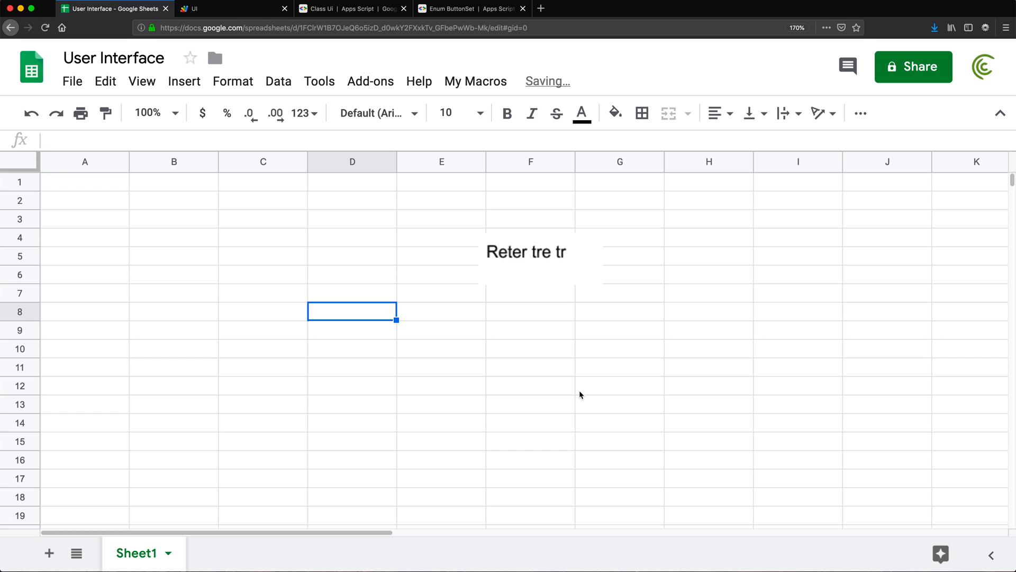
pyautogui.click(262, 218)
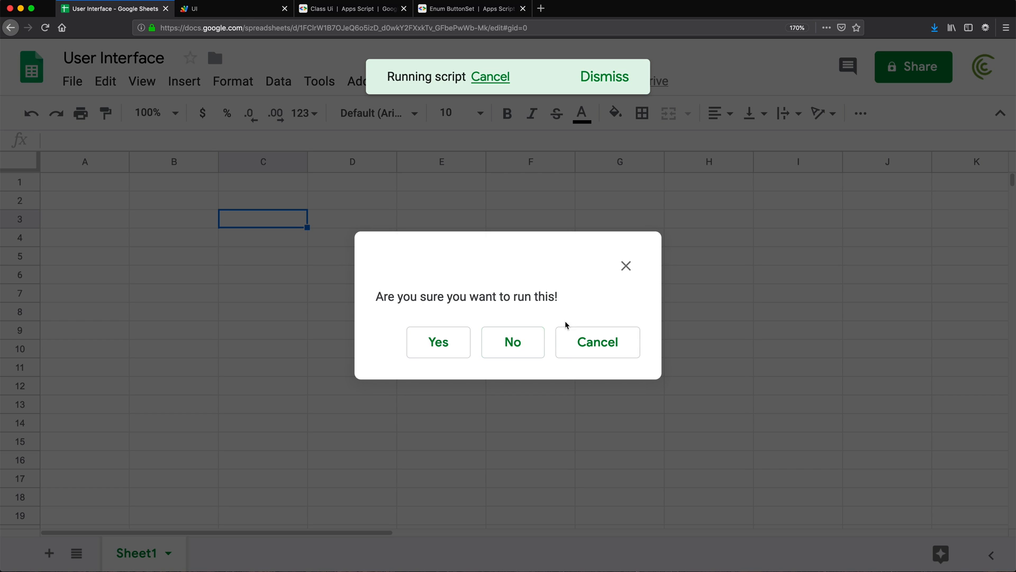
pyautogui.click(438, 341)
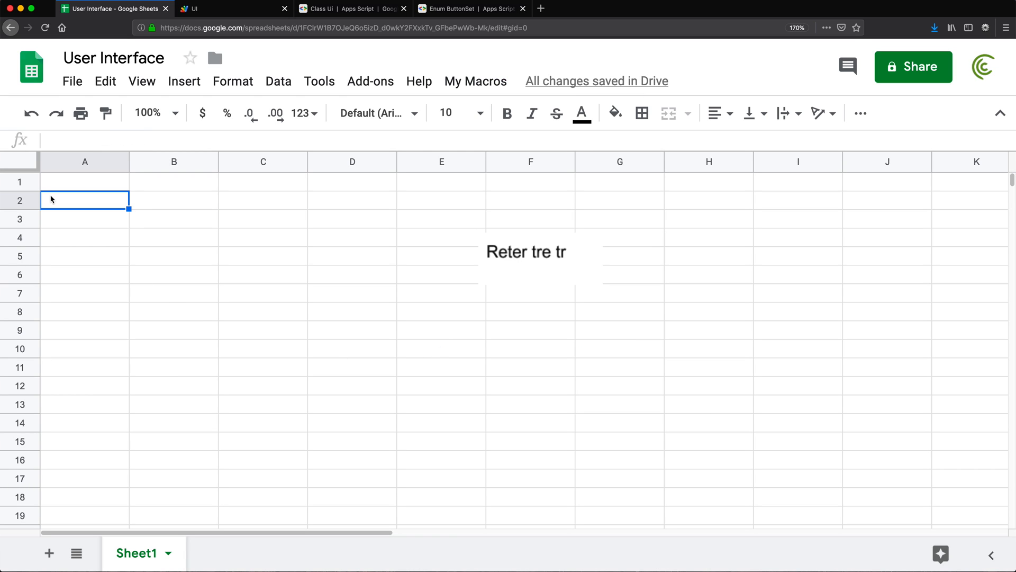
pyautogui.moveTo(343, 339)
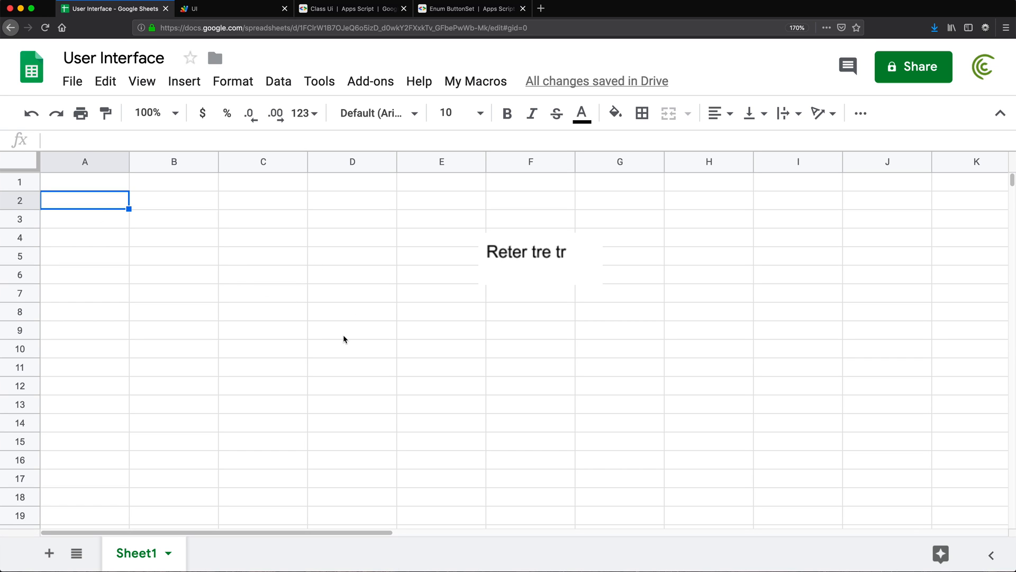